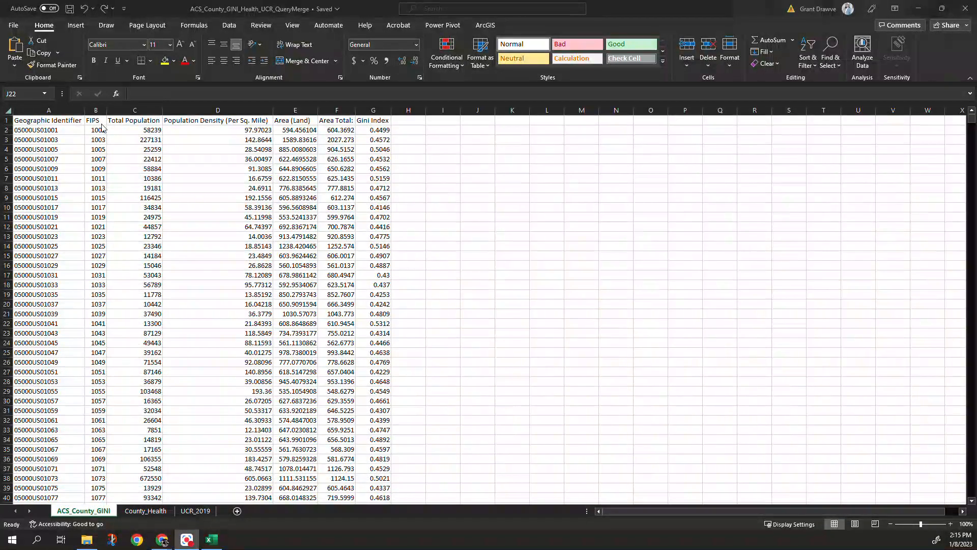
pyautogui.moveTo(228, 256)
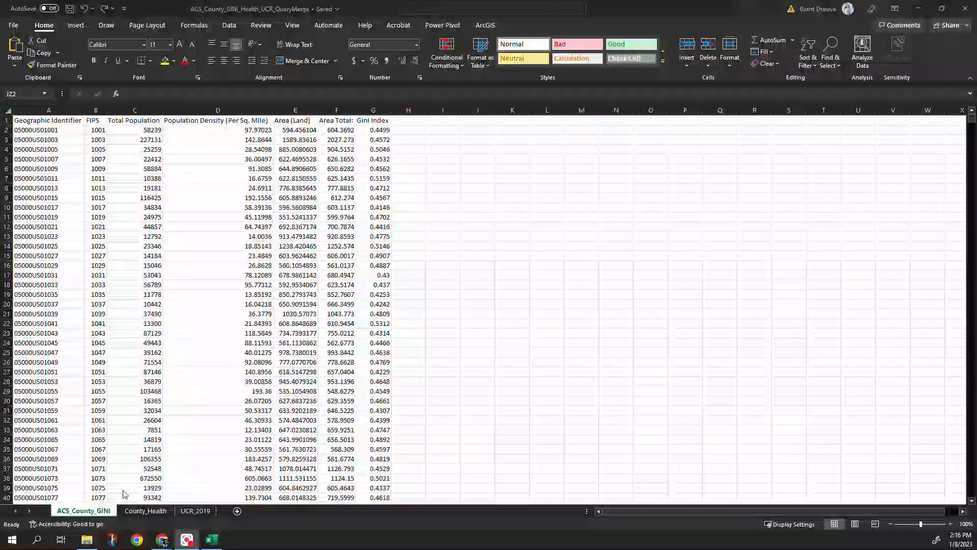
# Step: Switch to the County_Health sheet and scroll right through its health indicator columns
pyautogui.click(476, 323)
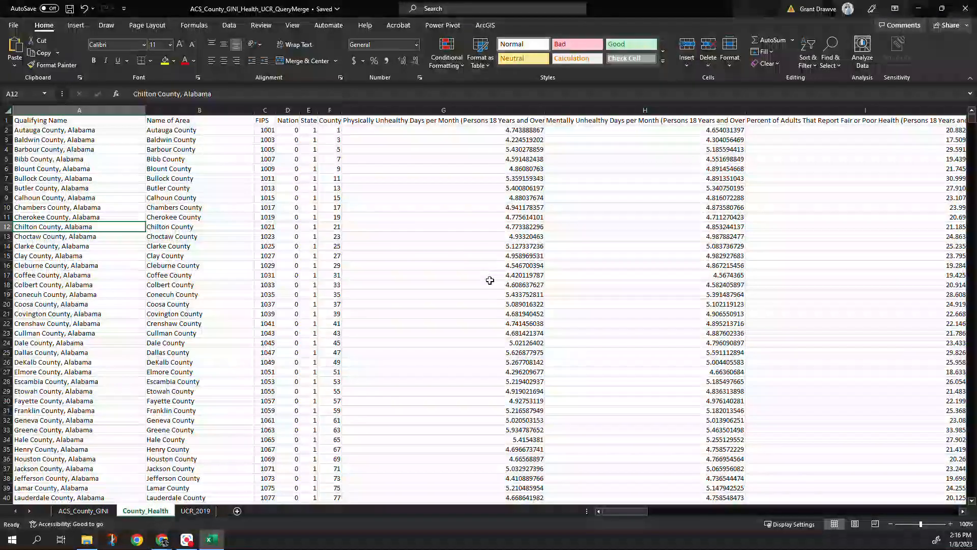
pyautogui.hscroll(3)
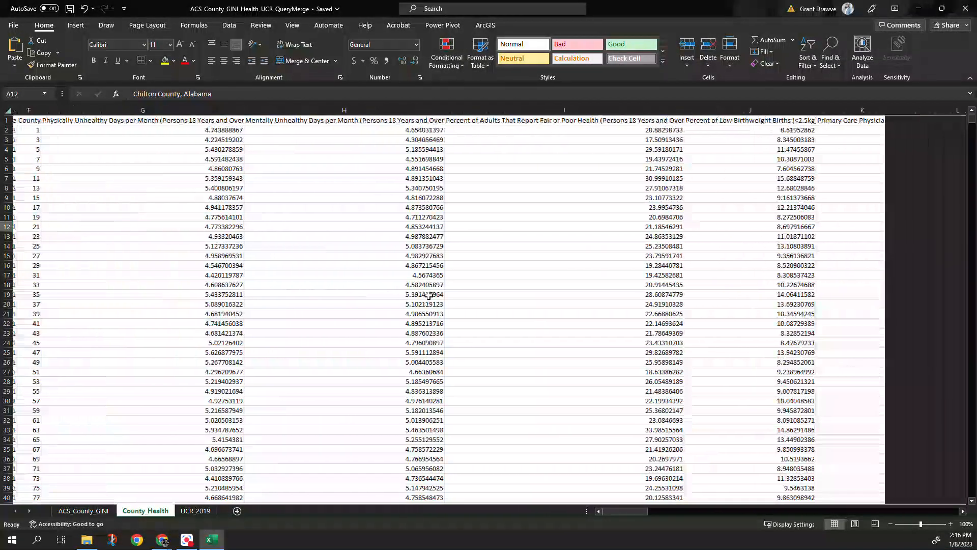
pyautogui.hscroll(3)
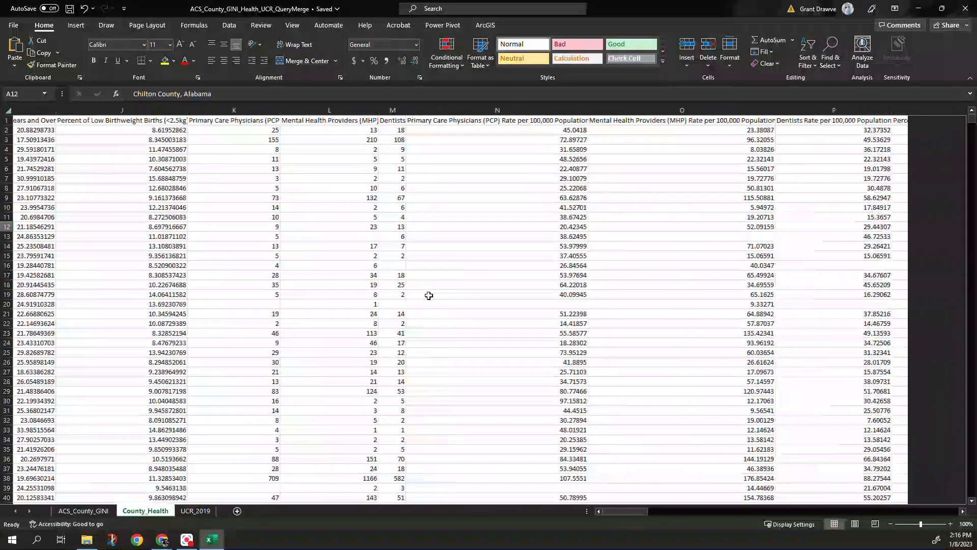
pyautogui.hscroll(3)
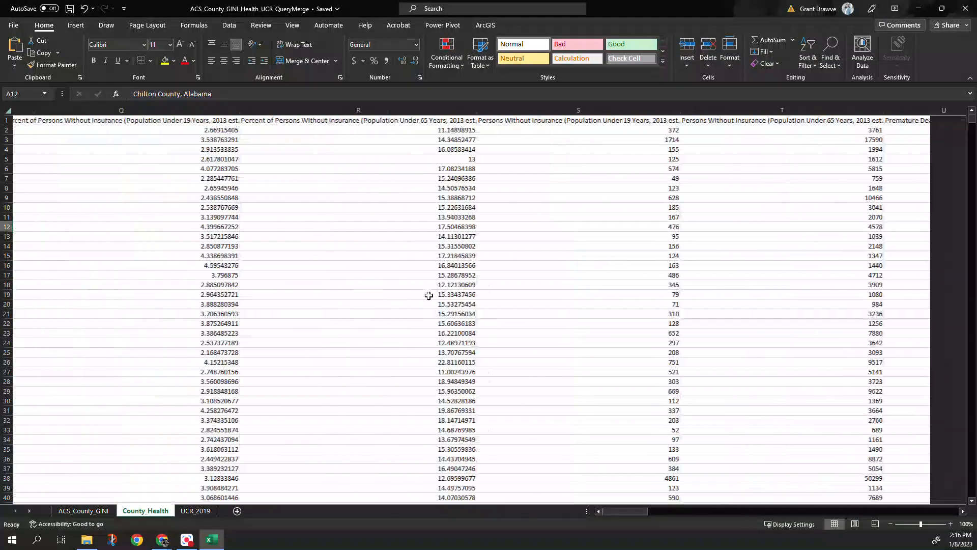
pyautogui.hscroll(3)
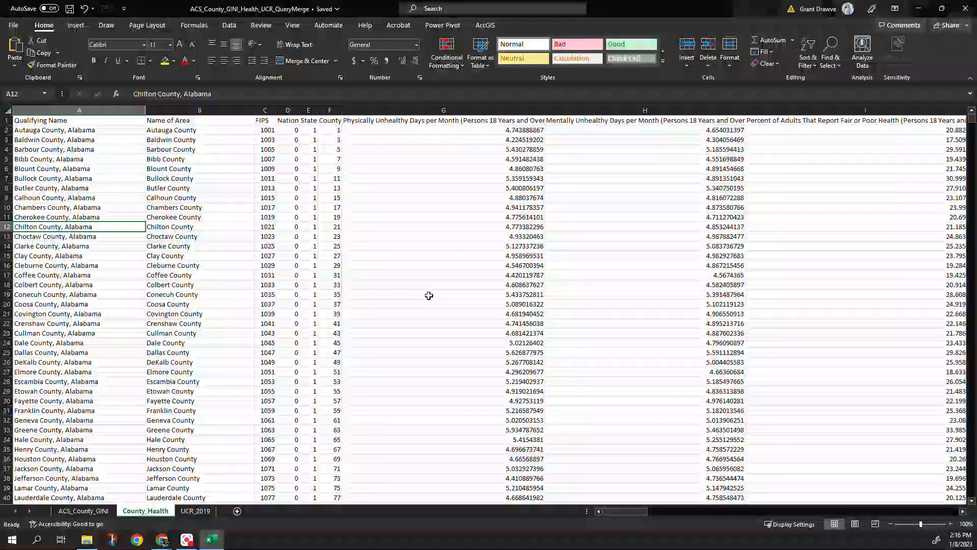
pyautogui.click(194, 510)
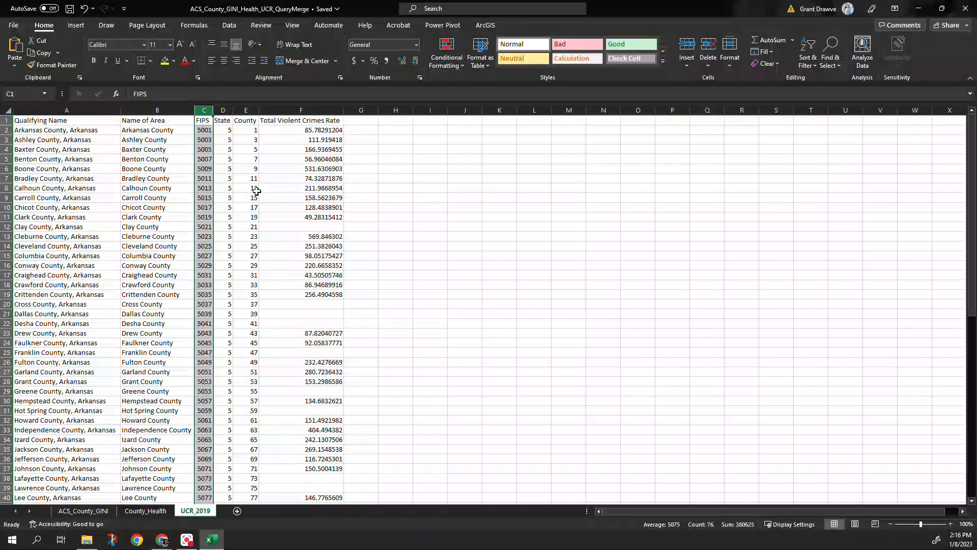
pyautogui.moveTo(322, 228)
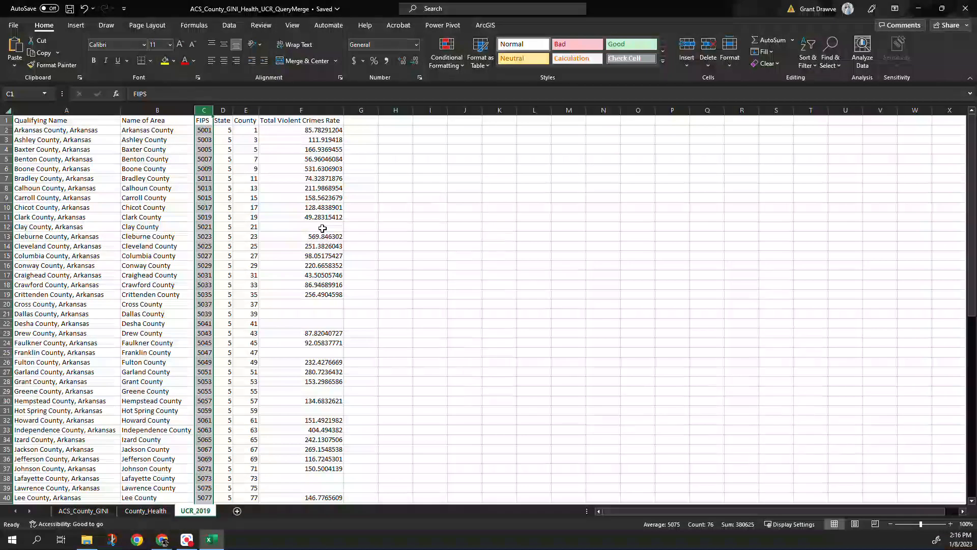
pyautogui.click(300, 305)
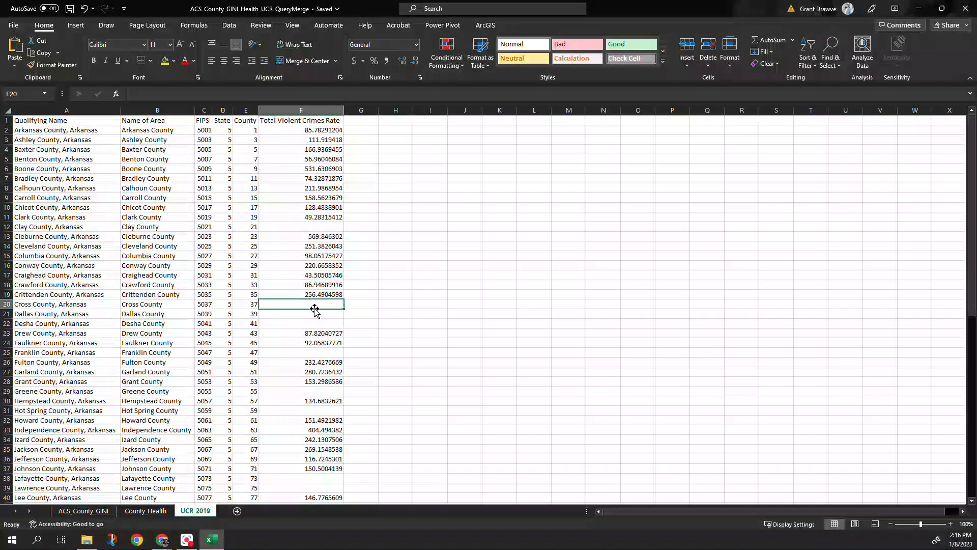
pyautogui.click(301, 323)
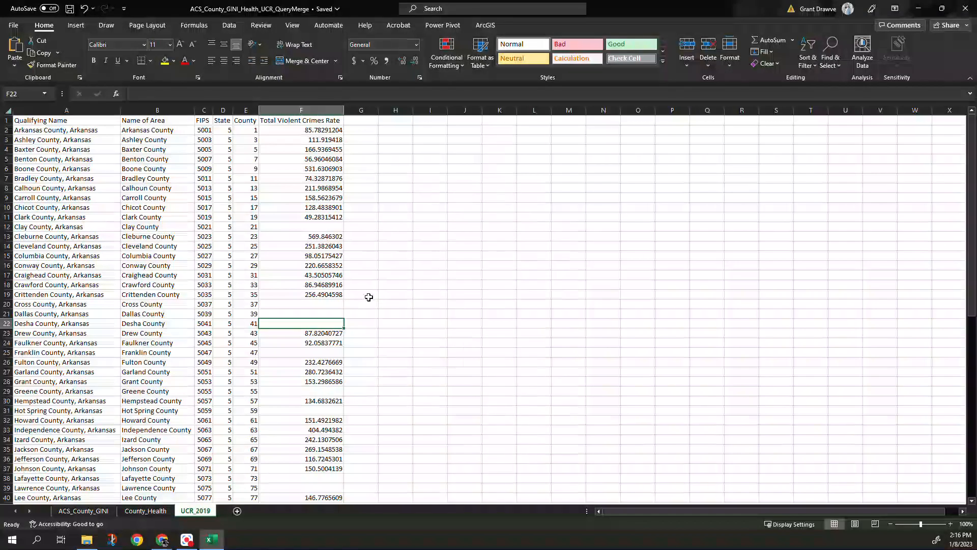
pyautogui.moveTo(345, 194)
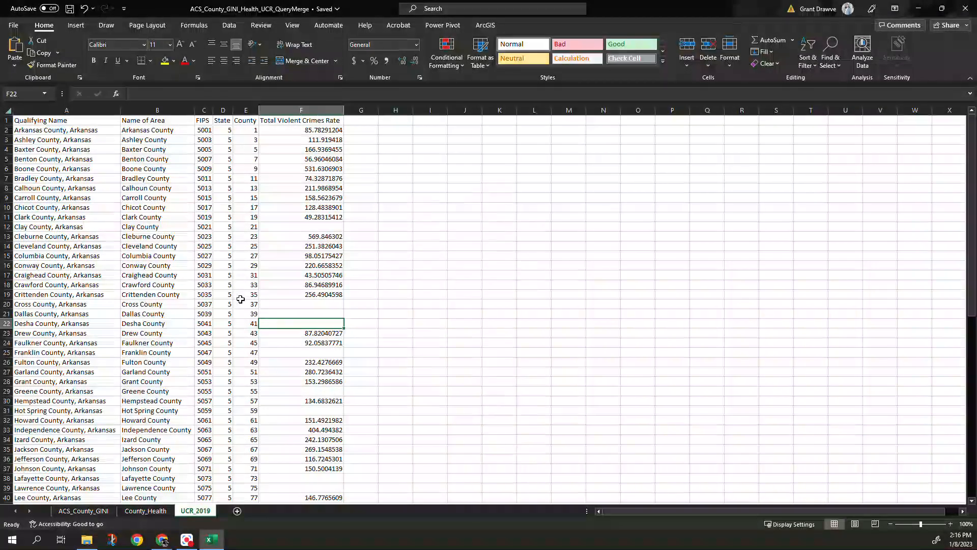
pyautogui.scroll(-3)
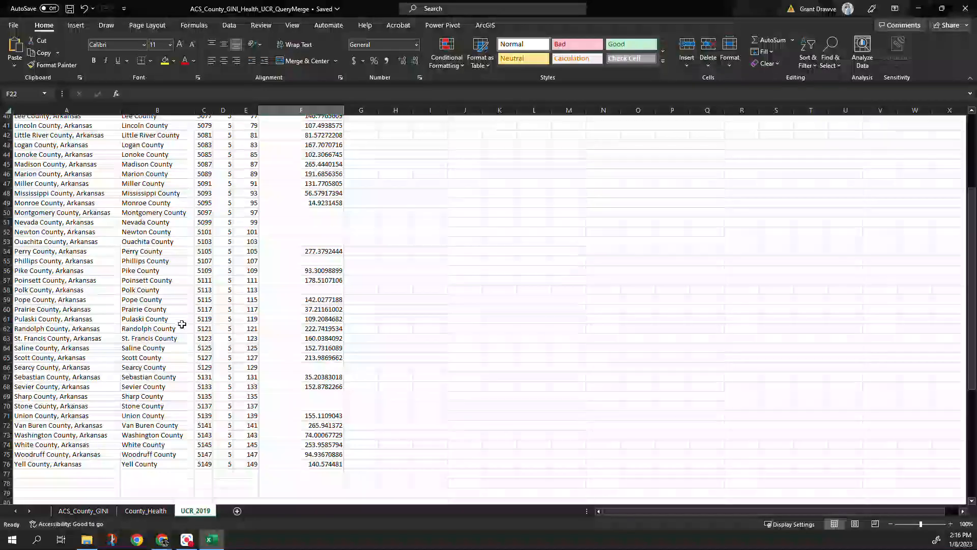
pyautogui.scroll(3)
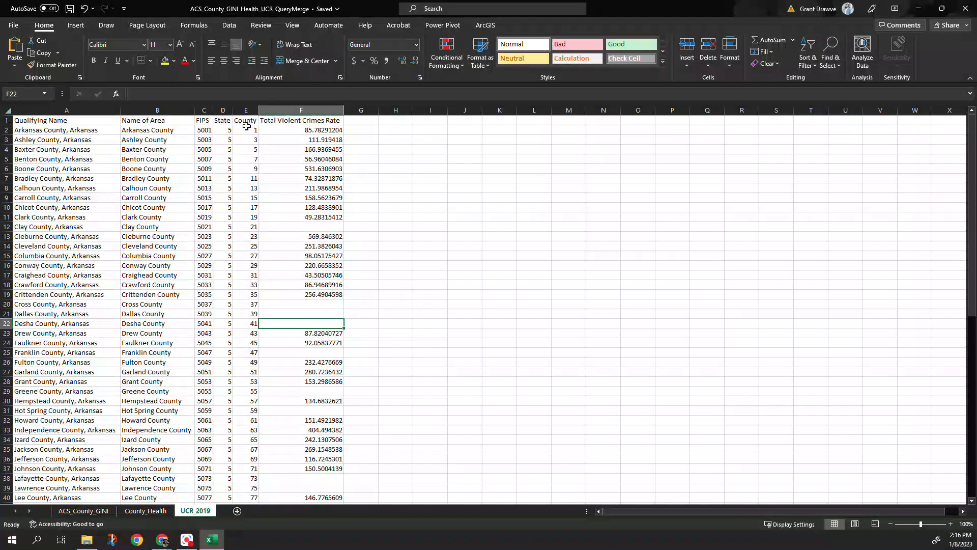
pyautogui.moveTo(202, 267)
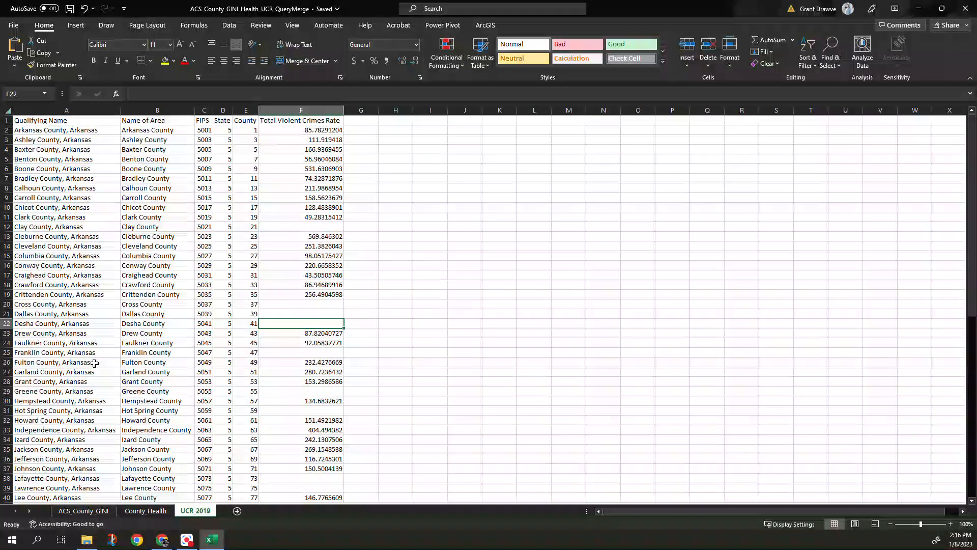
pyautogui.click(145, 510)
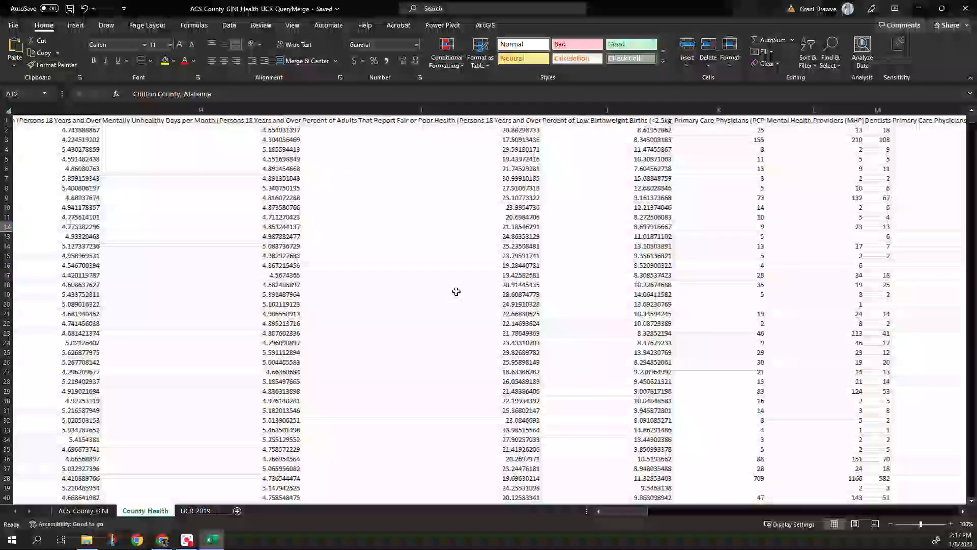
# Step: Create a new blank workbook, Book4
pyautogui.hscroll(-3)
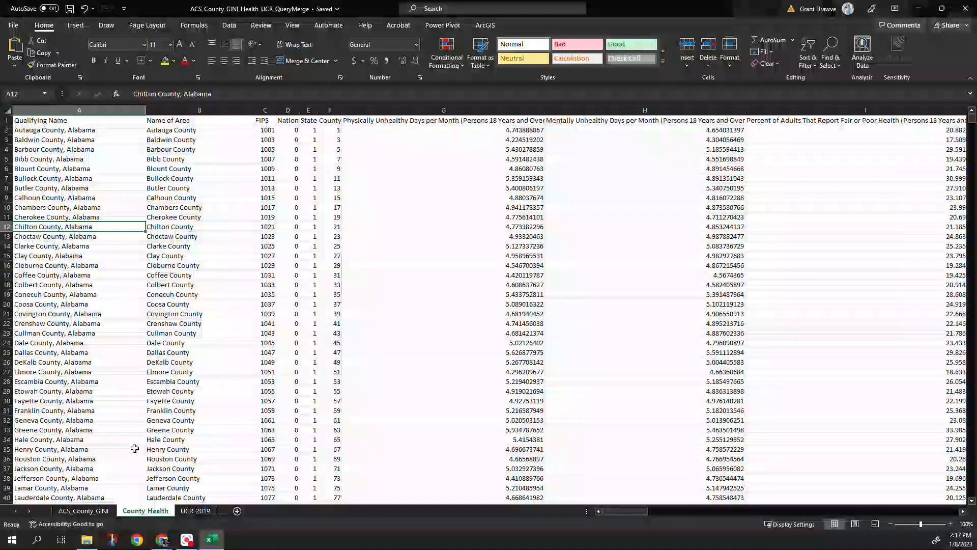
pyautogui.click(83, 511)
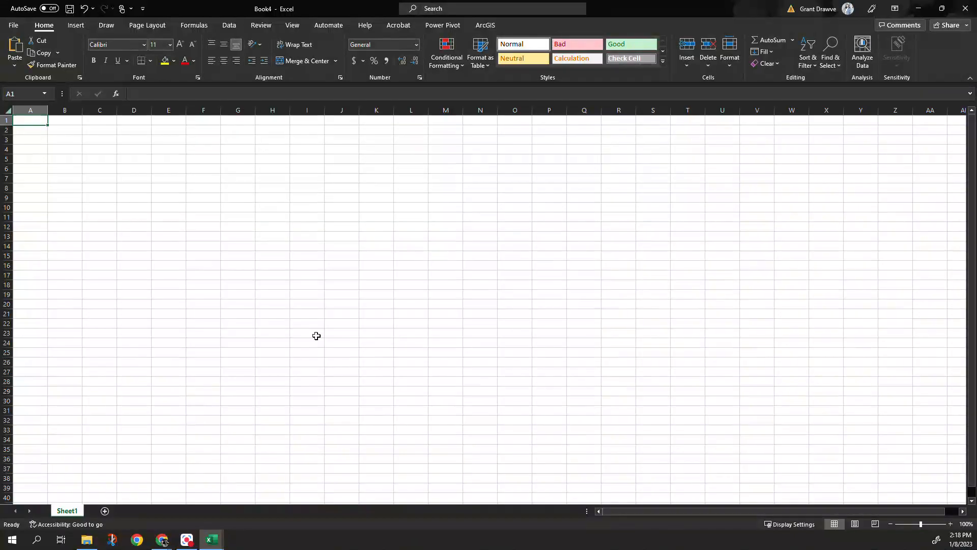
pyautogui.moveTo(230, 25)
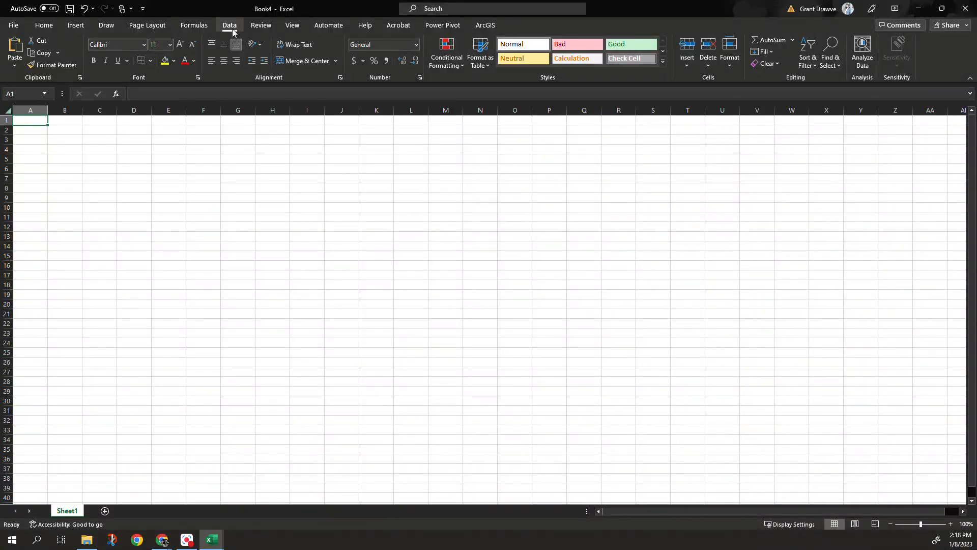
# Step: Start an import using Data > Get Data > From File > From Excel Workbook
pyautogui.click(228, 25)
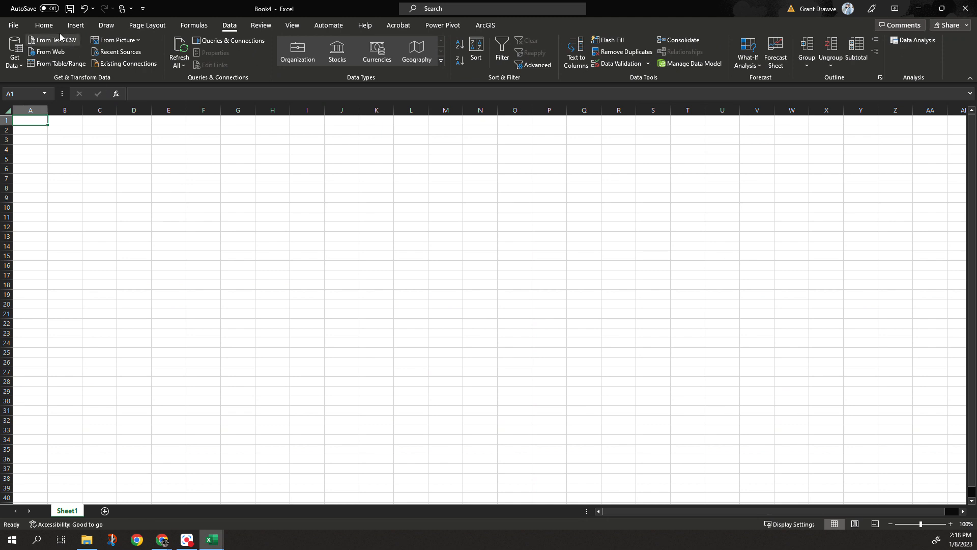
pyautogui.moveTo(51, 52)
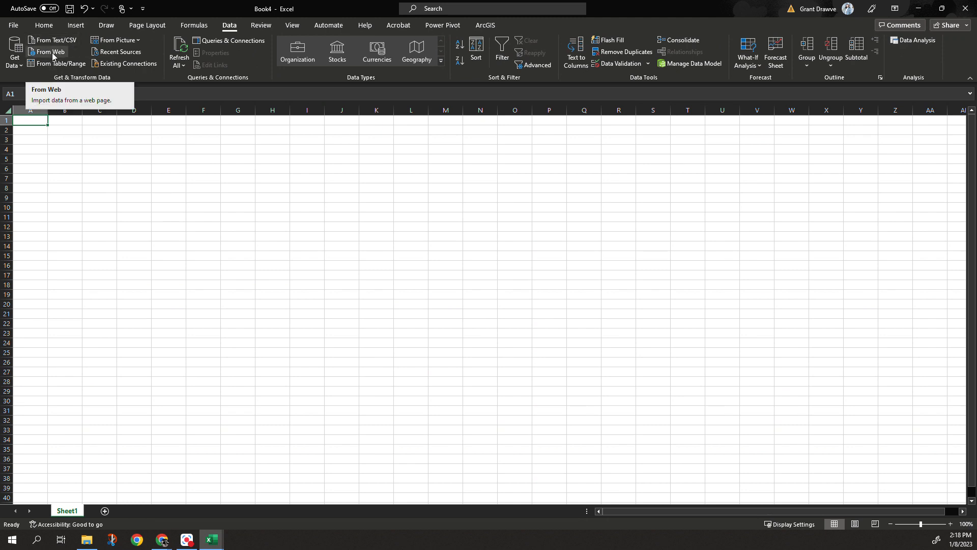
pyautogui.click(14, 51)
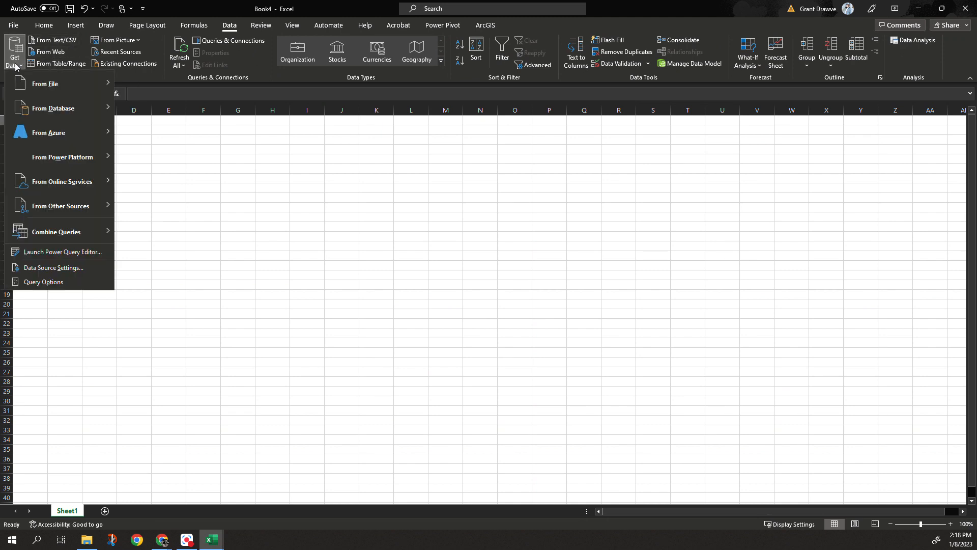
pyautogui.click(44, 83)
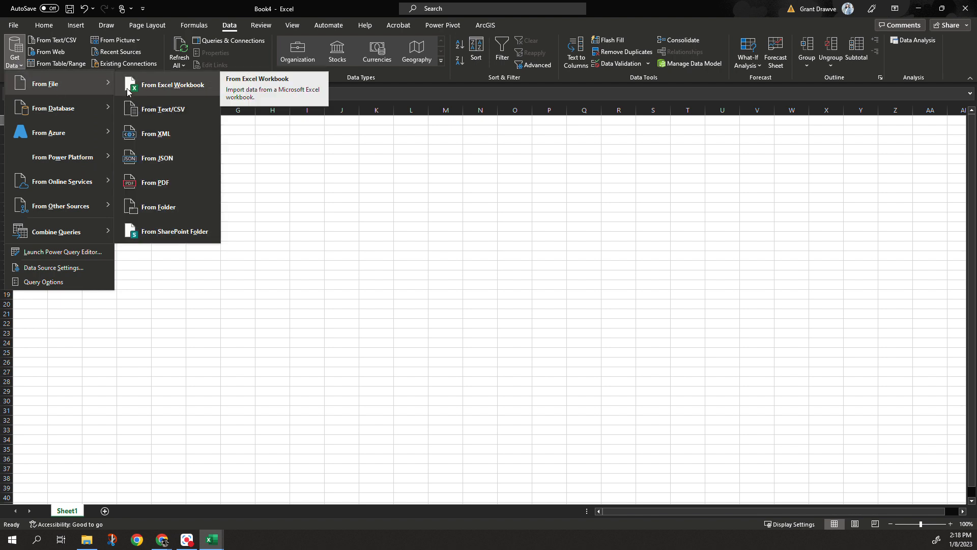
pyautogui.click(173, 84)
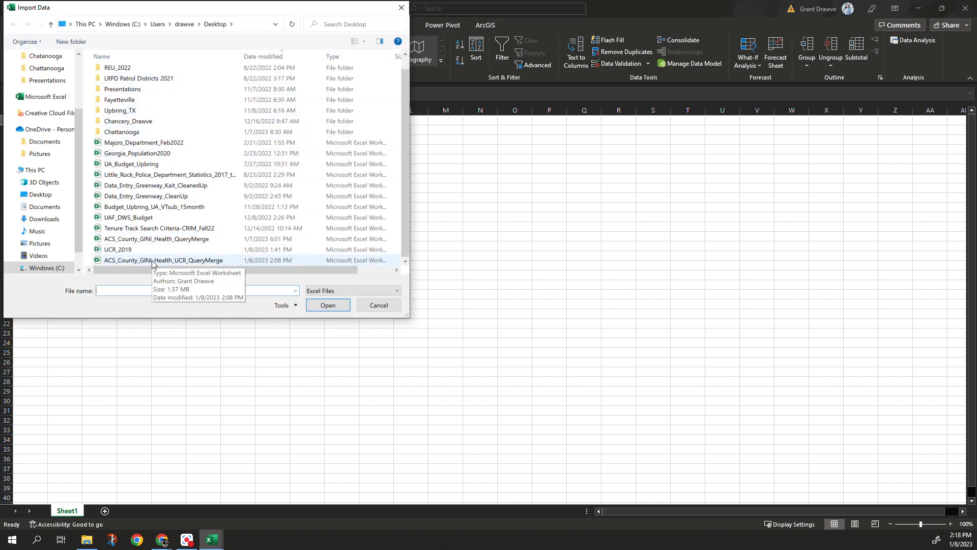
# Step: Choose the ACS_County_GINI_Health_UCR_QueryMerge workbook and select all three sheets in the Navigator
pyautogui.click(377, 305)
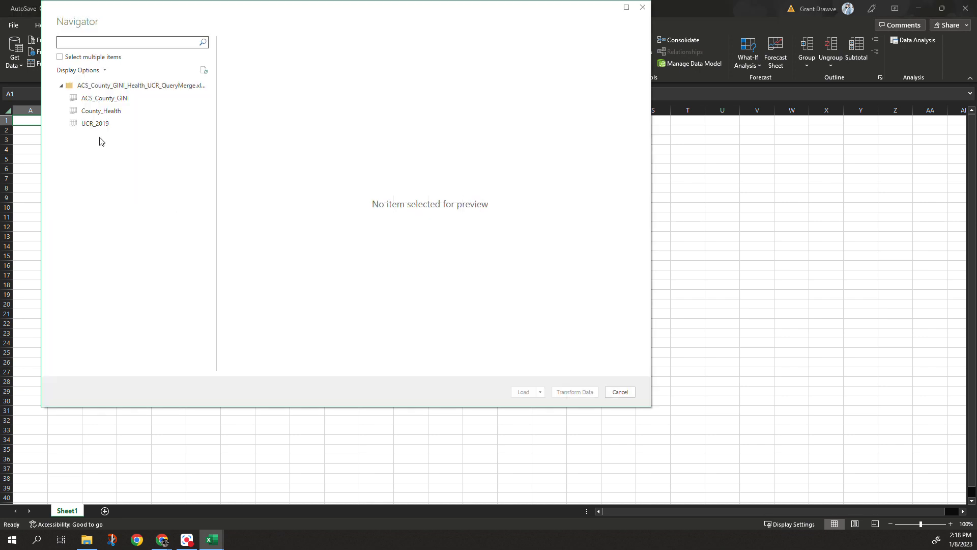
pyautogui.moveTo(118, 137)
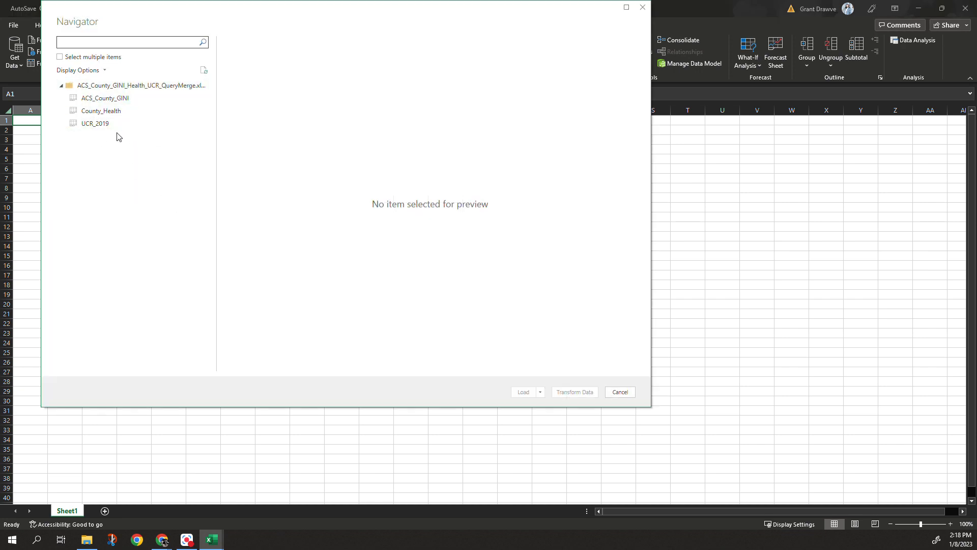
pyautogui.click(60, 56)
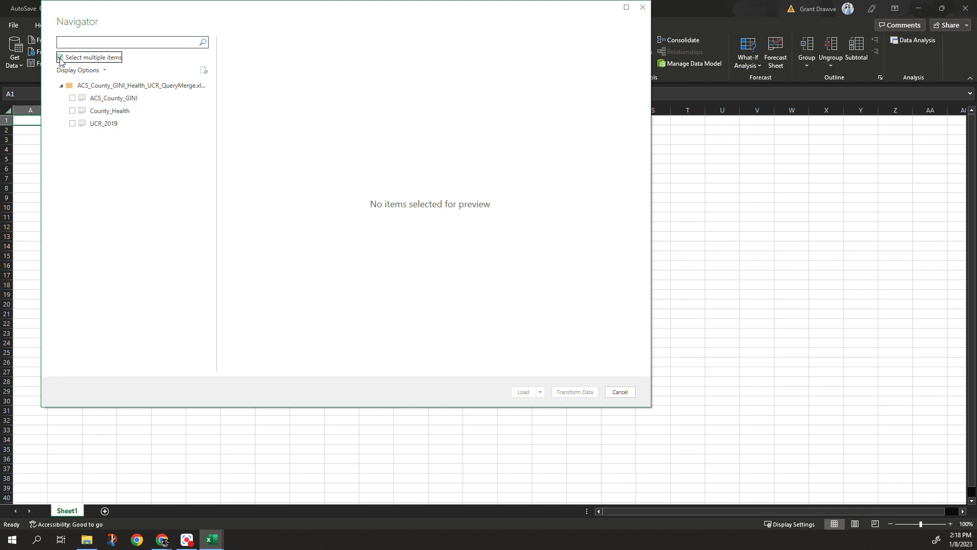
pyautogui.click(72, 98)
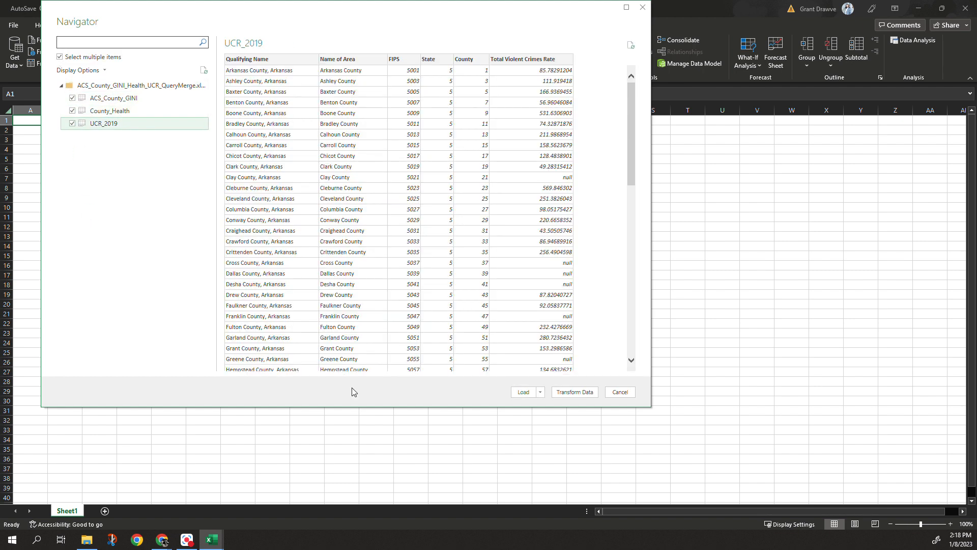
pyautogui.moveTo(448, 394)
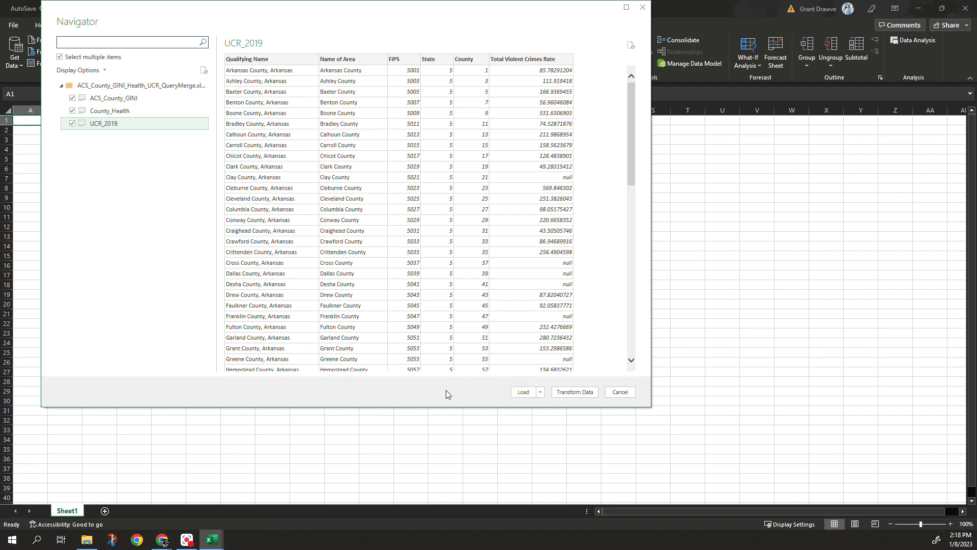
pyautogui.moveTo(573, 391)
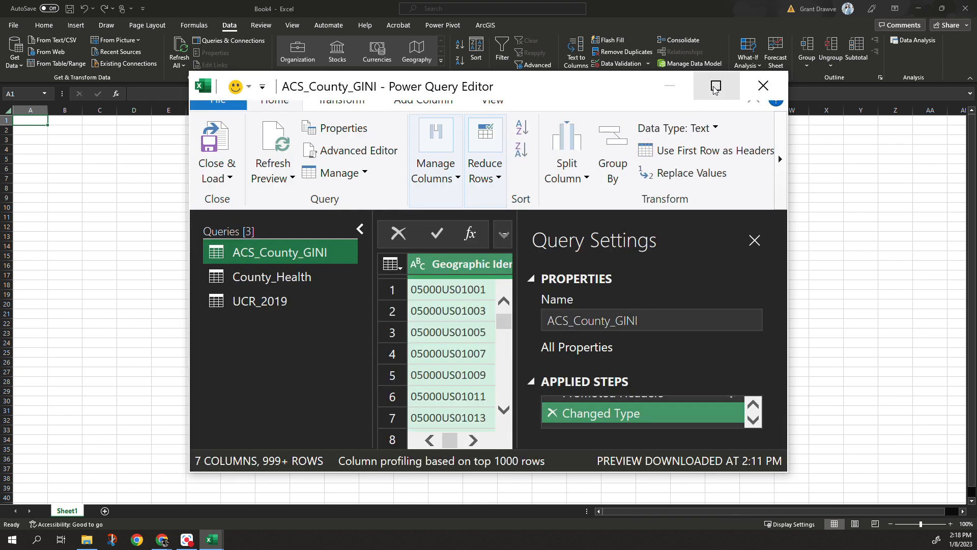
pyautogui.click(715, 86)
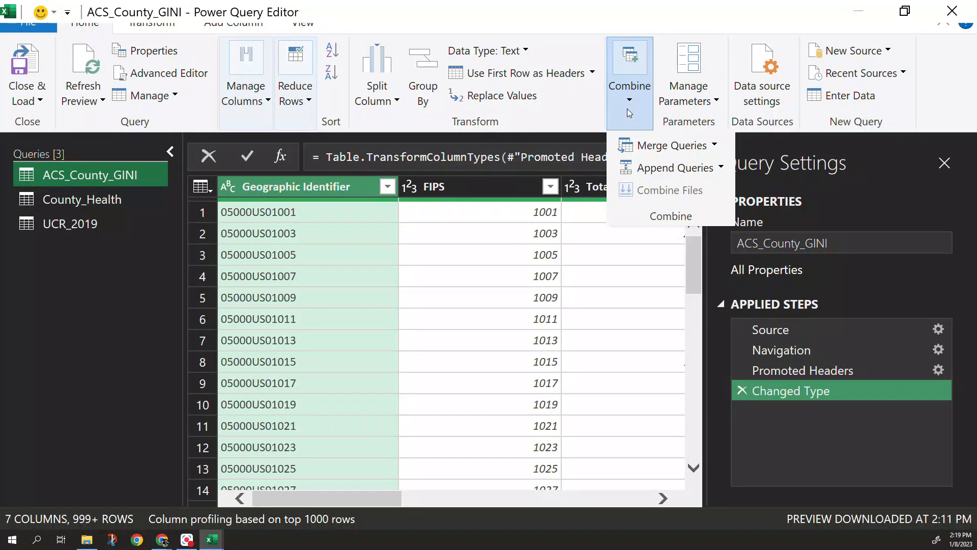
pyautogui.moveTo(669, 144)
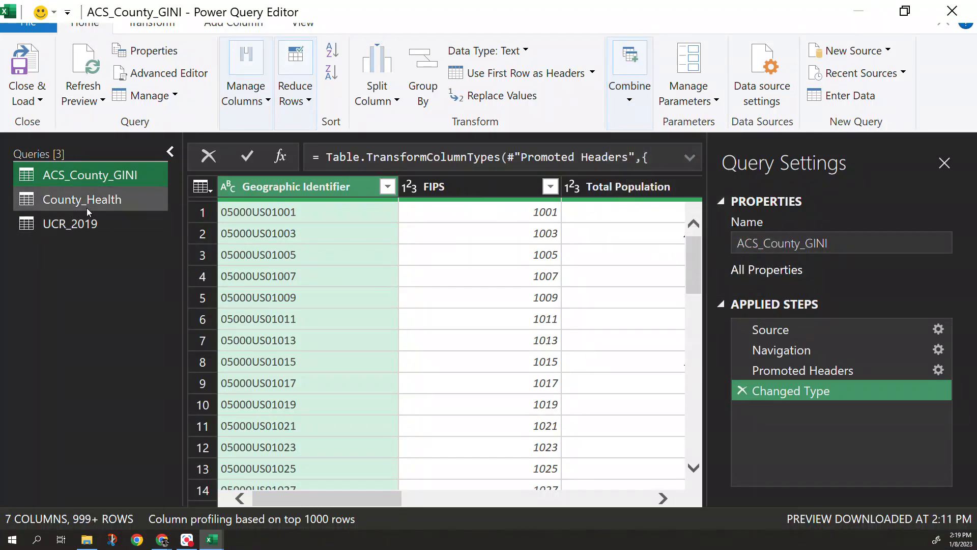
pyautogui.click(81, 199)
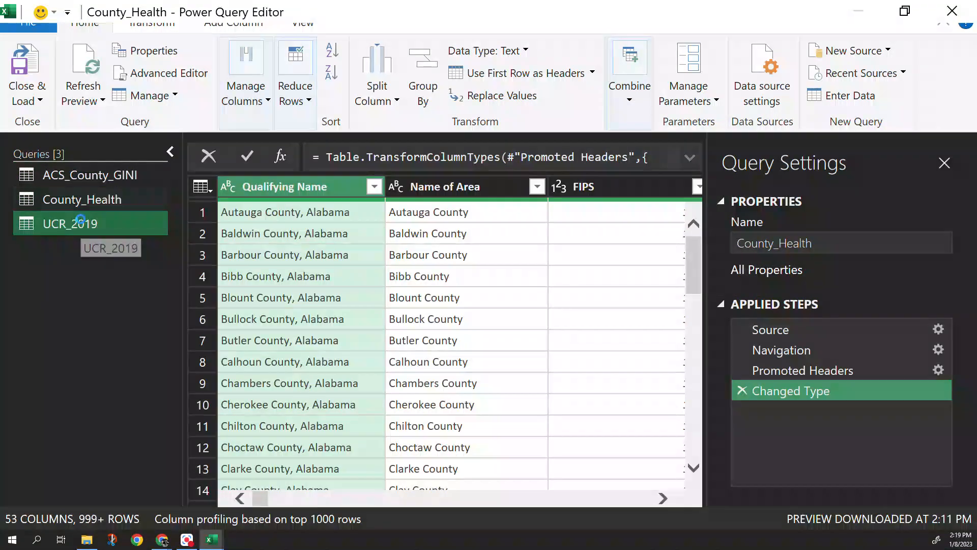
pyautogui.click(87, 174)
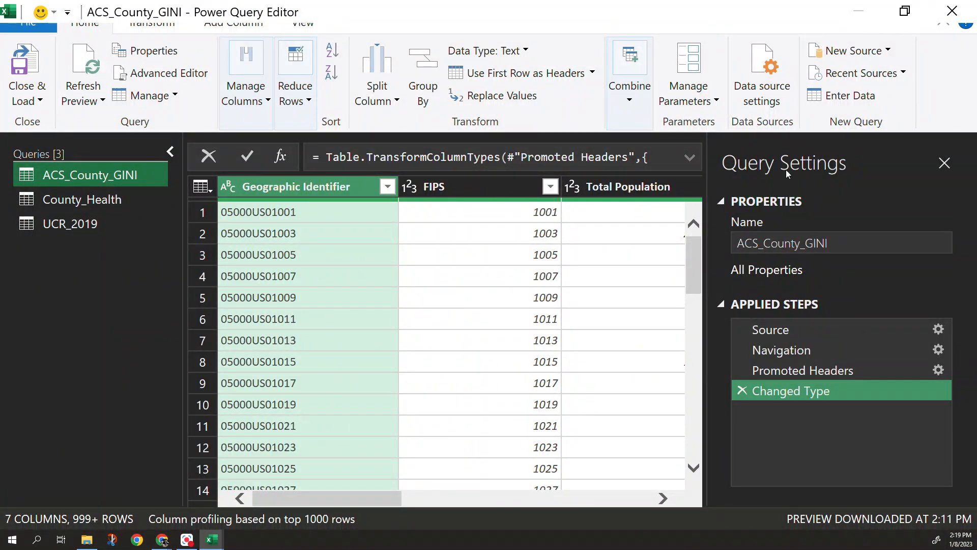
pyautogui.moveTo(782, 349)
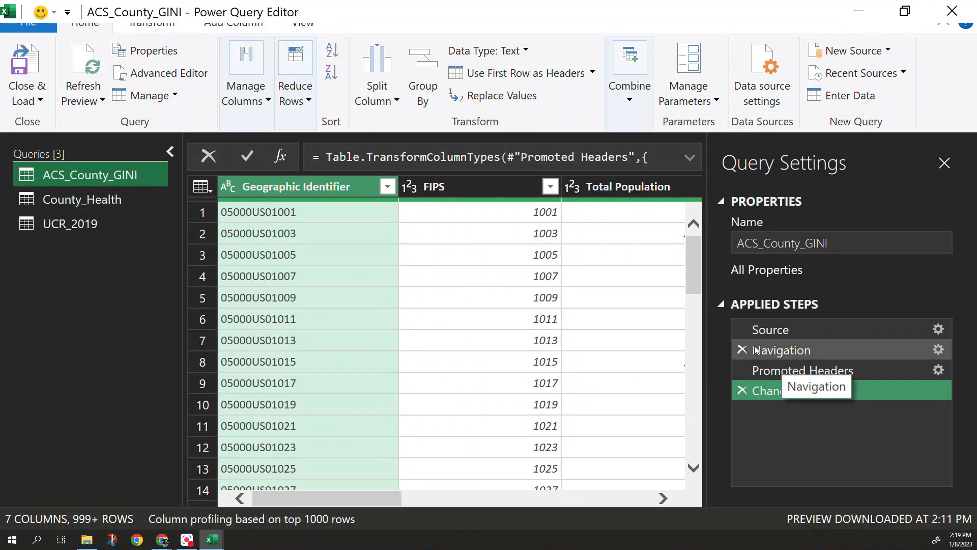
pyautogui.moveTo(703, 308)
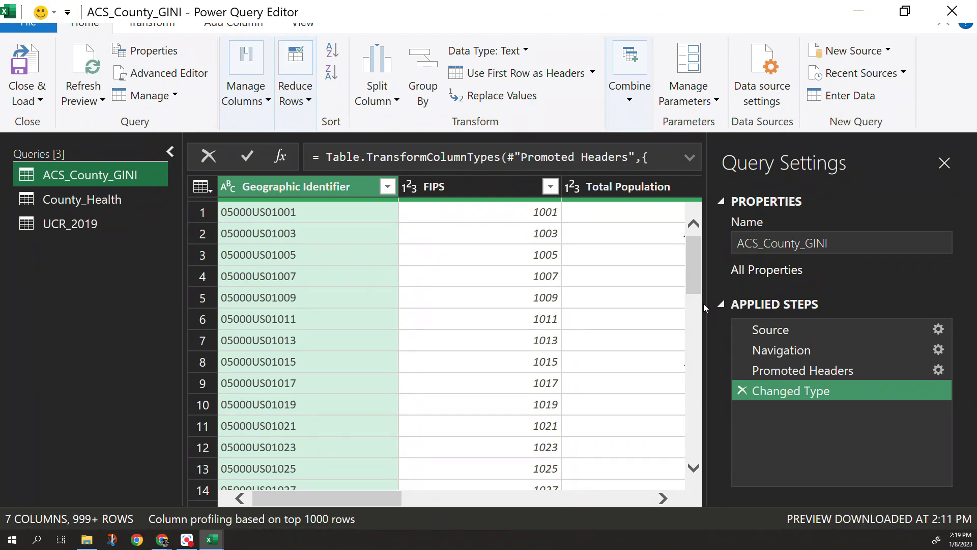
pyautogui.moveTo(382, 250)
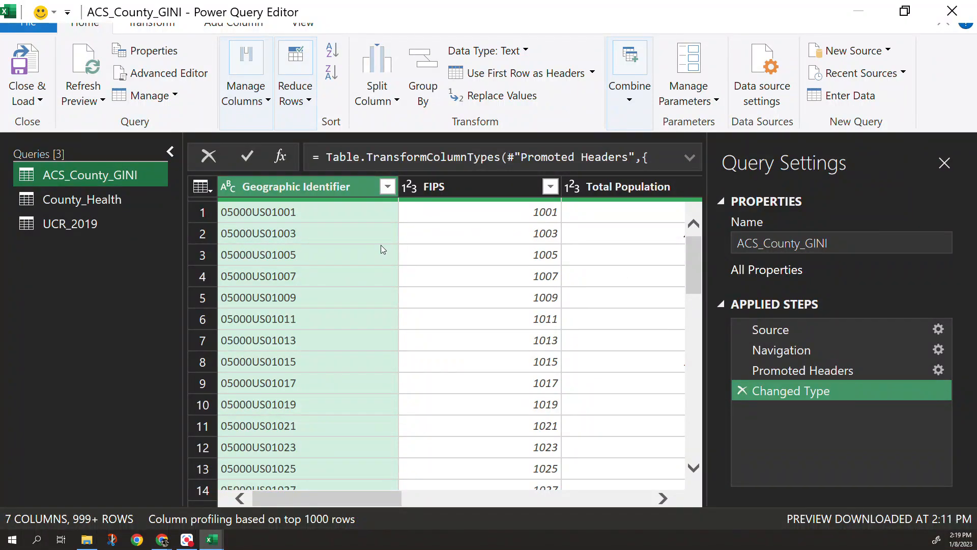
# Step: Remove the Name of Area column from UCR_2019, then reselect the ACS_County_GINI query
pyautogui.click(70, 223)
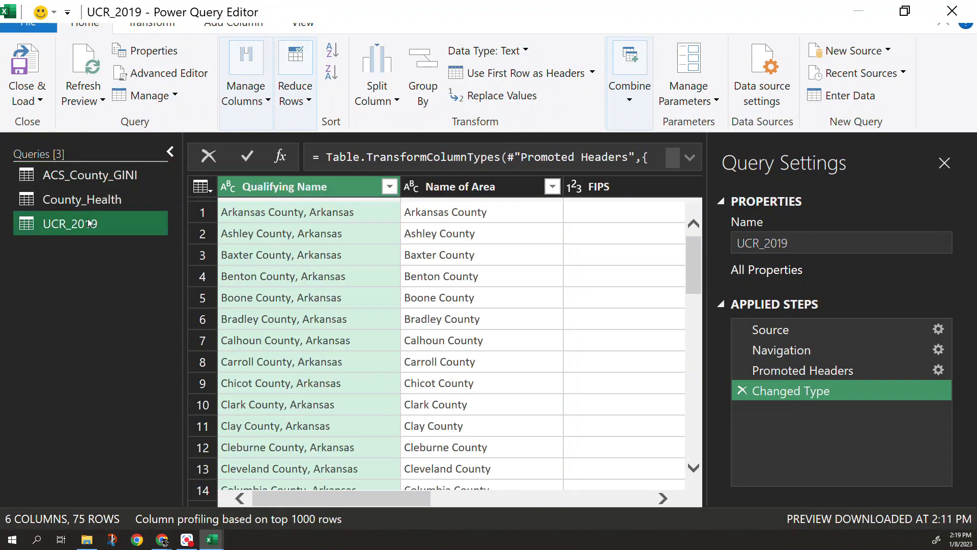
pyautogui.click(459, 186)
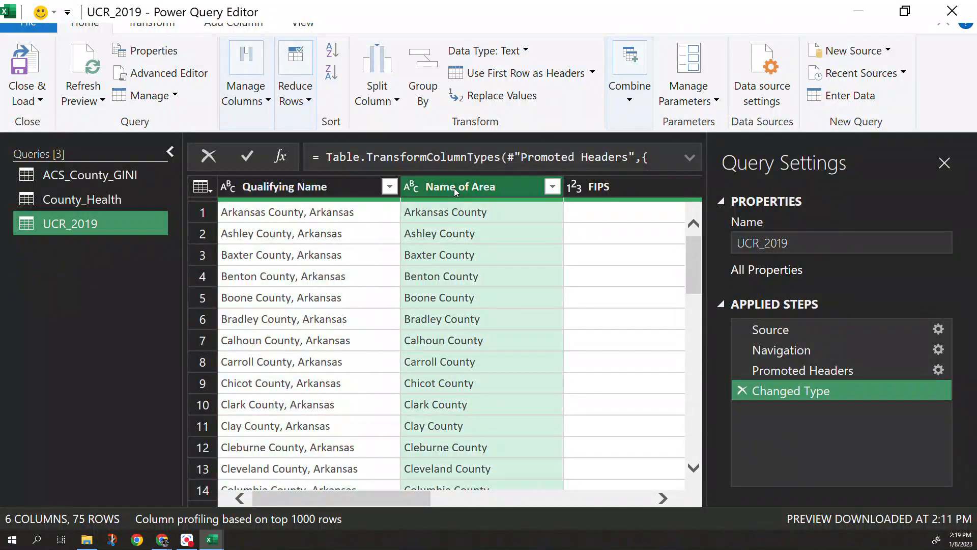
pyautogui.moveTo(284, 239)
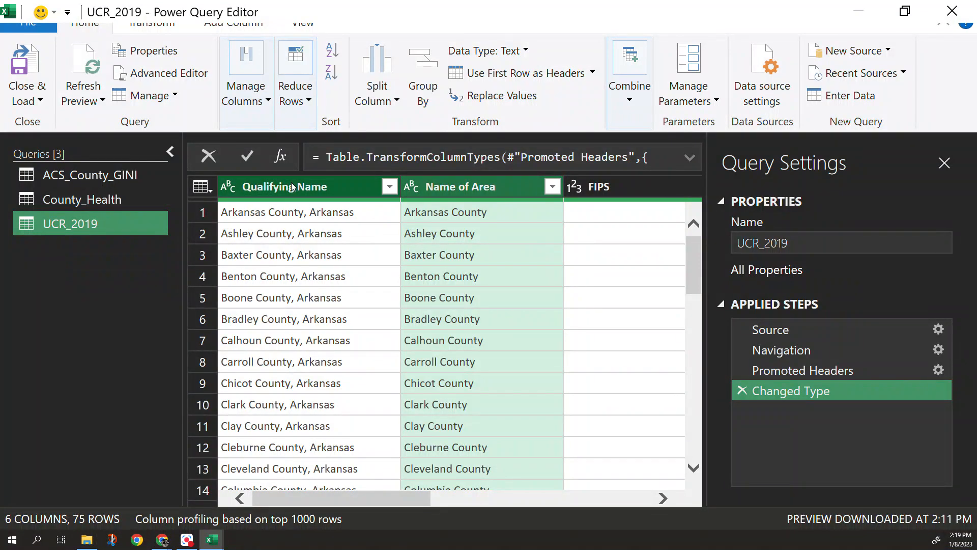
pyautogui.moveTo(494, 191)
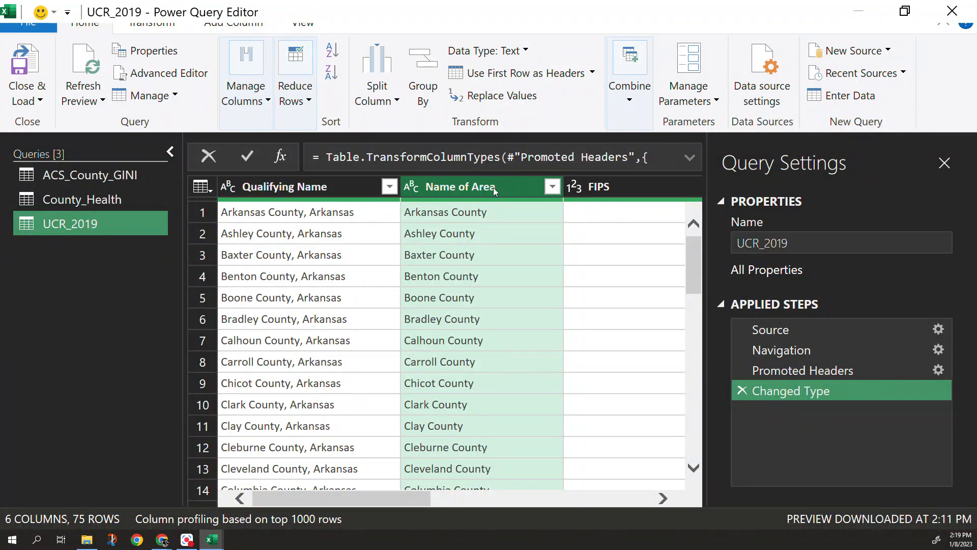
pyautogui.moveTo(577, 116)
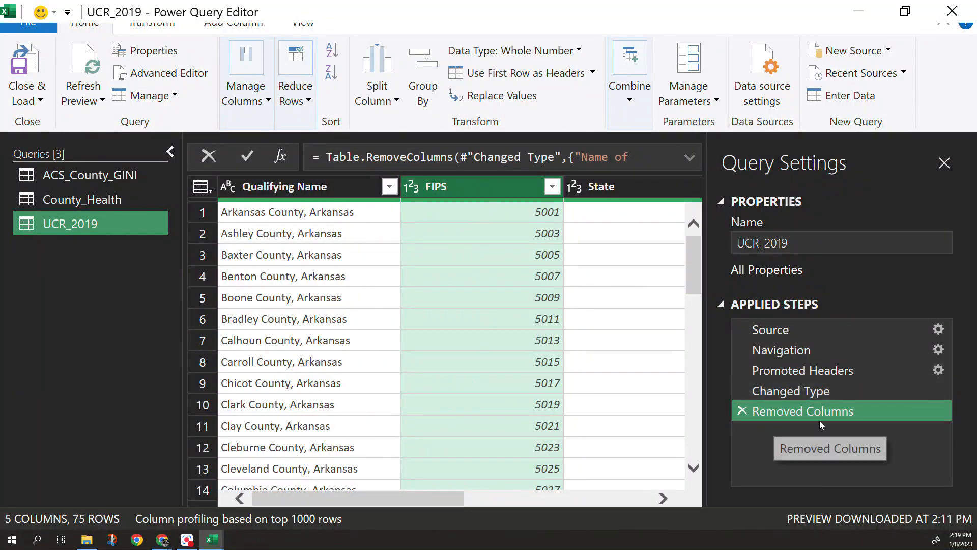
pyautogui.moveTo(819, 425)
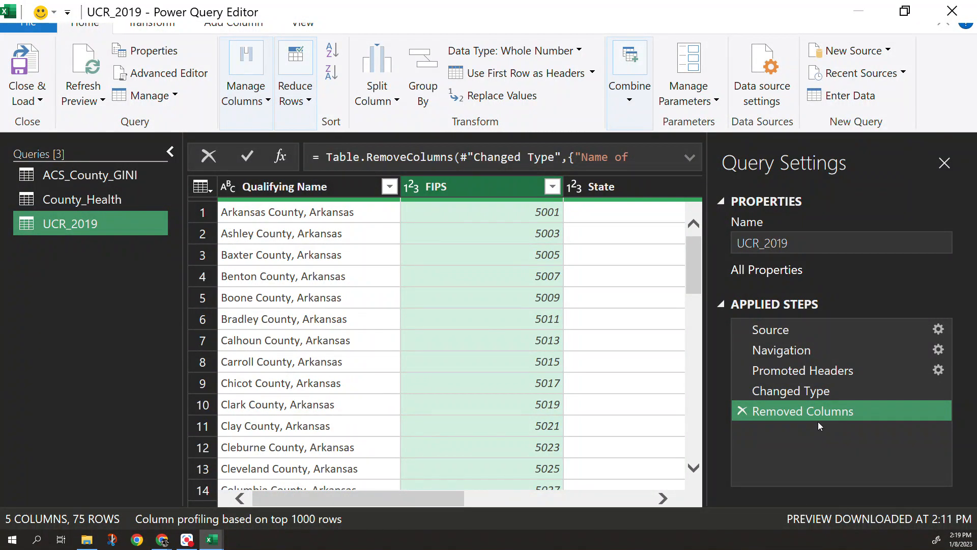
pyautogui.moveTo(743, 410)
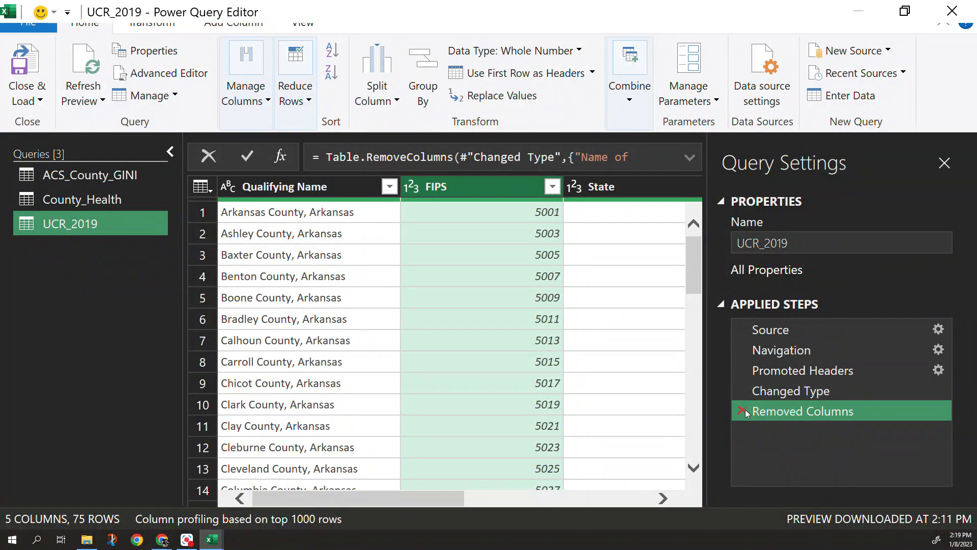
pyautogui.click(741, 411)
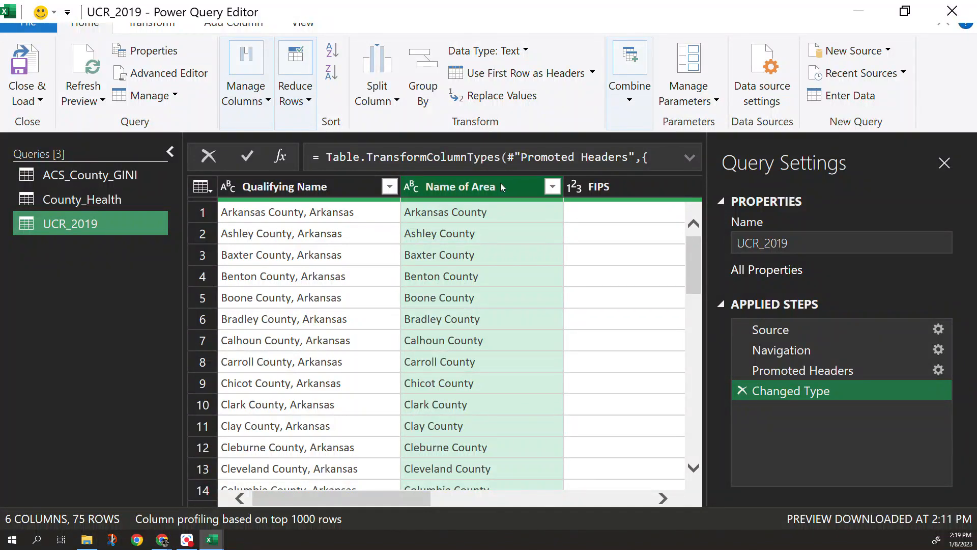
pyautogui.rightClick(460, 187)
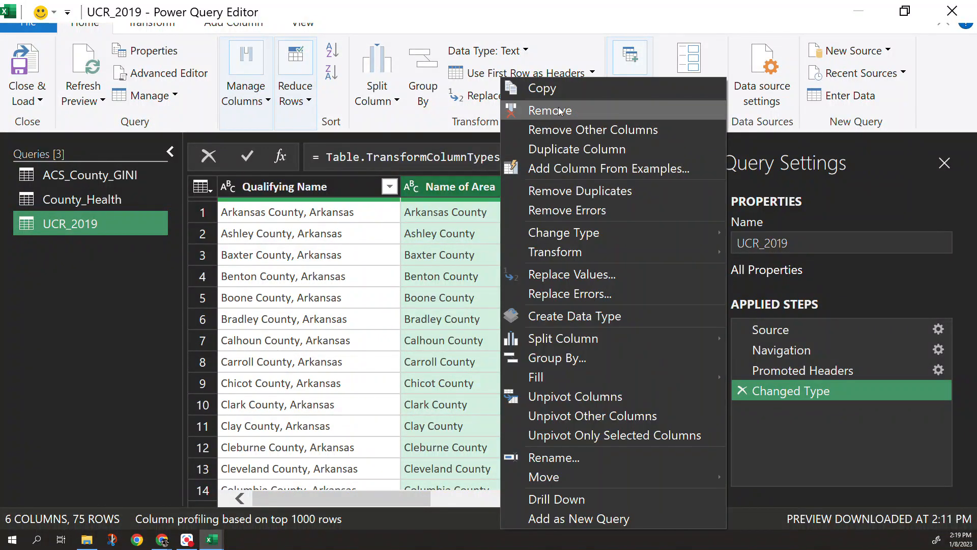
pyautogui.click(549, 111)
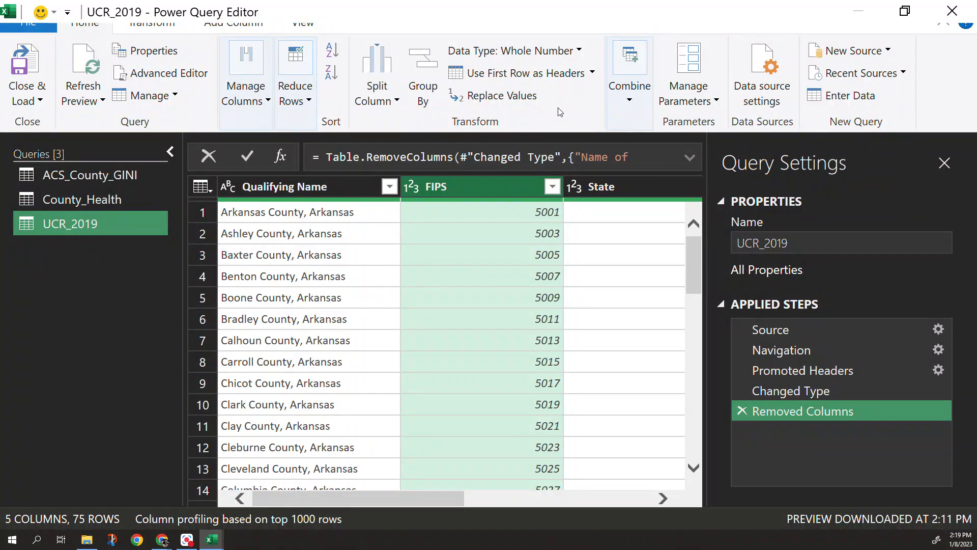
pyautogui.click(81, 174)
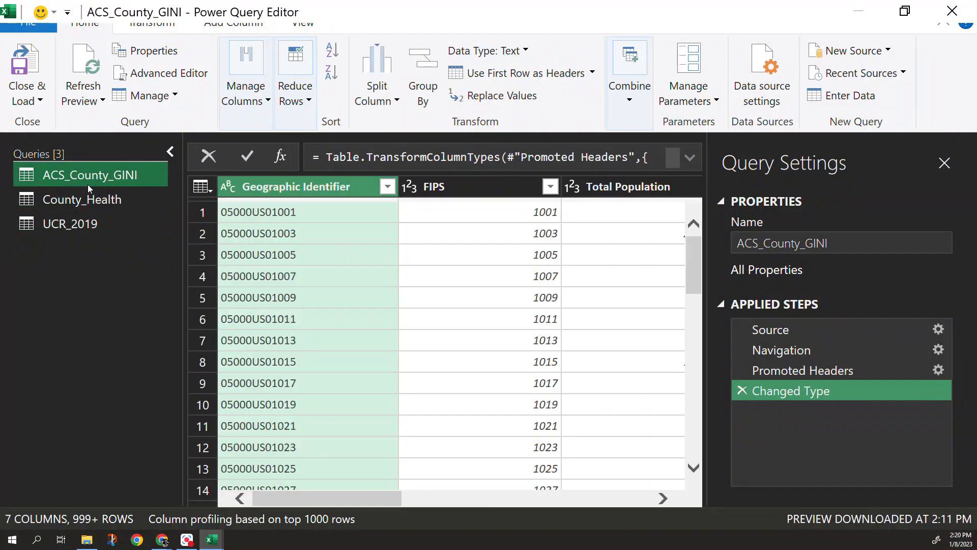
pyautogui.moveTo(630, 106)
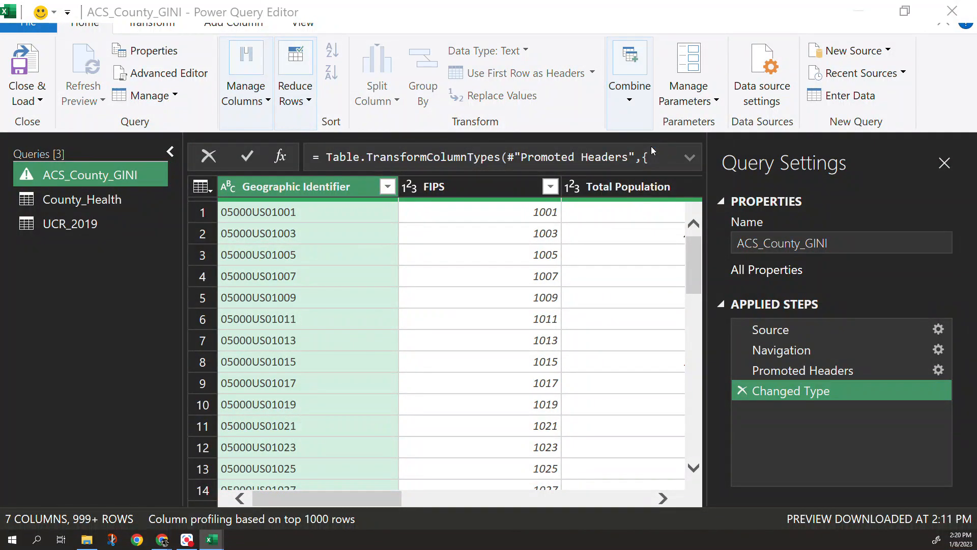
# Step: Merge County_Health into ACS_County_GINI on FIPS using a Left Outer join
pyautogui.click(629, 75)
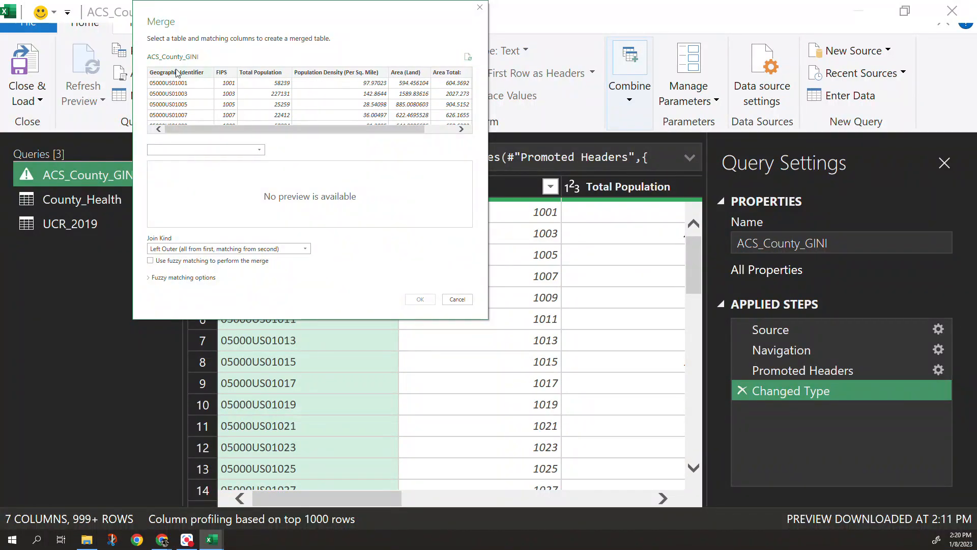
pyautogui.click(205, 150)
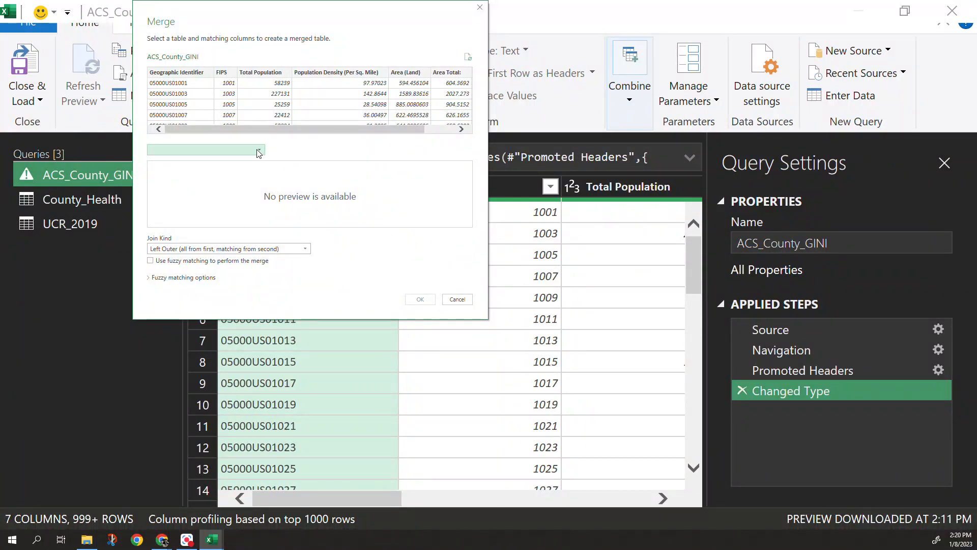
pyautogui.click(258, 149)
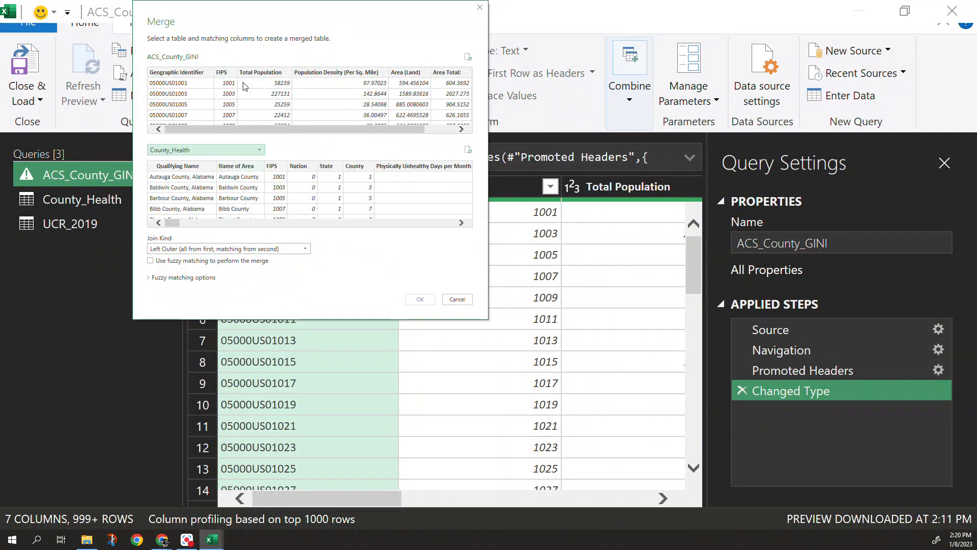
pyautogui.click(223, 73)
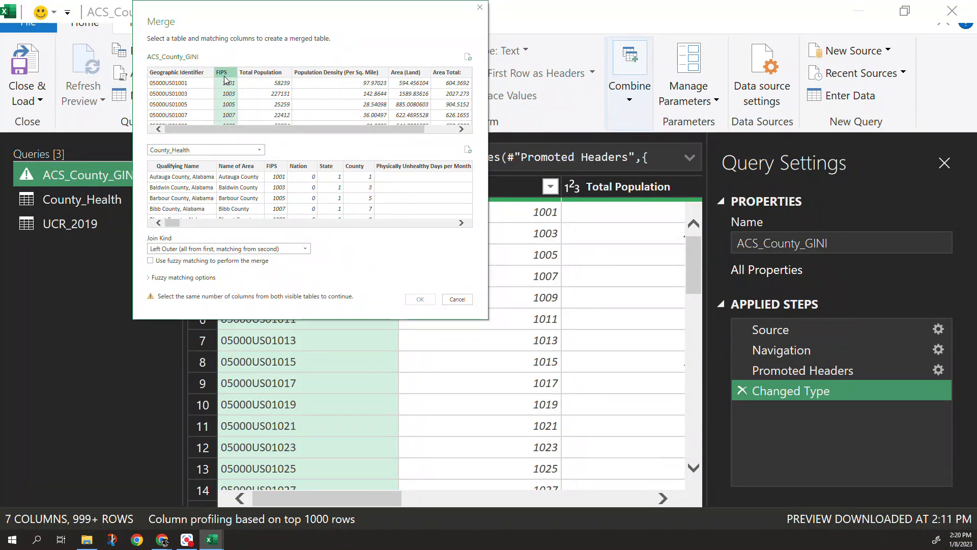
pyautogui.click(272, 166)
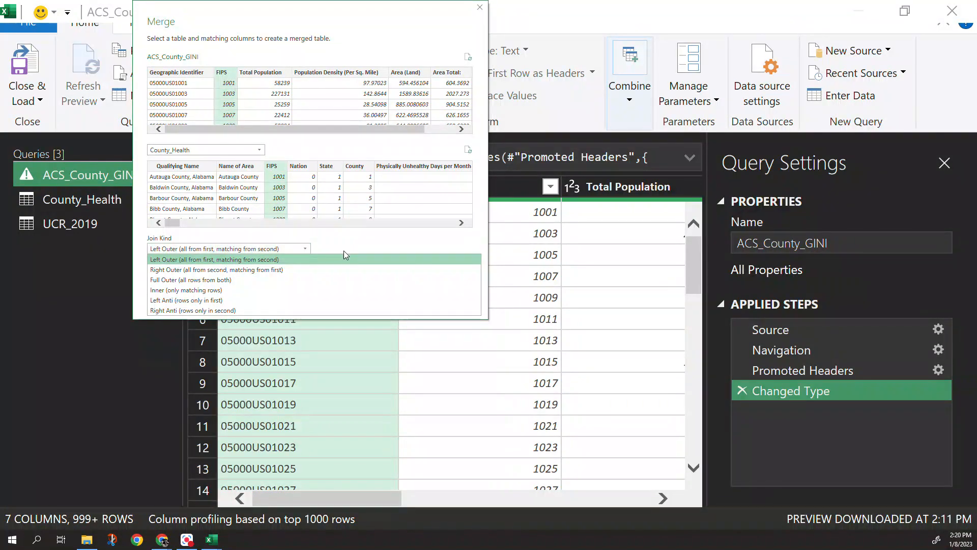
pyautogui.click(227, 259)
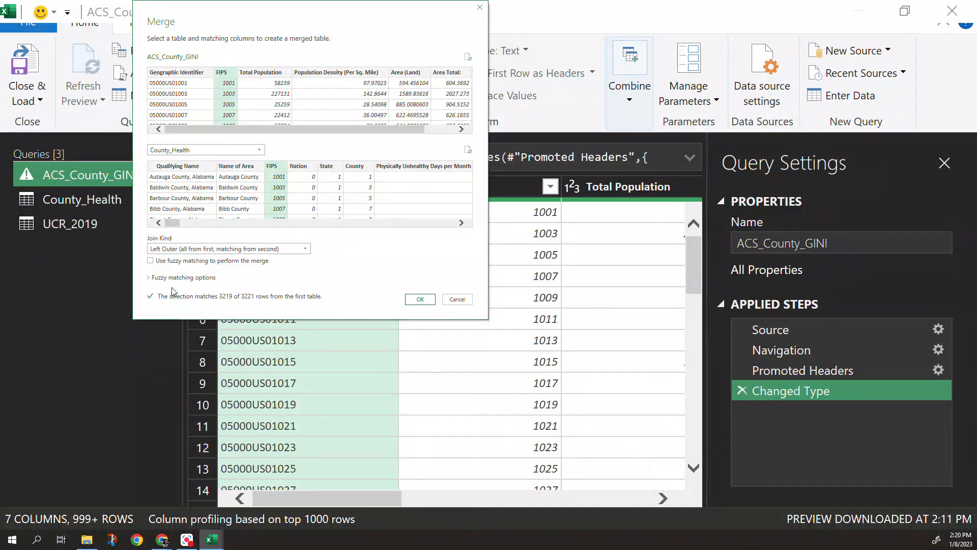
pyautogui.moveTo(420, 319)
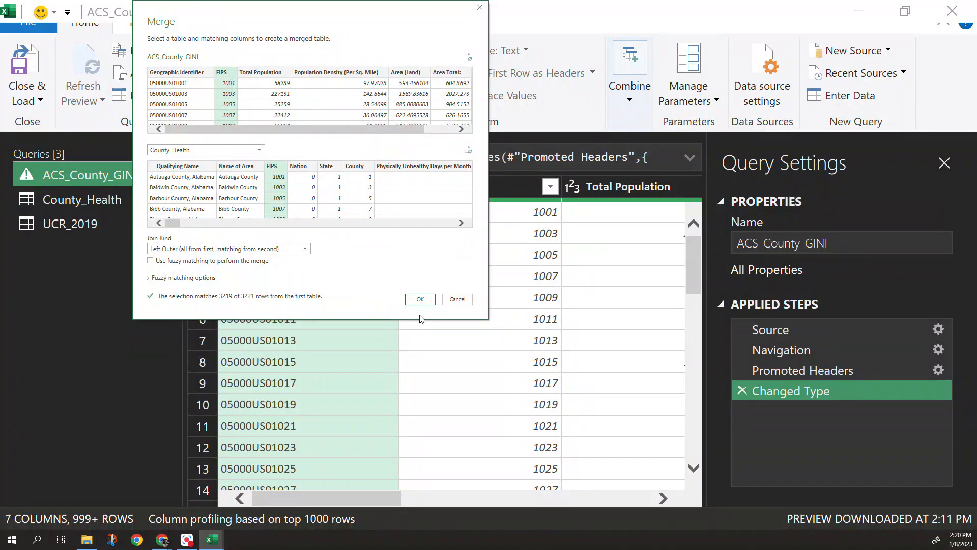
pyautogui.moveTo(368, 301)
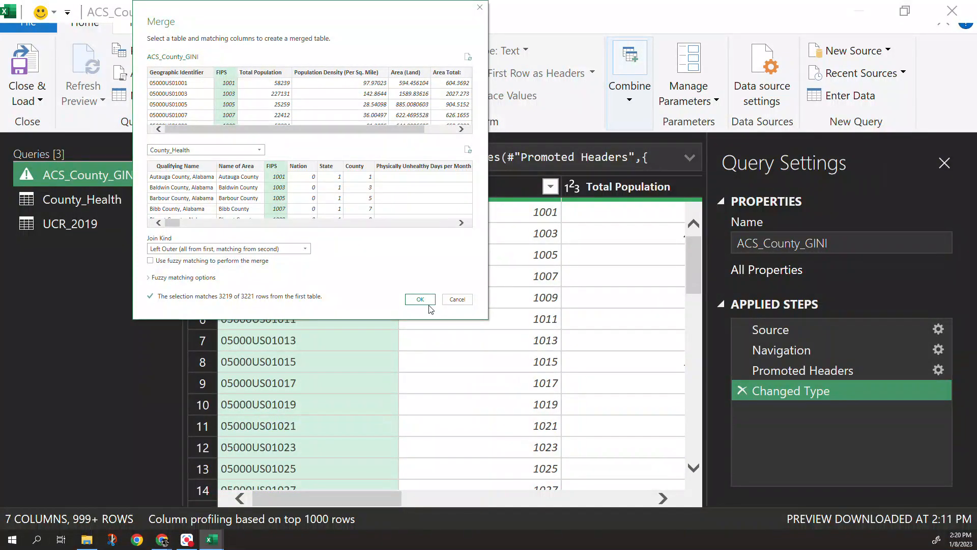
pyautogui.click(419, 299)
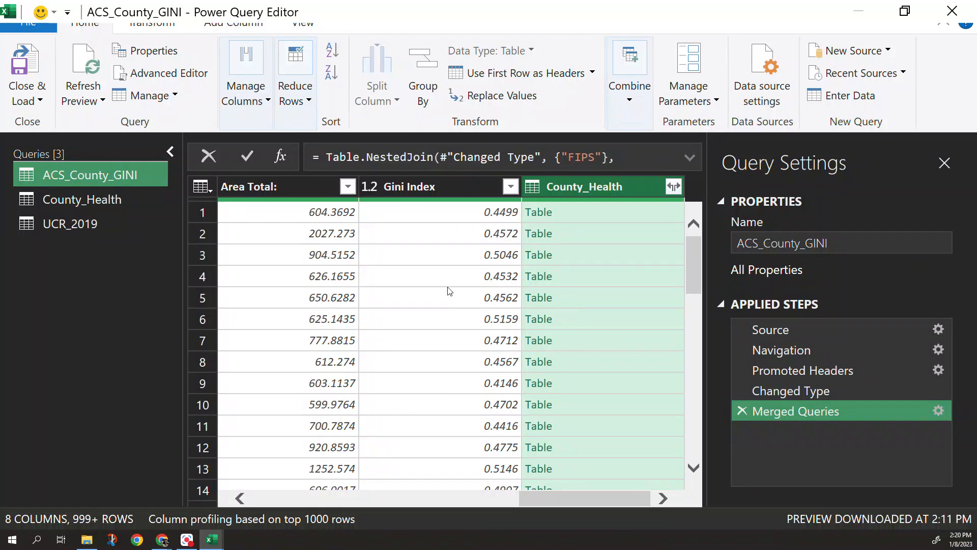
pyautogui.moveTo(384, 394)
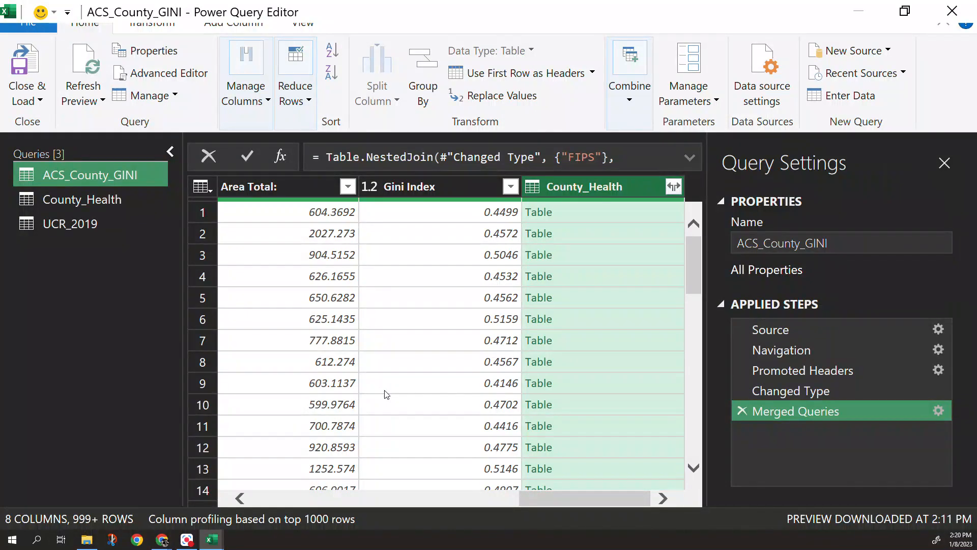
pyautogui.moveTo(679, 492)
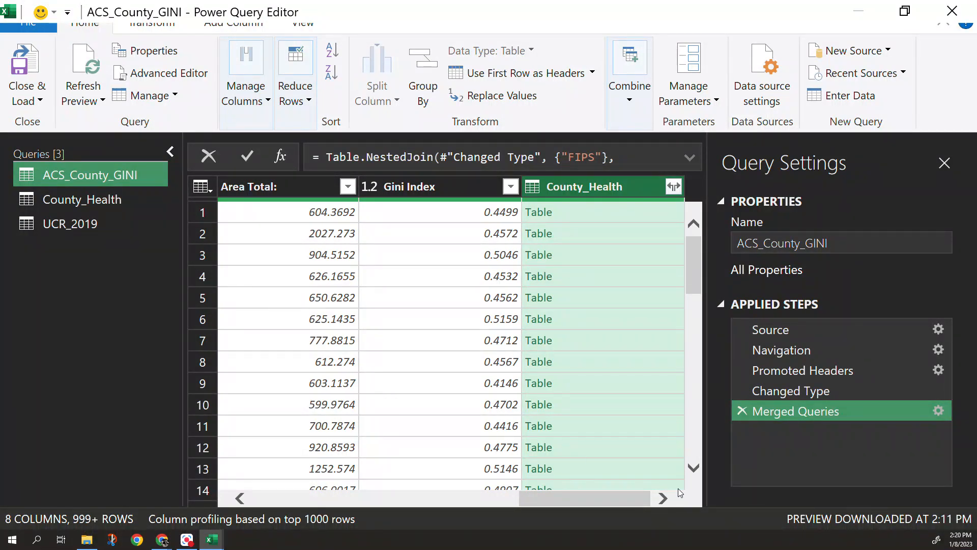
pyautogui.moveTo(773, 411)
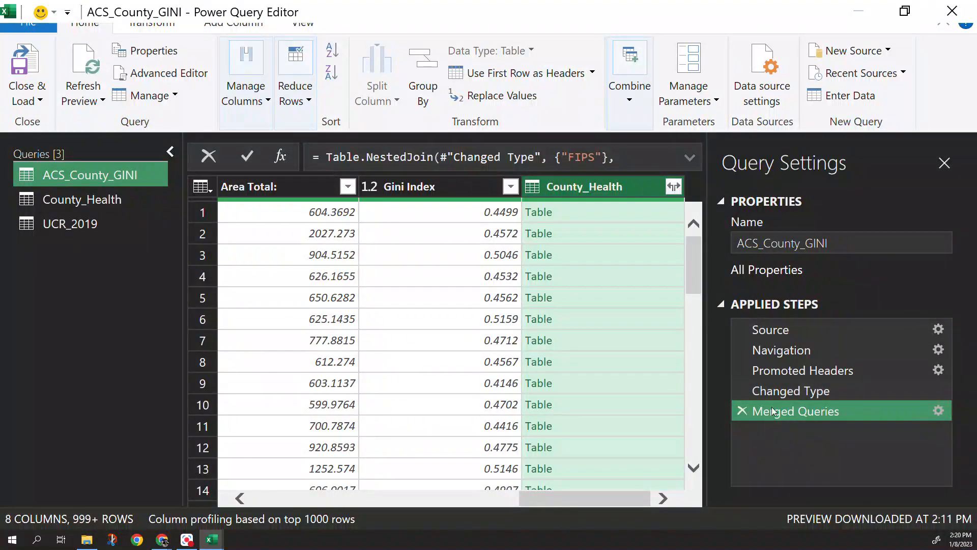
pyautogui.moveTo(526, 440)
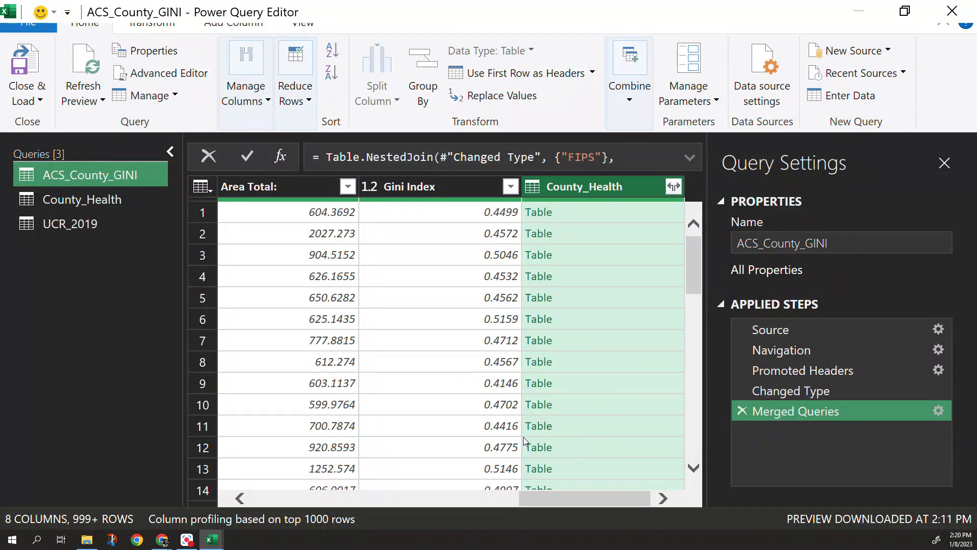
pyautogui.moveTo(547, 322)
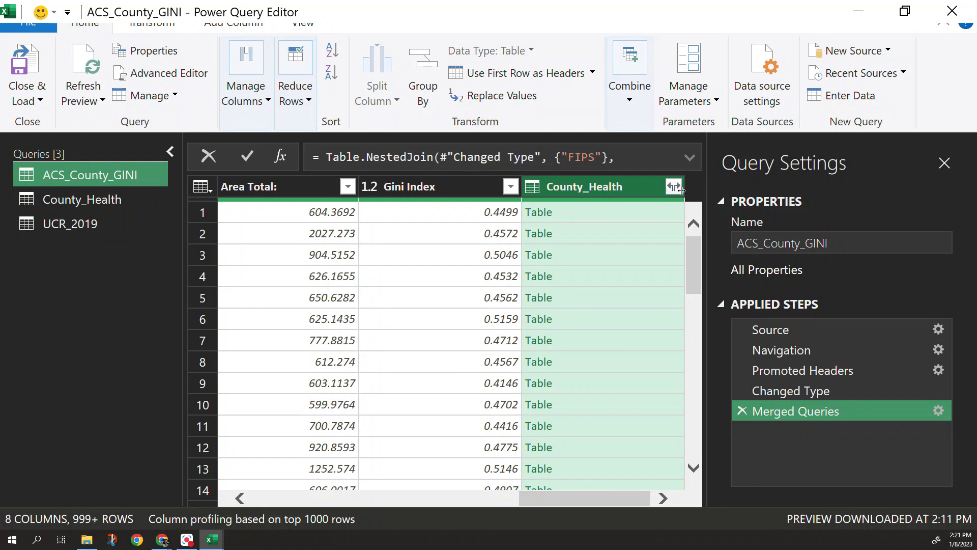
# Step: Expand County_Health to only Physically Unhealthy Days and Child Mortality (Death Counts)
pyautogui.click(673, 186)
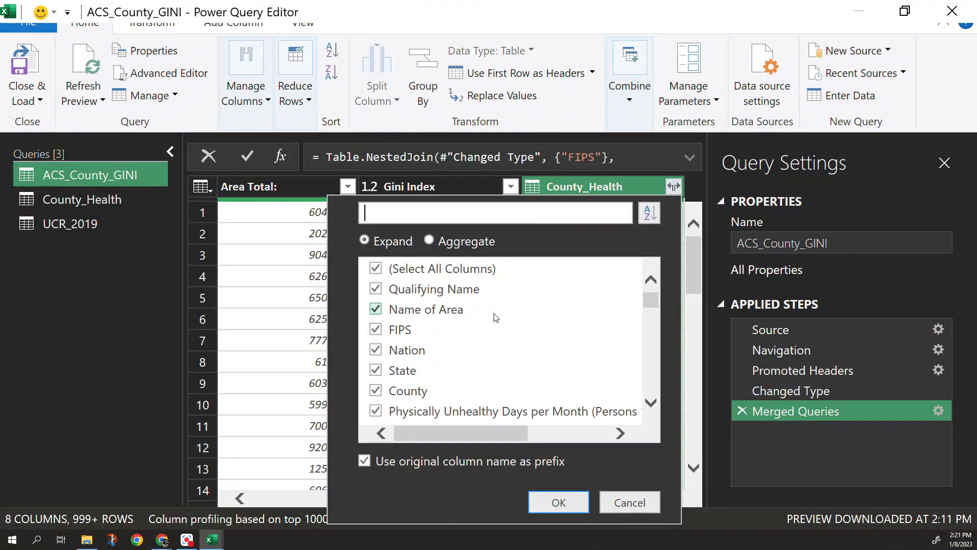
pyautogui.click(375, 268)
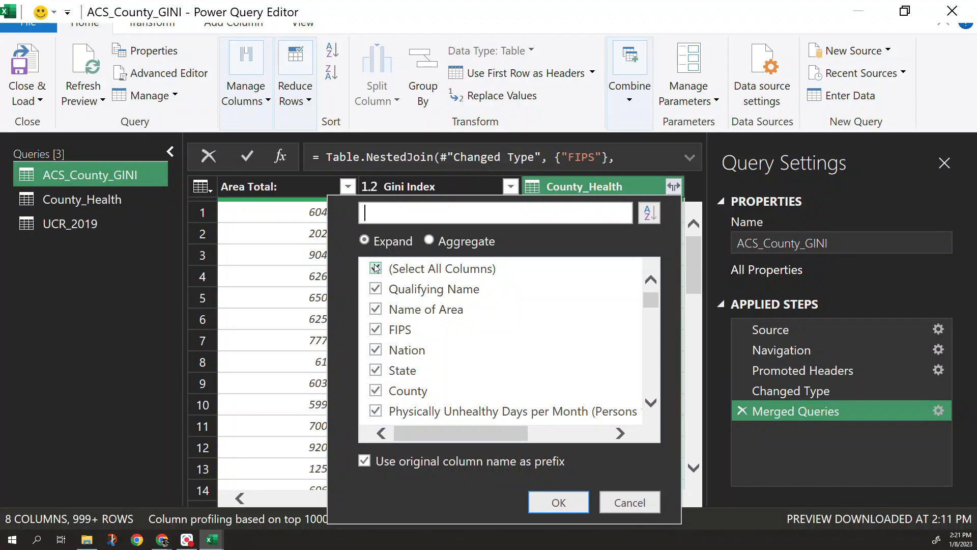
pyautogui.click(376, 269)
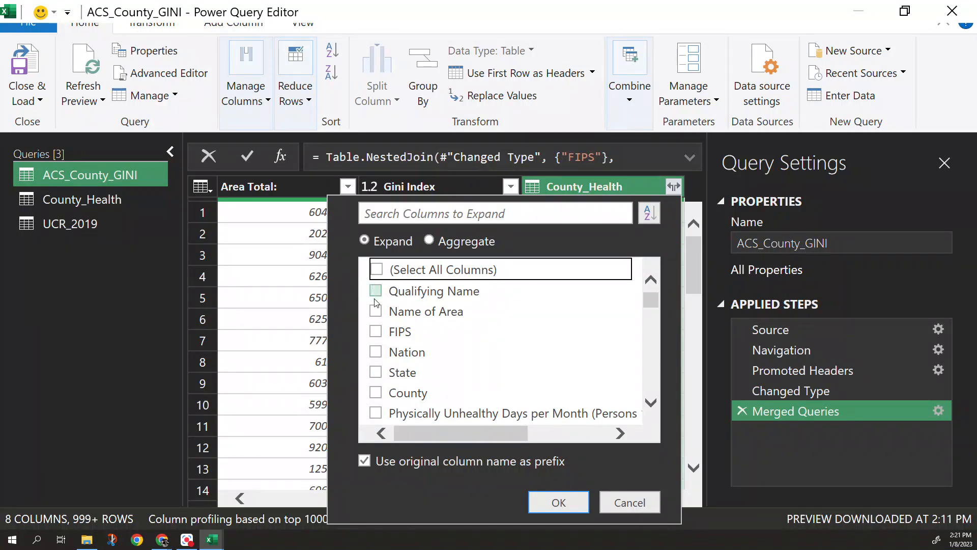
pyautogui.scroll(-3)
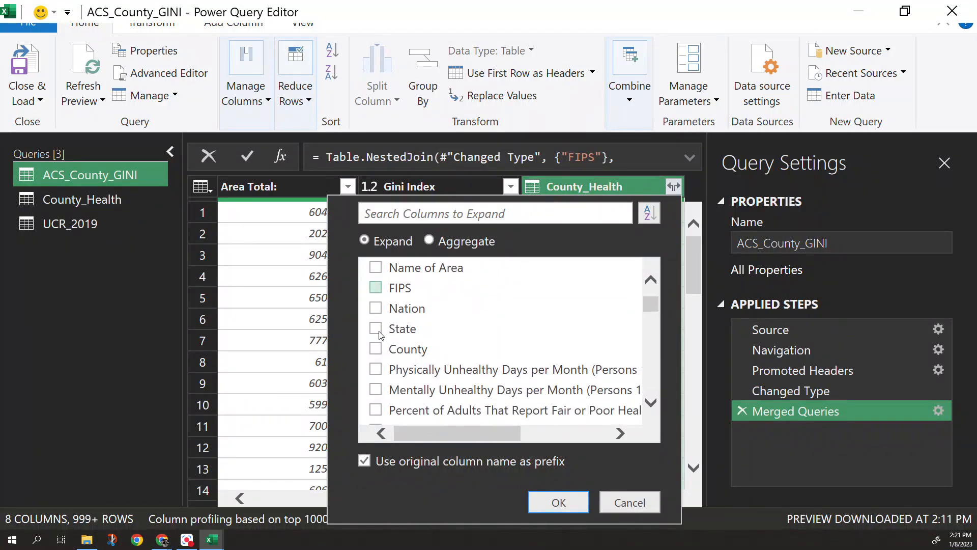
pyautogui.click(375, 287)
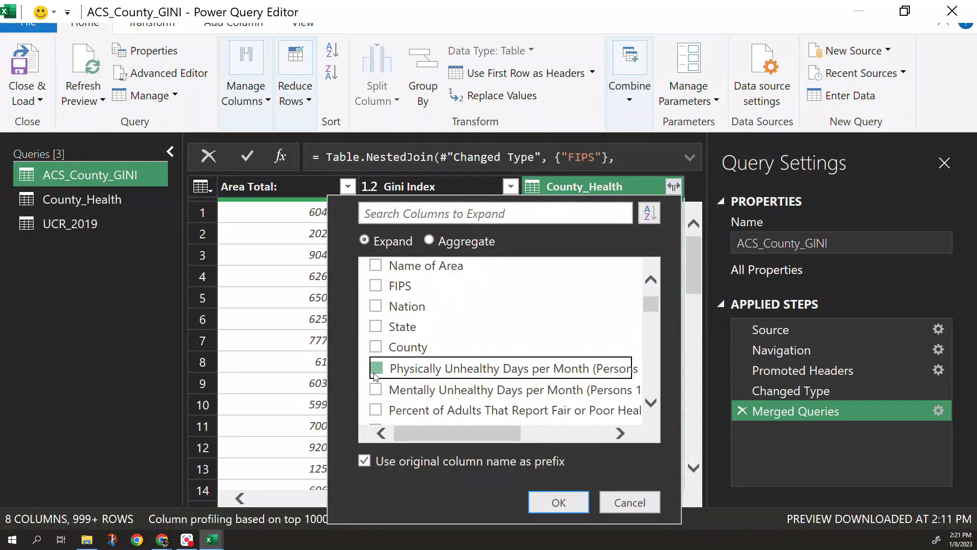
pyautogui.scroll(-3)
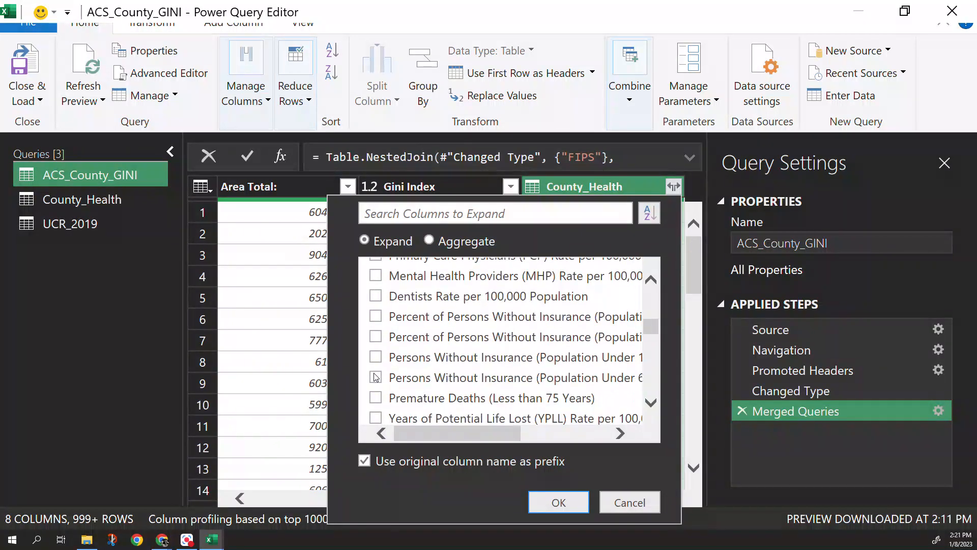
pyautogui.scroll(-3)
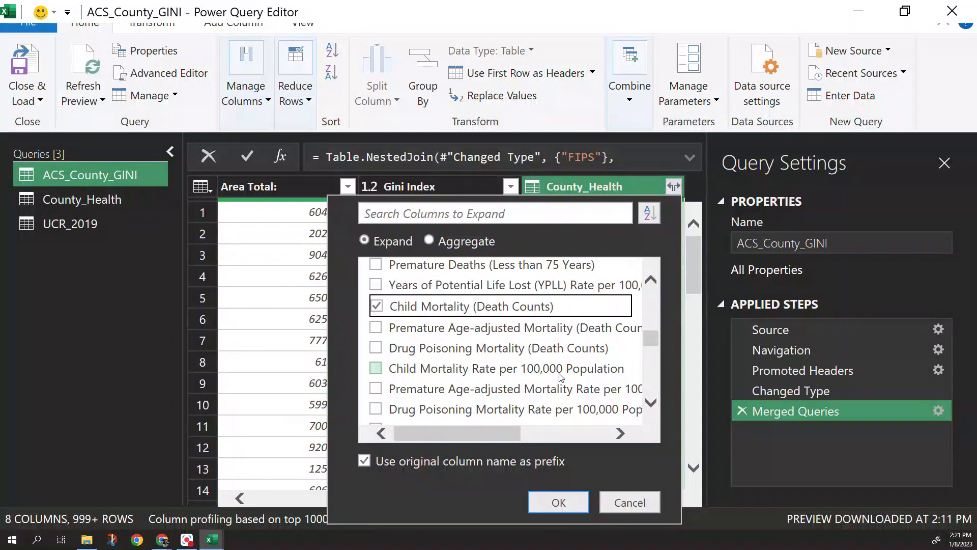
pyautogui.click(557, 502)
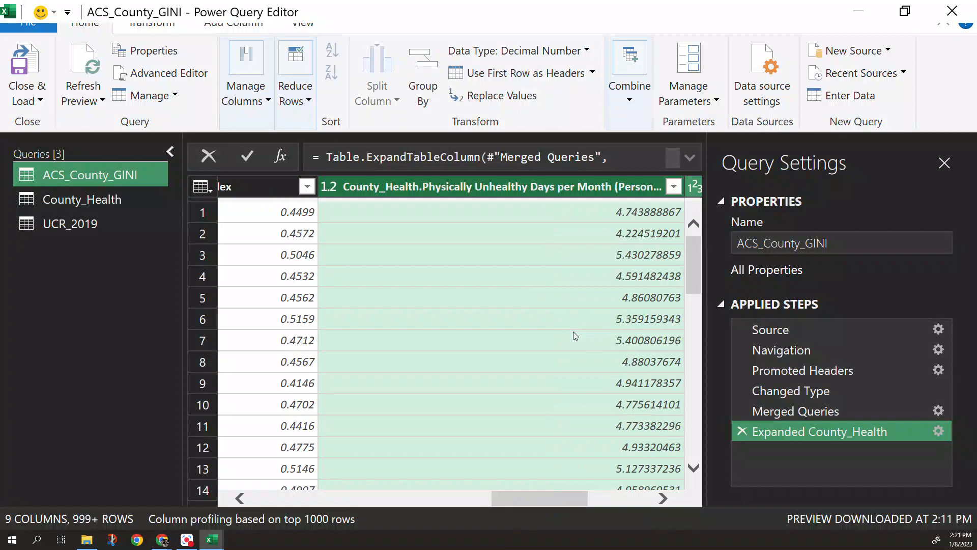
pyautogui.hscroll(3)
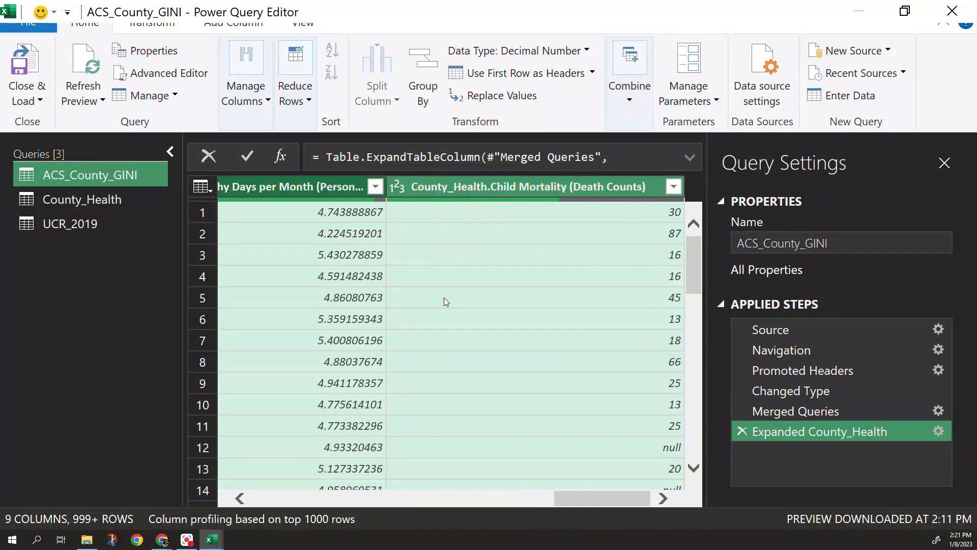
pyautogui.hscroll(-3)
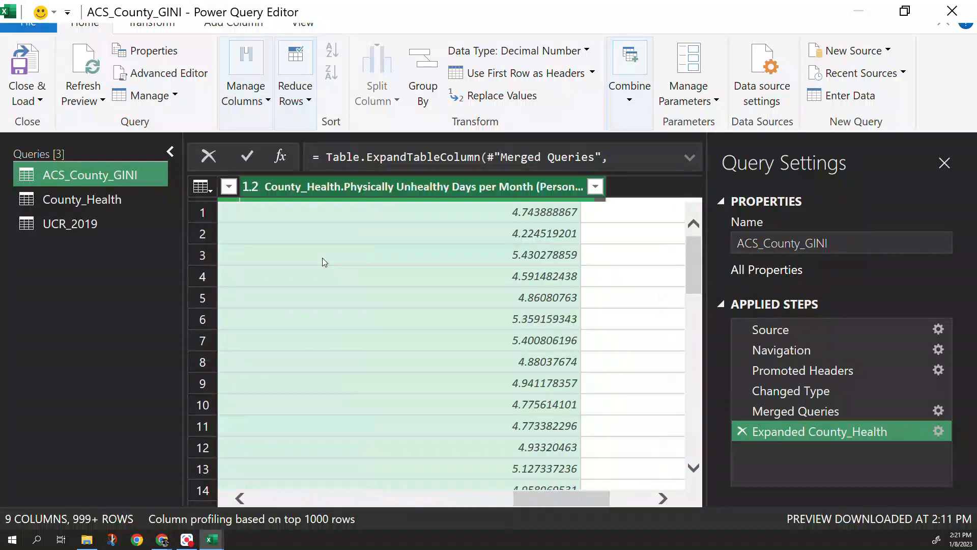
pyautogui.hscroll(-3)
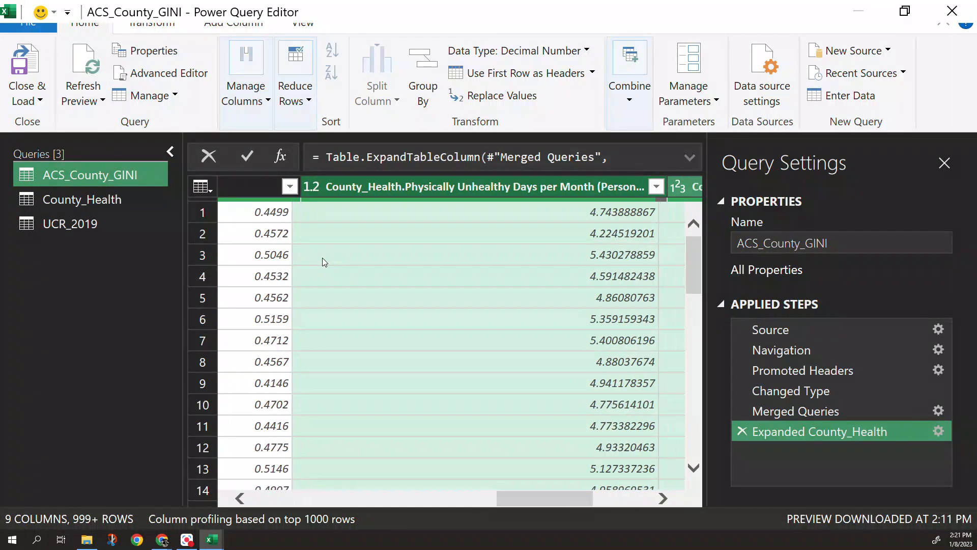
pyautogui.hscroll(3)
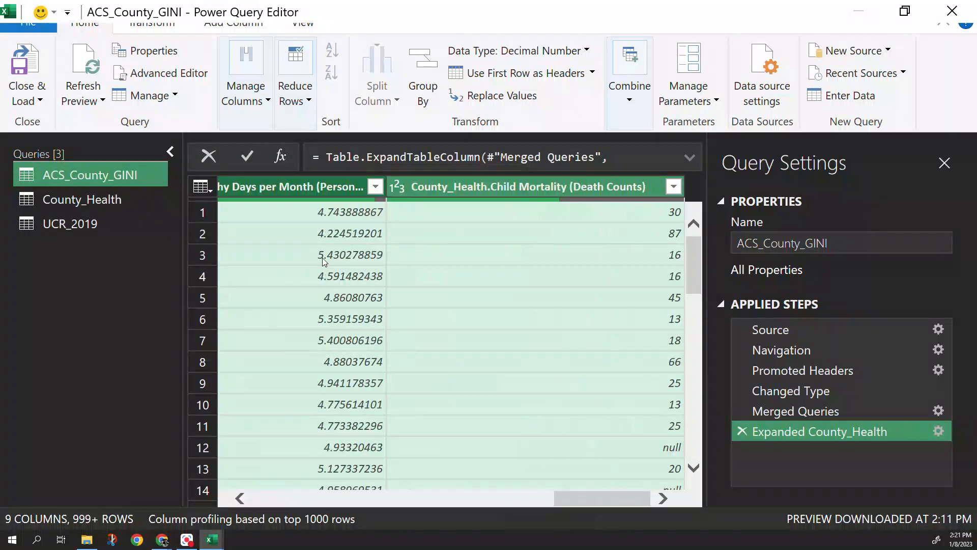
pyautogui.moveTo(503, 279)
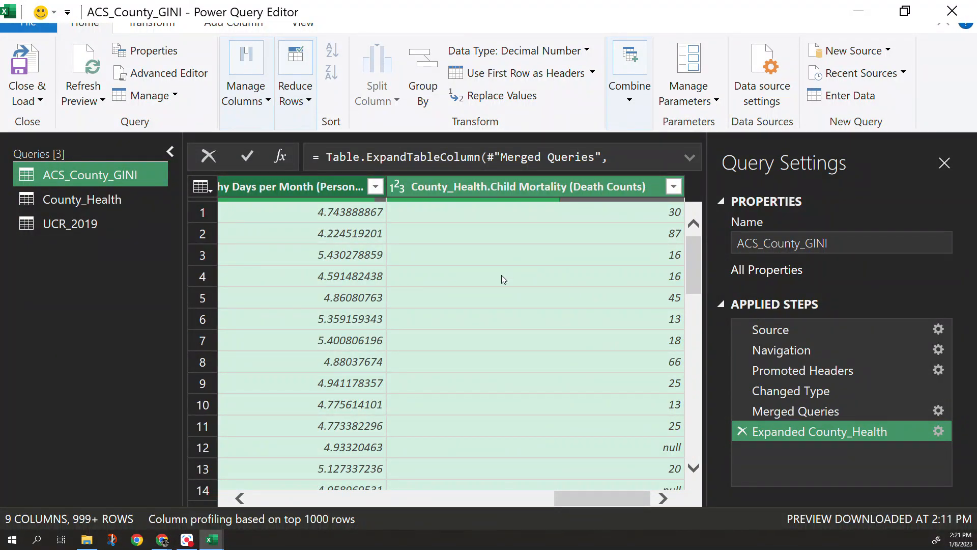
pyautogui.moveTo(538, 303)
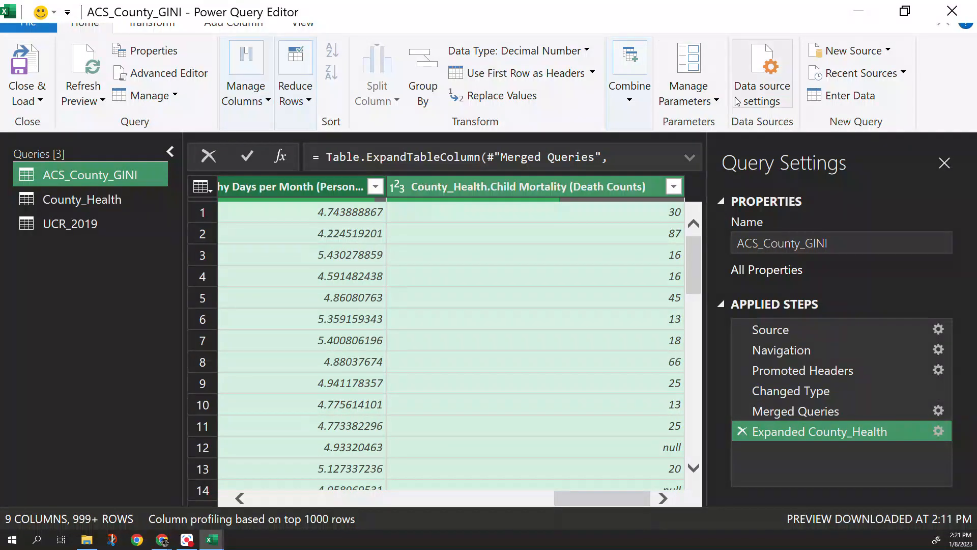
# Step: Merge UCR_2019 into the GINI query, matching FIPS in both tables
pyautogui.click(628, 71)
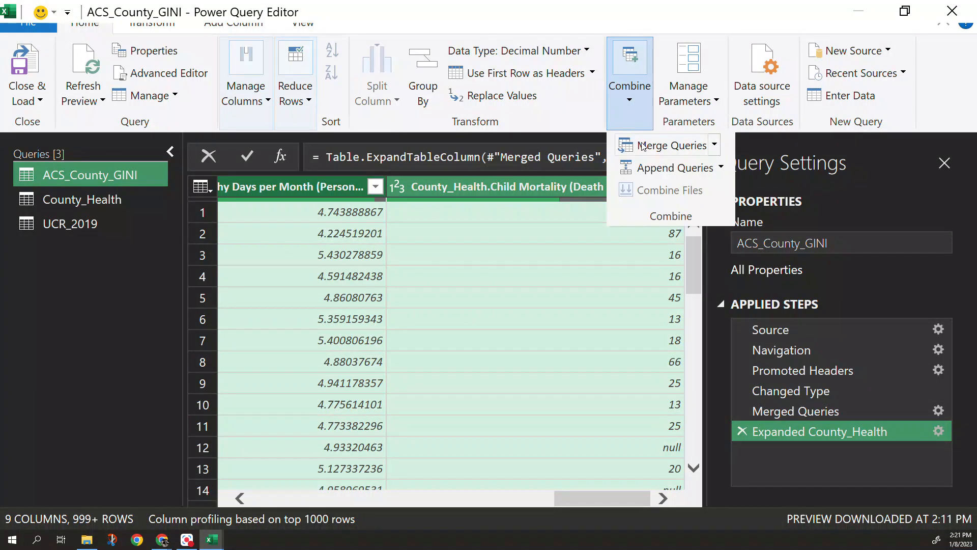
pyautogui.click(671, 145)
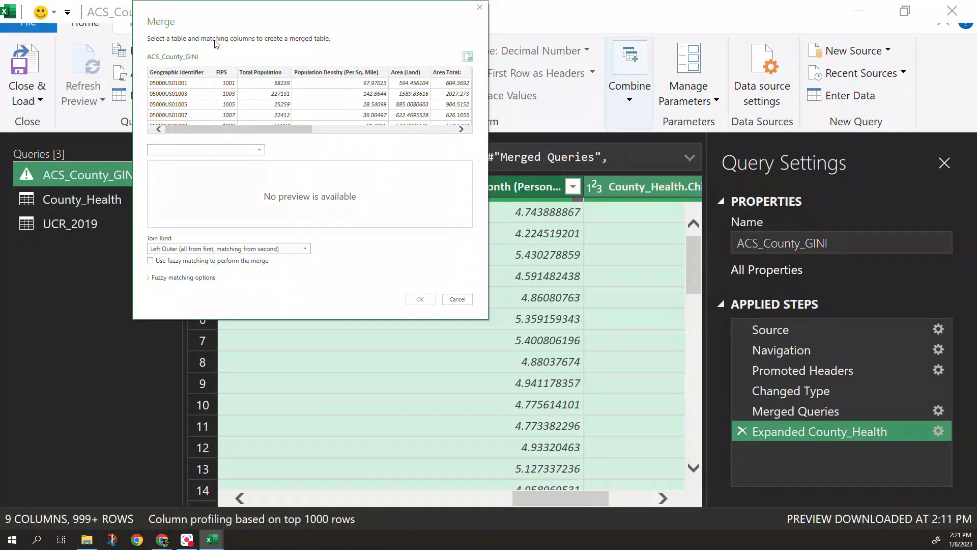
pyautogui.hscroll(3)
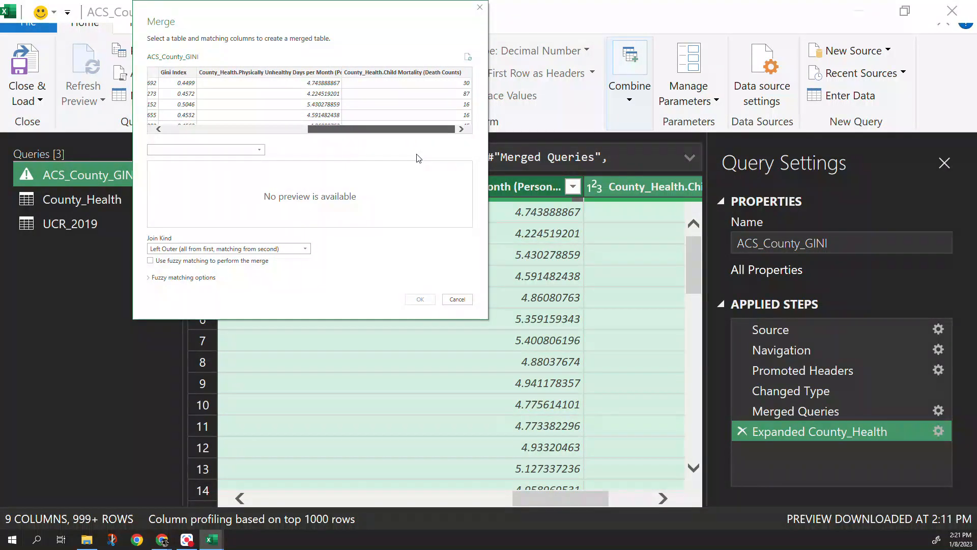
pyautogui.click(204, 149)
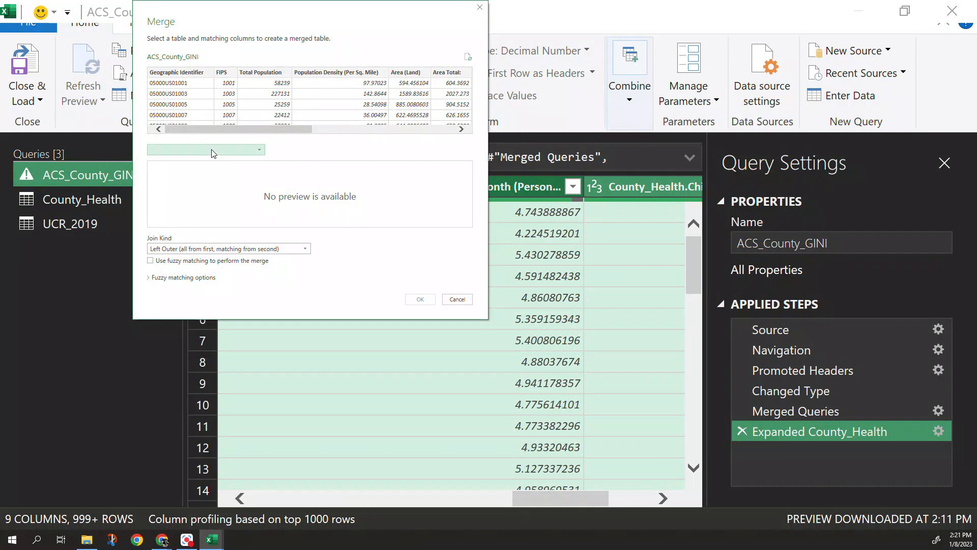
pyautogui.click(258, 149)
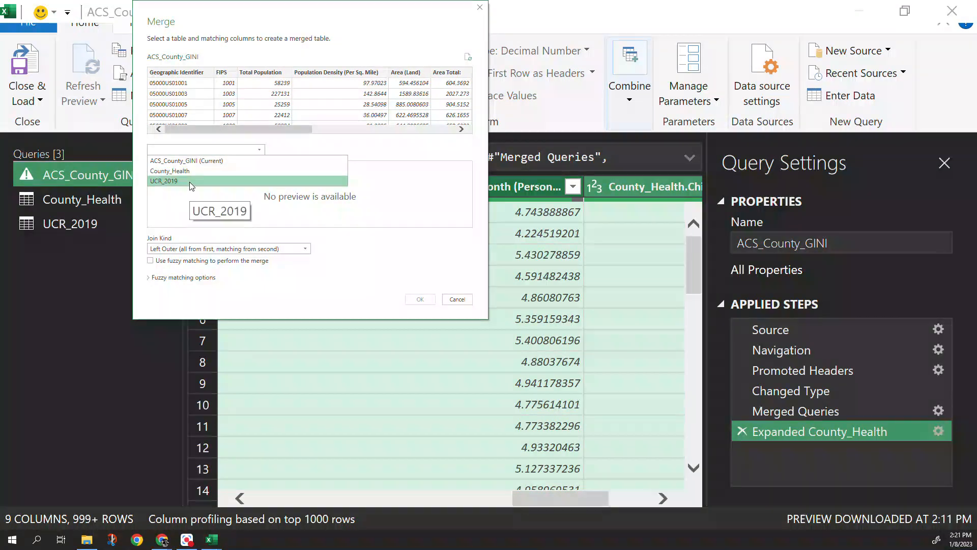
pyautogui.click(163, 180)
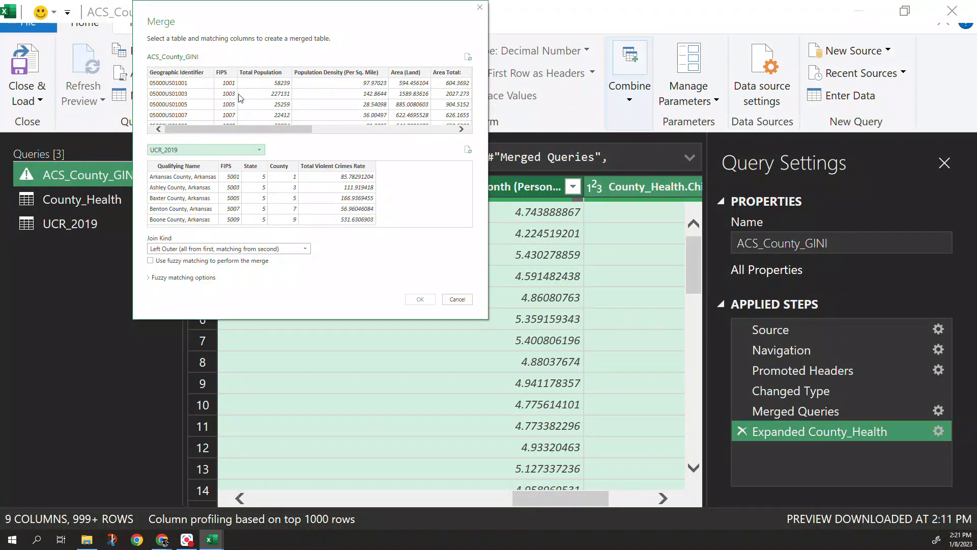
pyautogui.click(223, 72)
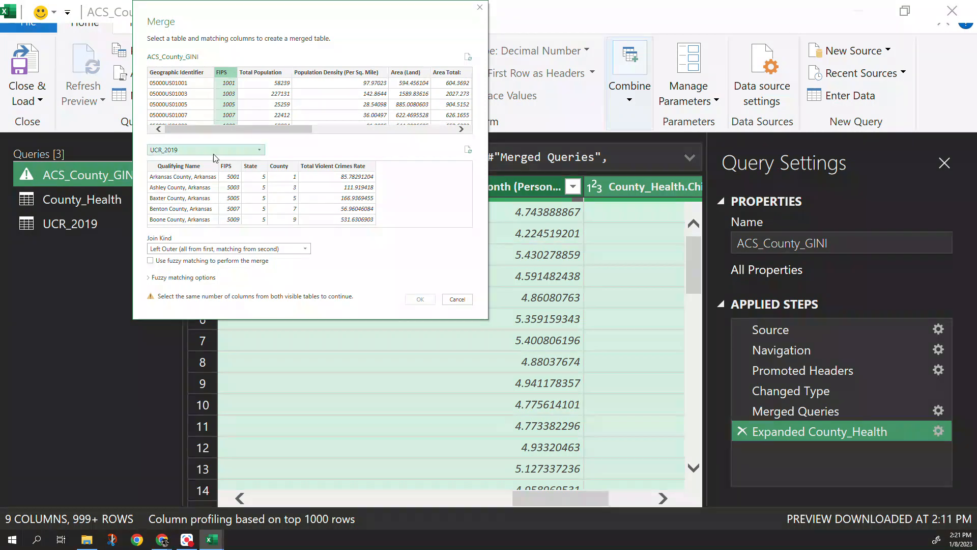
pyautogui.click(226, 166)
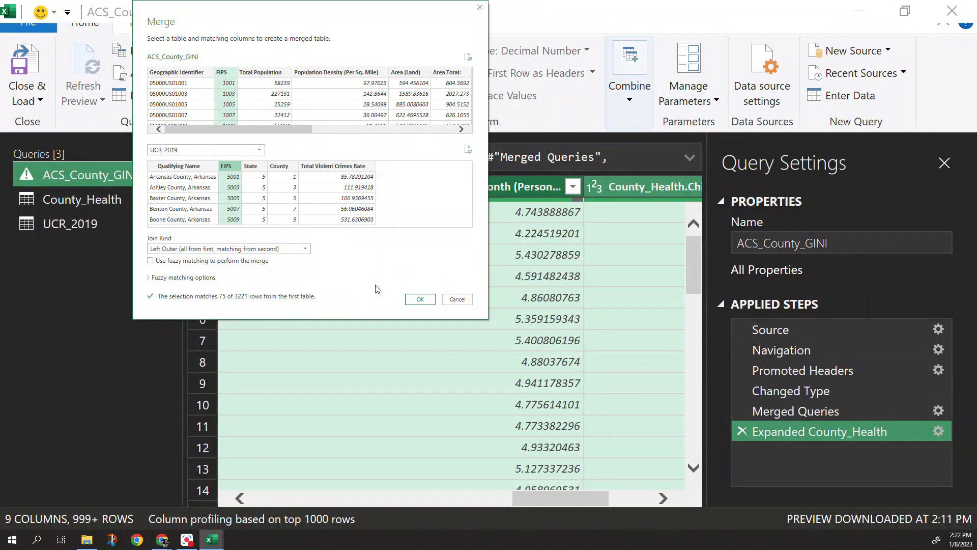
pyautogui.moveTo(272, 277)
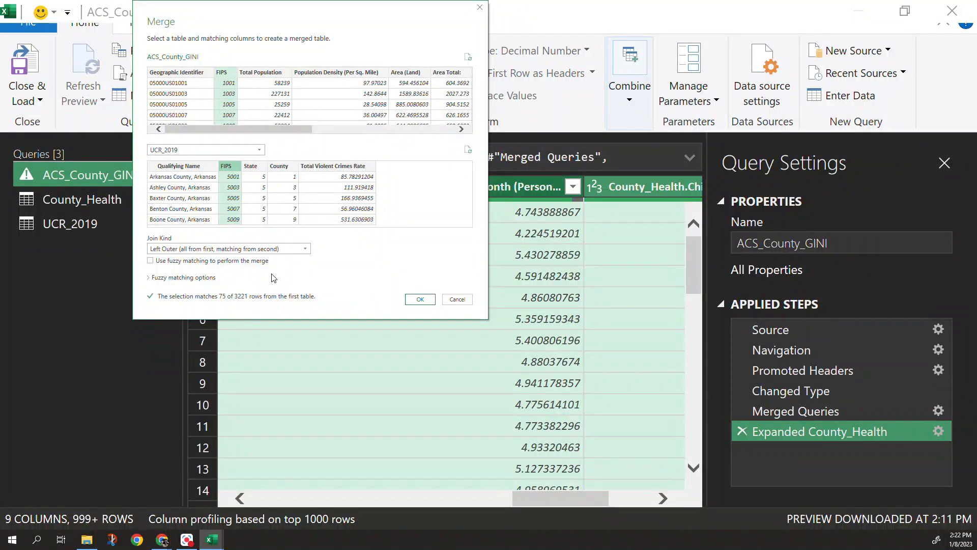
pyautogui.click(420, 299)
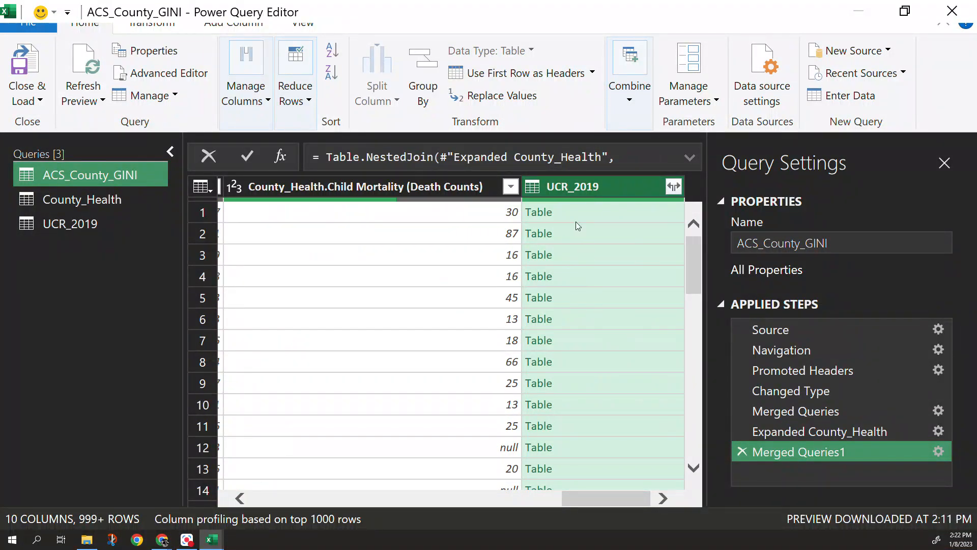
pyautogui.moveTo(510, 186)
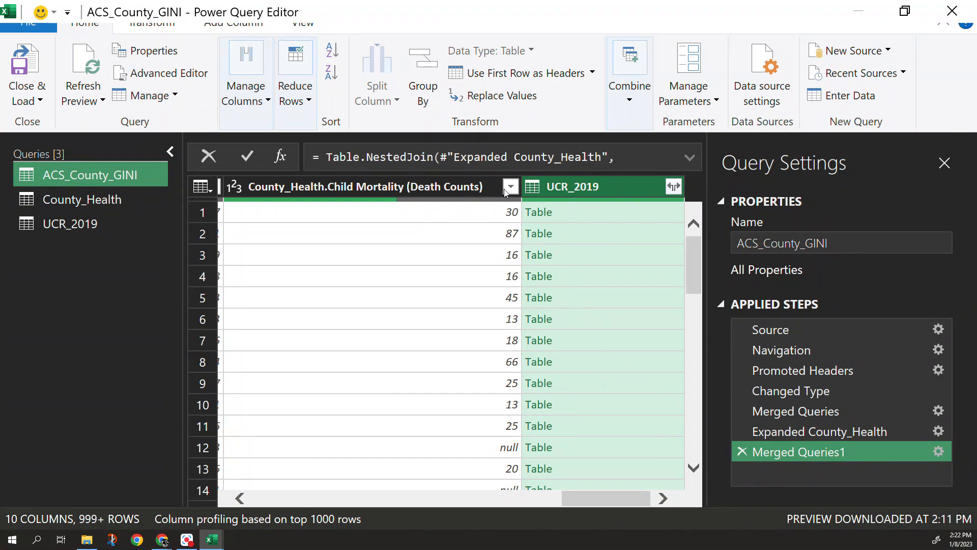
pyautogui.moveTo(582, 319)
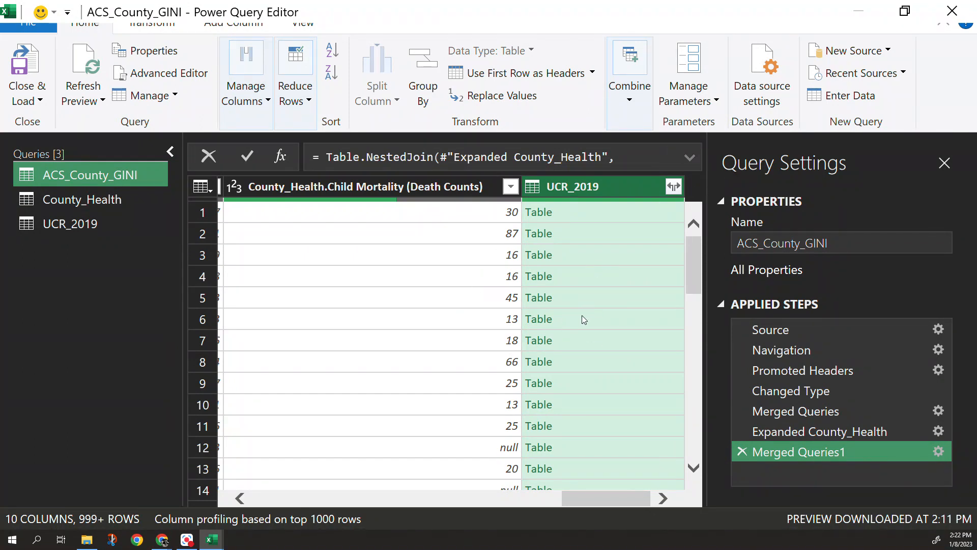
# Step: Expand UCR_2019 keeping only the Total Violent Crimes Rate column
pyautogui.click(672, 186)
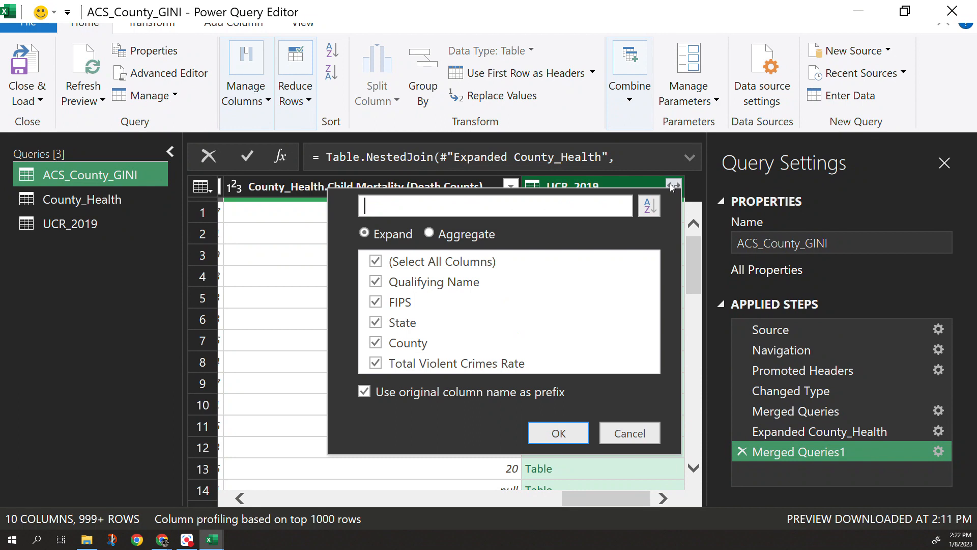
pyautogui.click(375, 262)
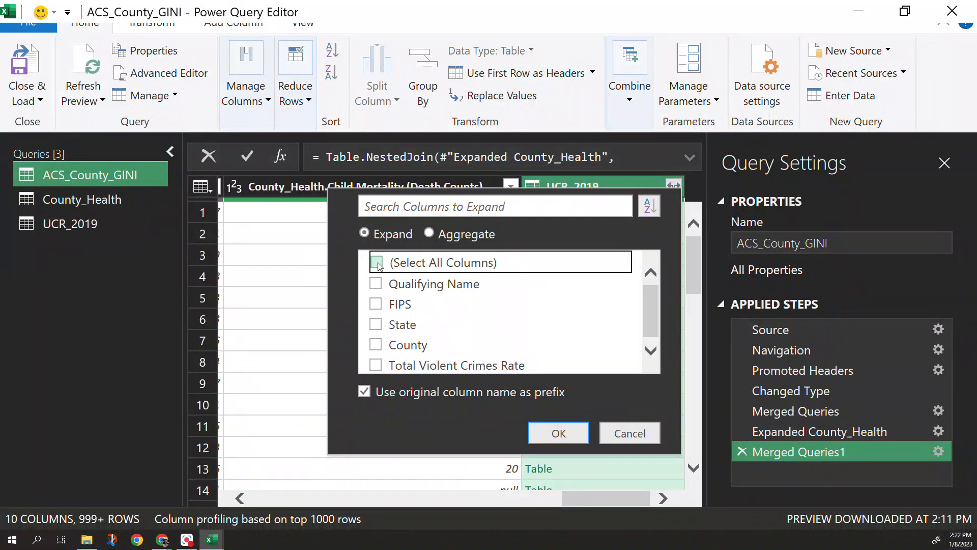
pyautogui.click(376, 262)
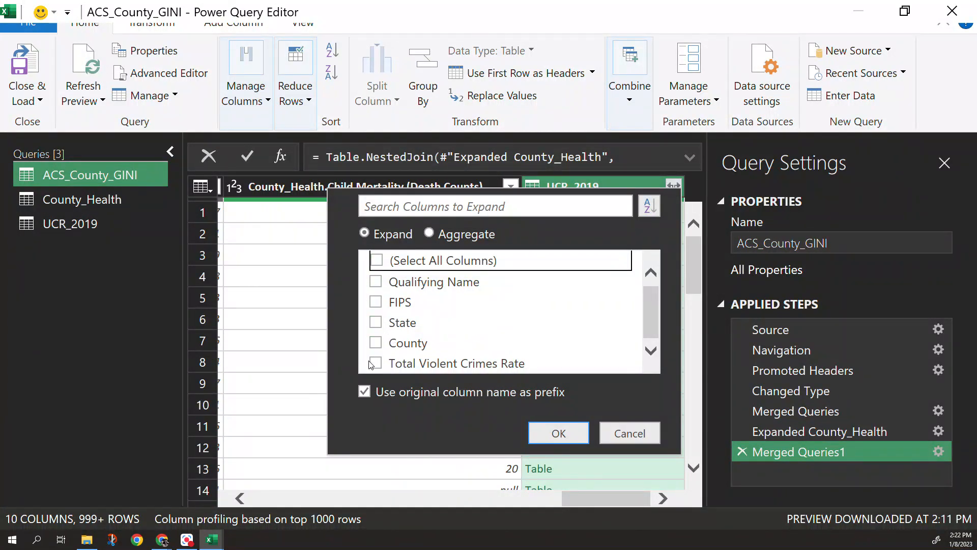
pyautogui.click(375, 363)
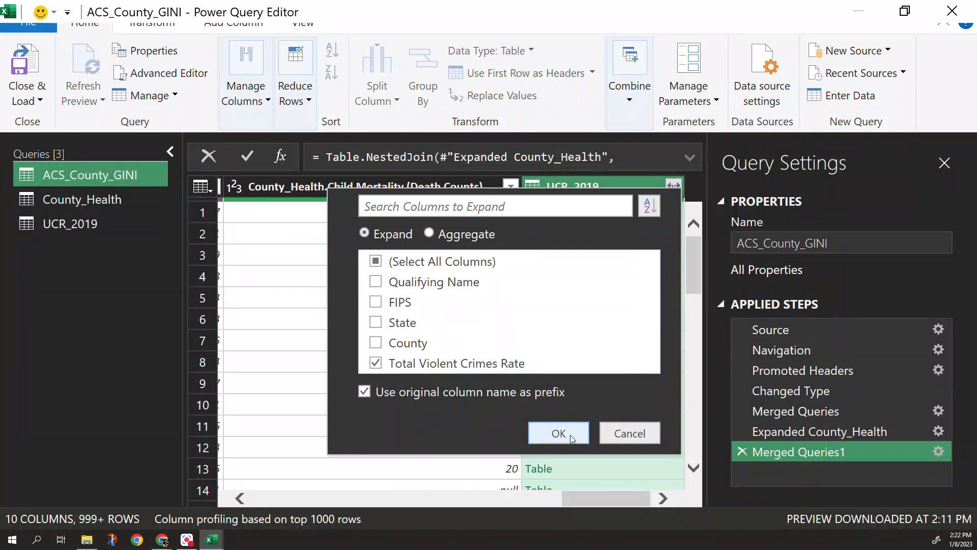
pyautogui.click(558, 432)
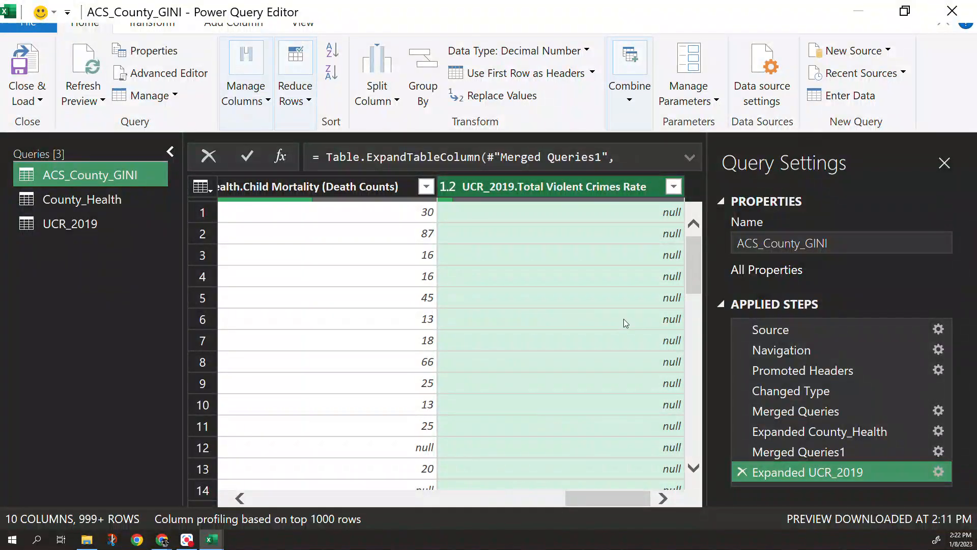
pyautogui.scroll(-3)
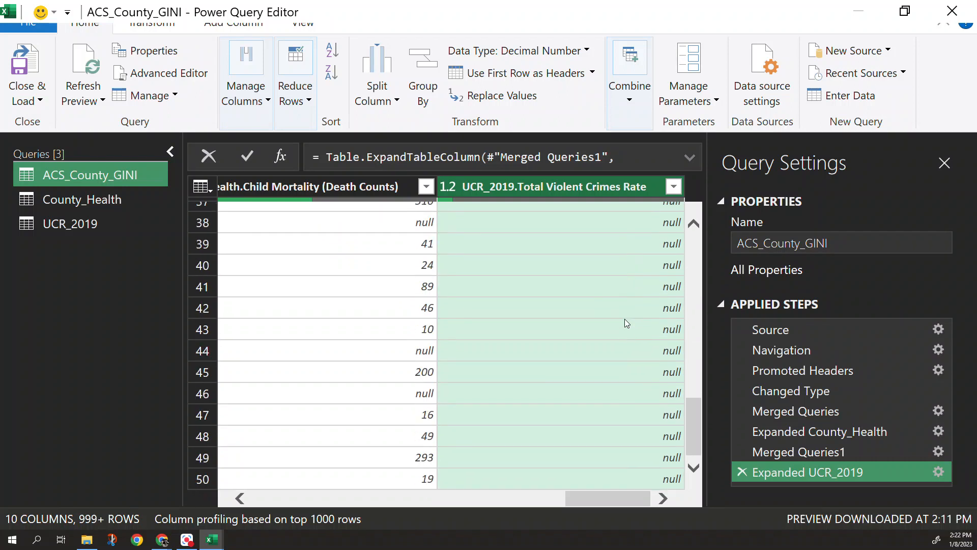
pyautogui.scroll(-3)
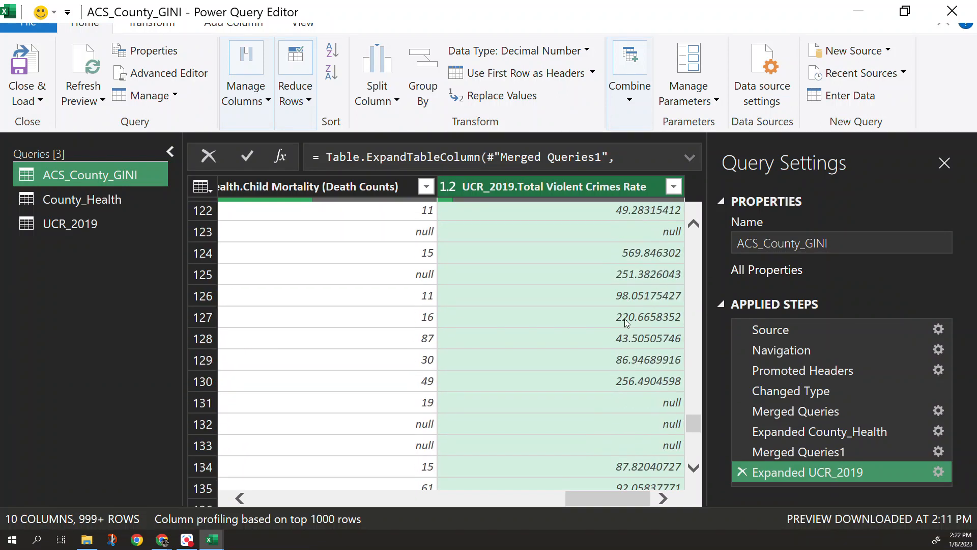
pyautogui.scroll(3)
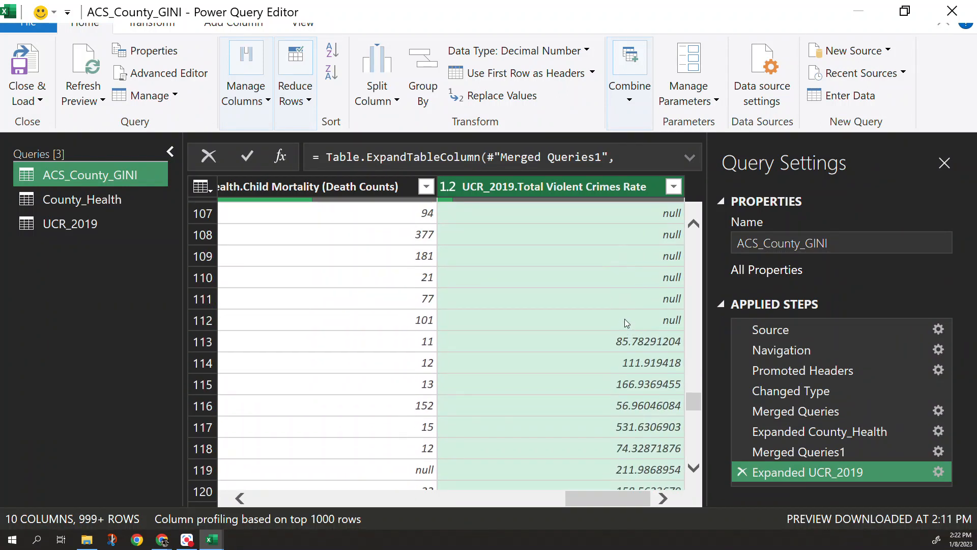
pyautogui.moveTo(585, 389)
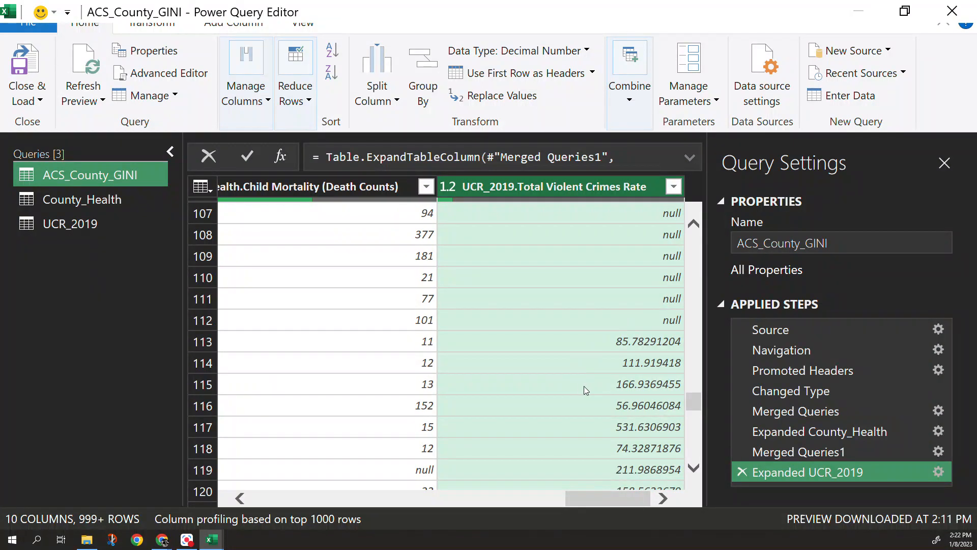
pyautogui.scroll(-3)
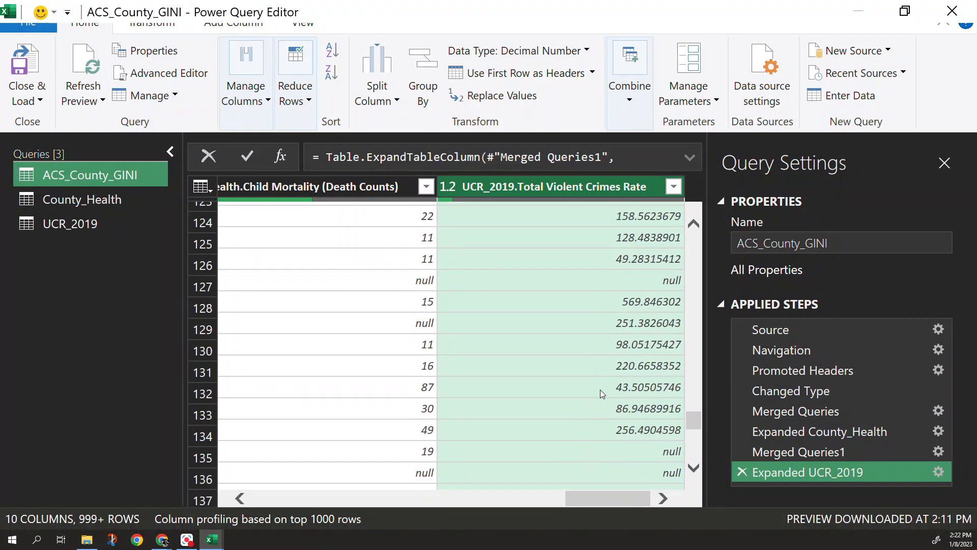
pyautogui.scroll(3)
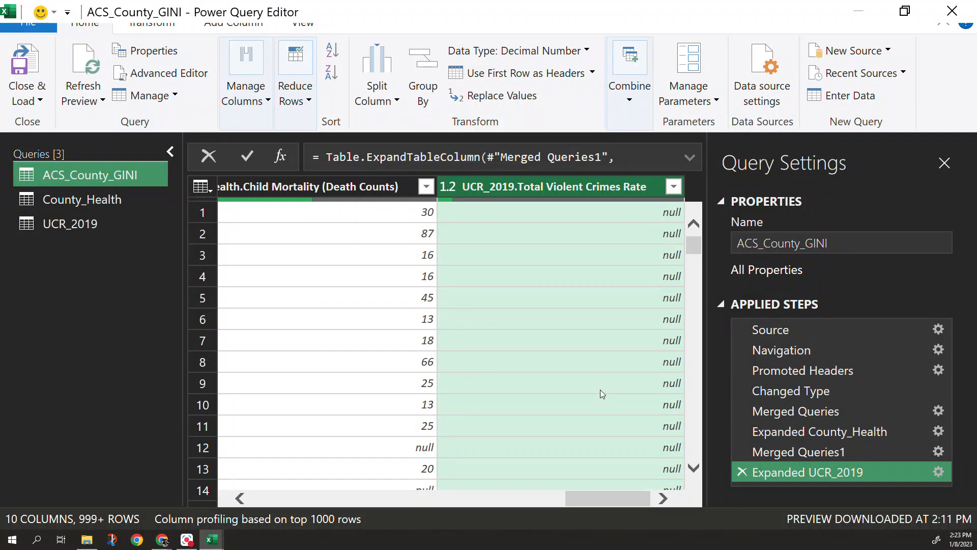
pyautogui.moveTo(565, 301)
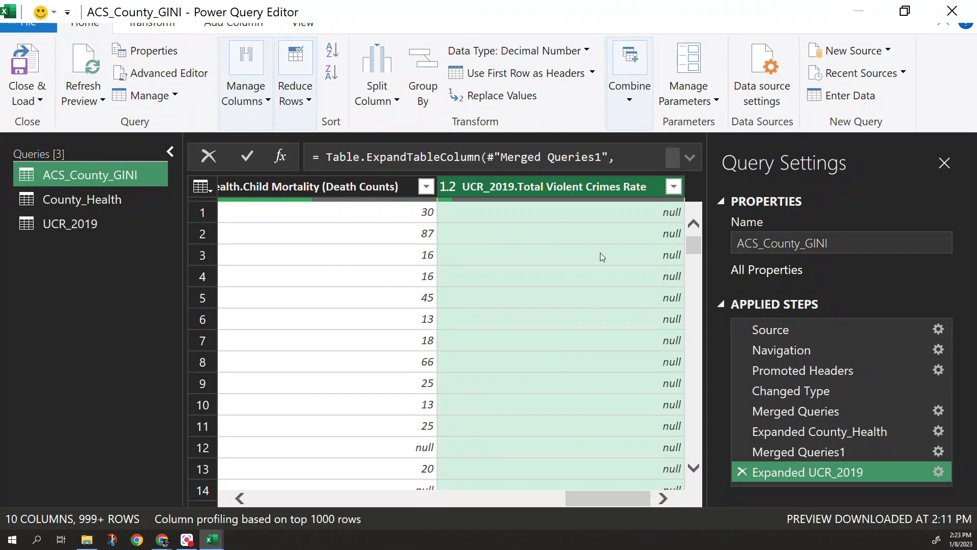
pyautogui.moveTo(486, 86)
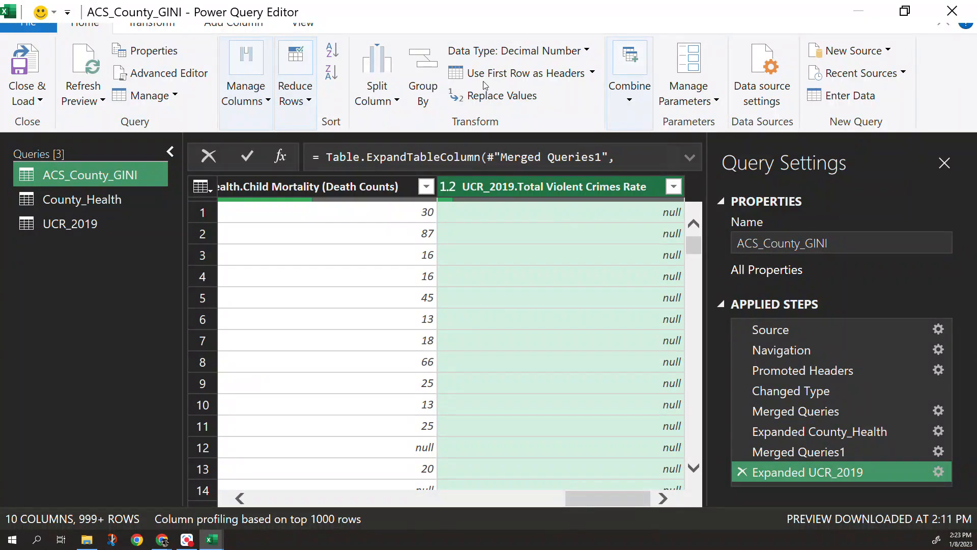
pyautogui.moveTo(306, 69)
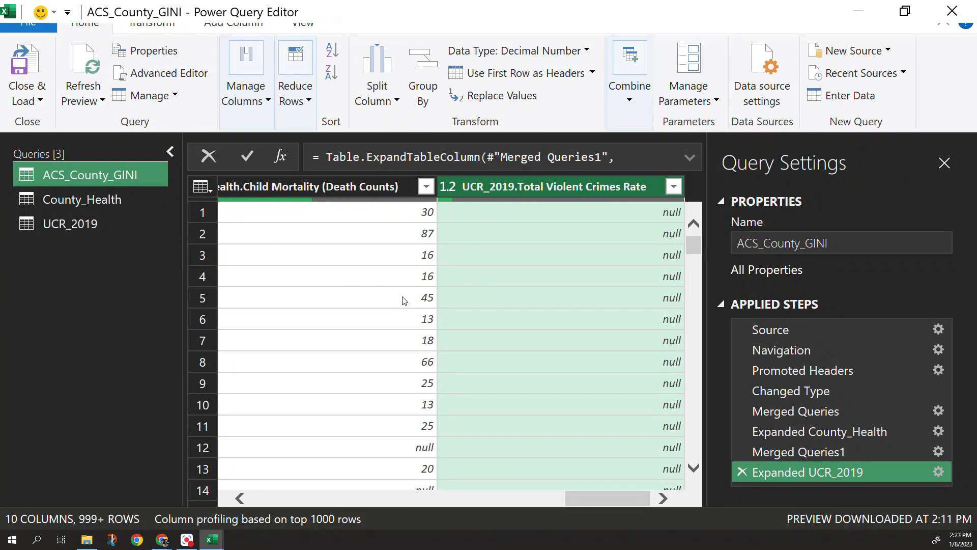
pyautogui.moveTo(133, 178)
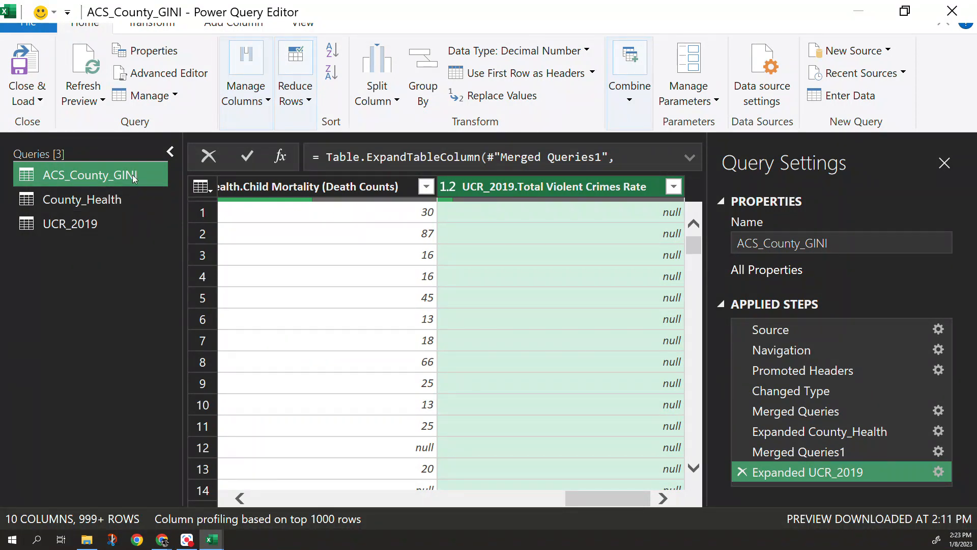
# Step: Close the Power Query Editor and load all three queries into Book4 as sheets
pyautogui.click(26, 74)
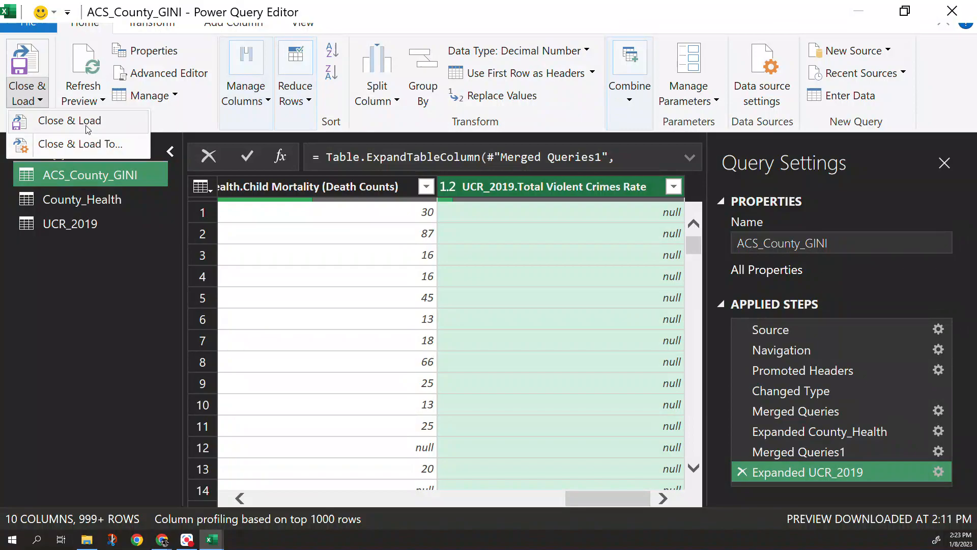
pyautogui.click(70, 120)
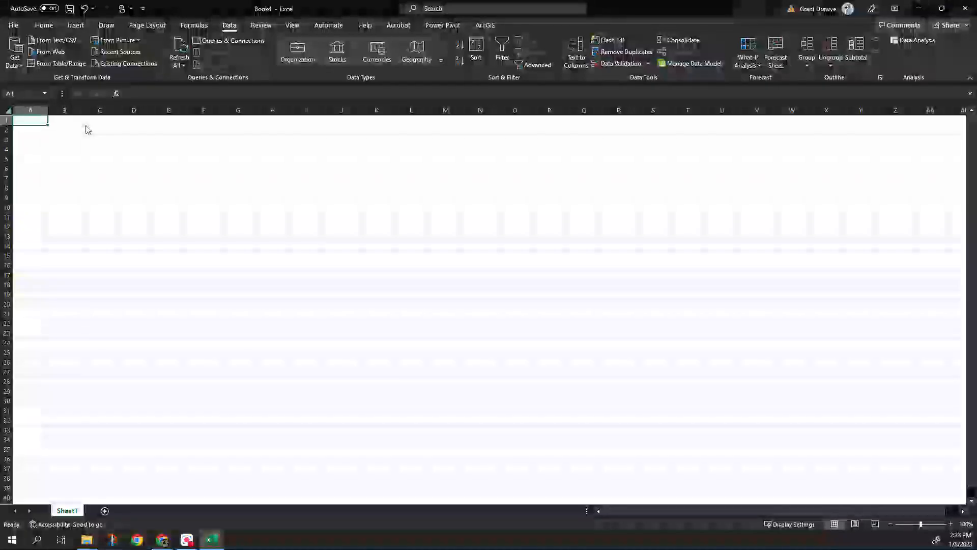
pyautogui.click(232, 41)
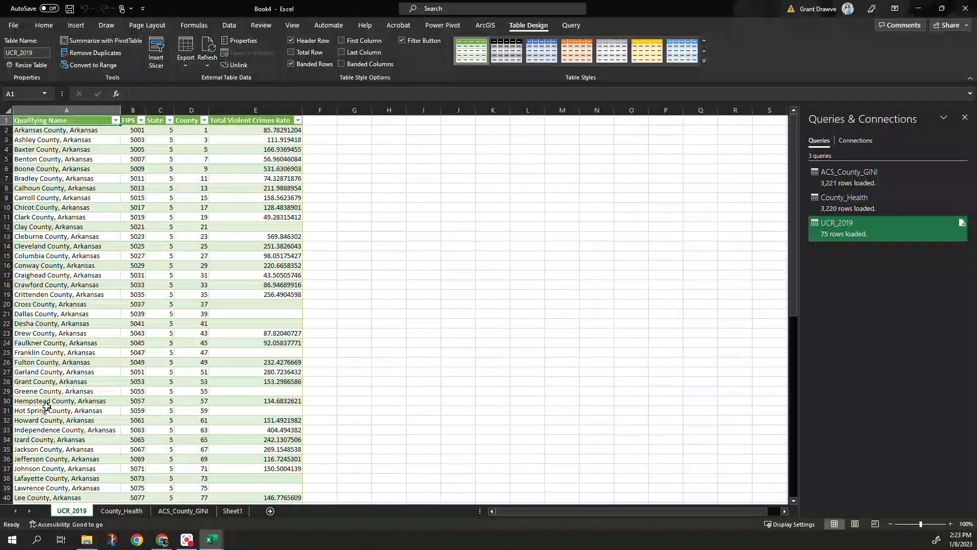
# Step: Glance at County_Health, then view ACS_County_GINI's merged health and Total Violent Crimes Rate columns
pyautogui.click(122, 510)
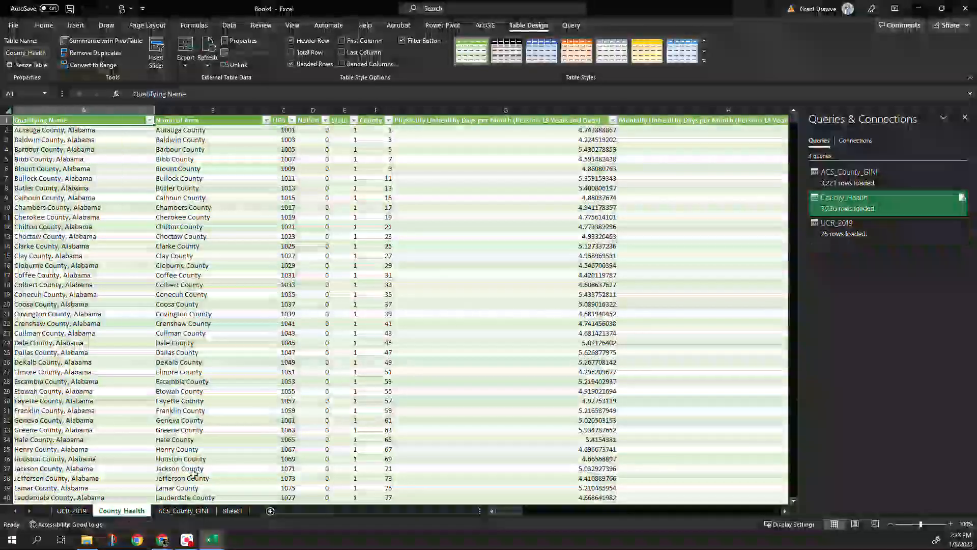
pyautogui.hscroll(3)
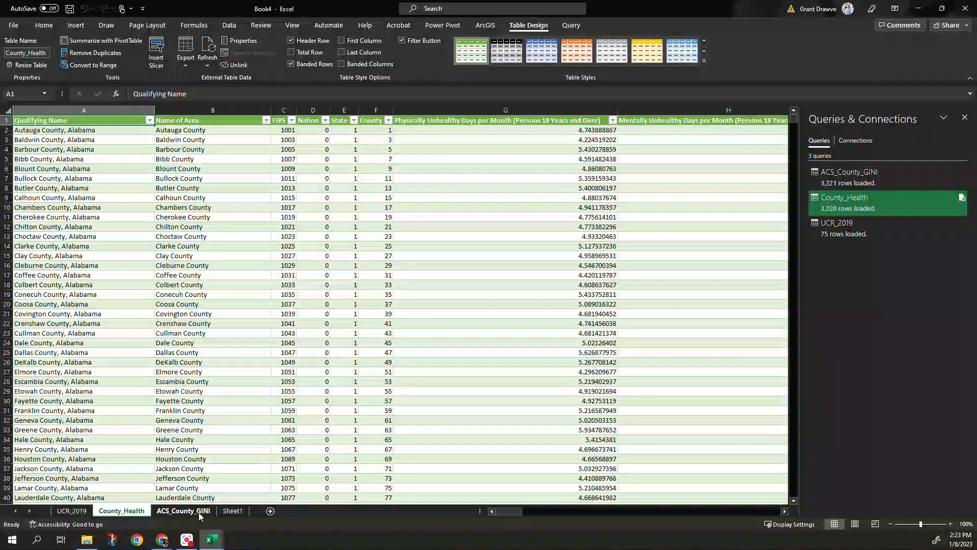
pyautogui.click(183, 510)
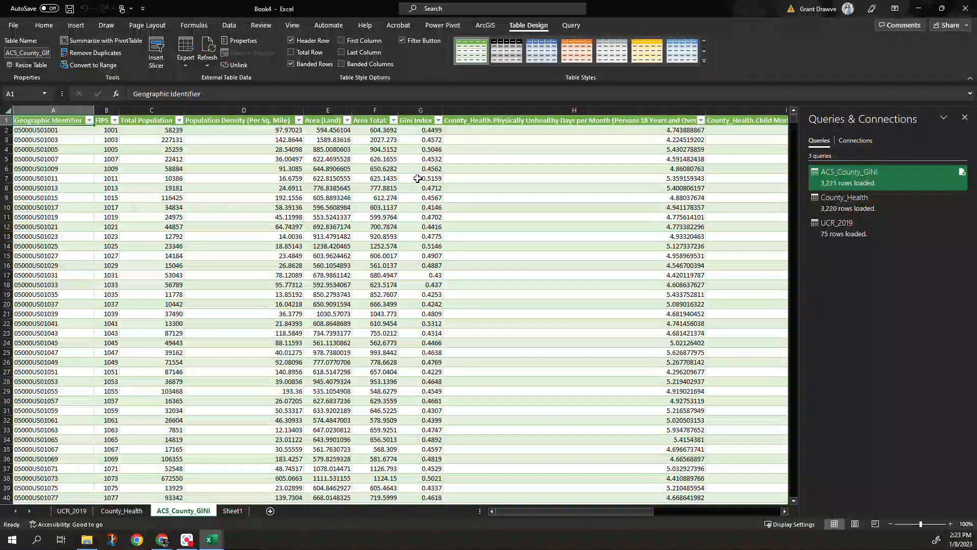
pyautogui.hscroll(3)
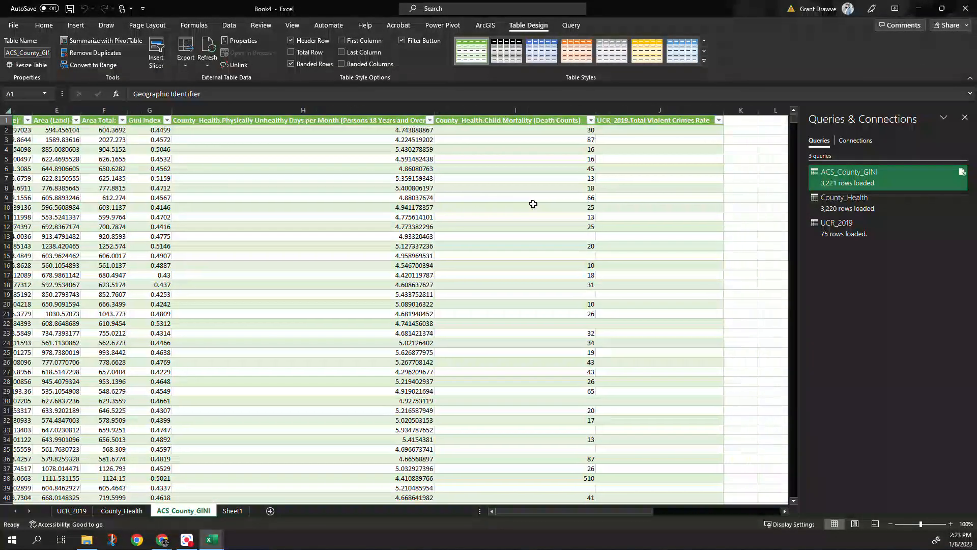
pyautogui.moveTo(617, 250)
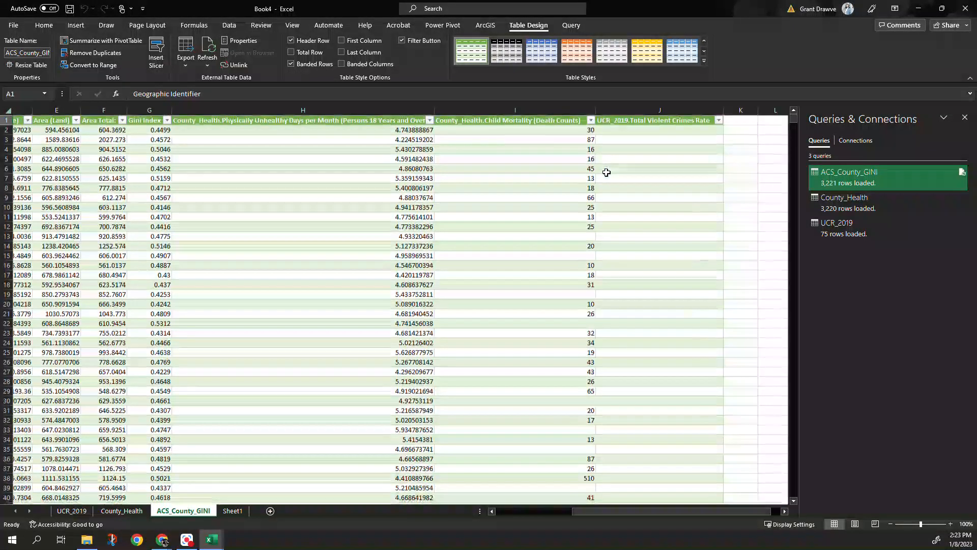
pyautogui.hscroll(3)
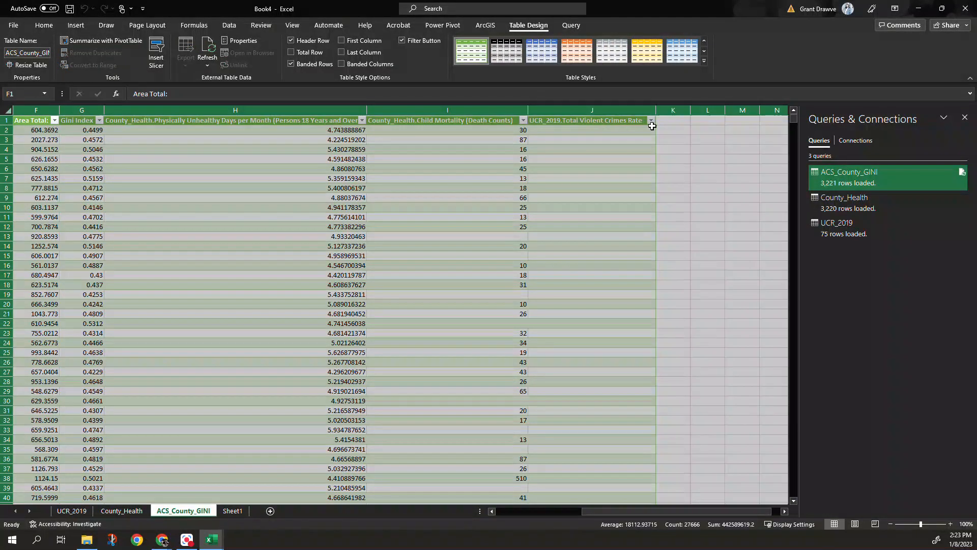
# Step: Sort ACS_County_GINI by the UCR_2019.Total Violent Crimes Rate column, largest to smallest
pyautogui.click(650, 121)
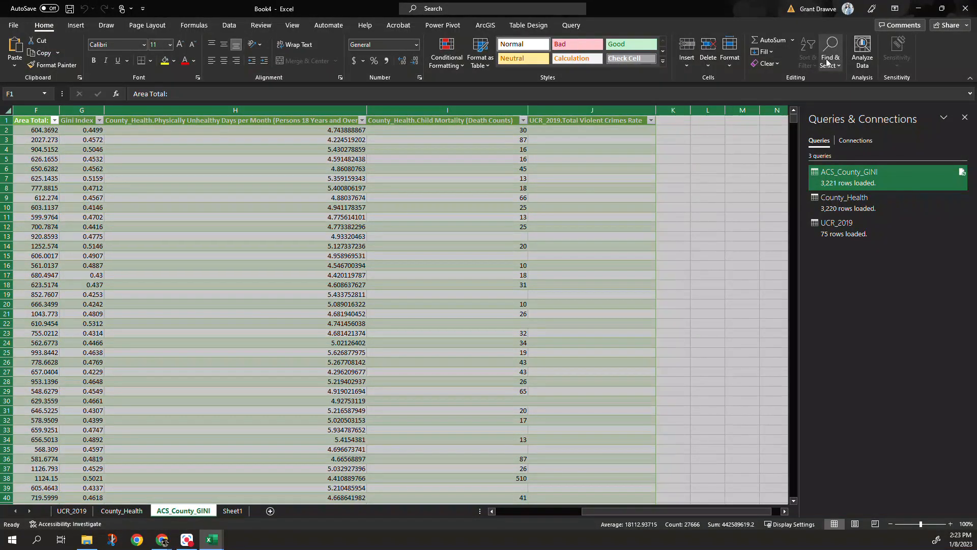
pyautogui.moveTo(807, 50)
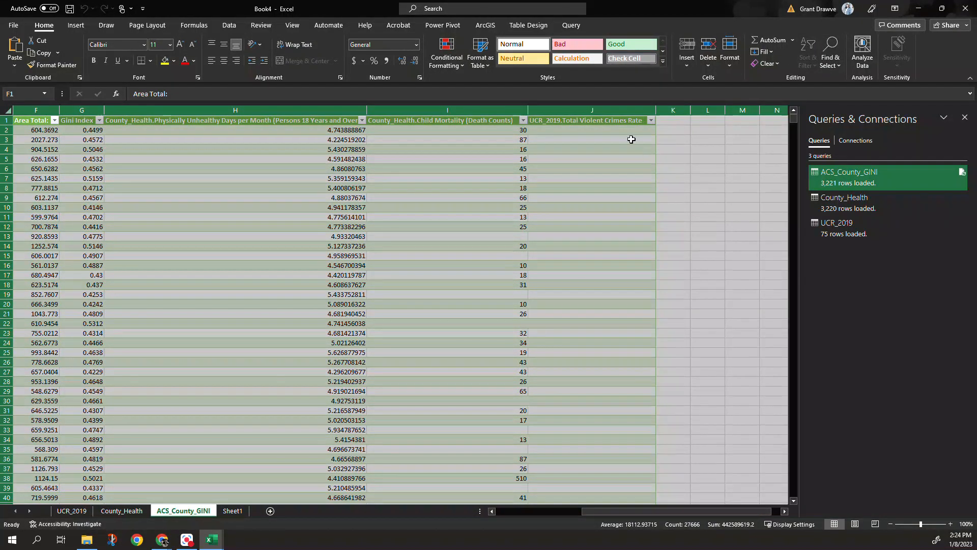
pyautogui.click(591, 120)
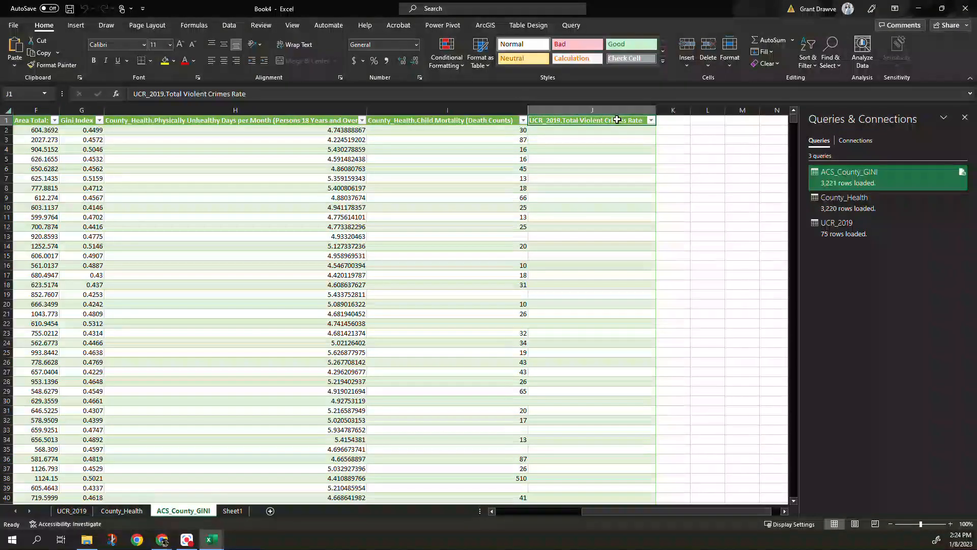
pyautogui.click(650, 120)
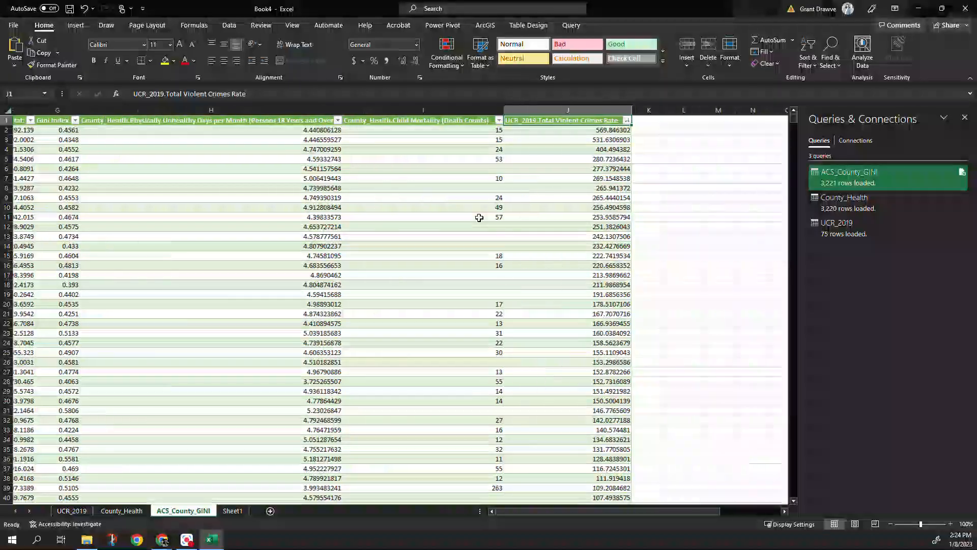
pyautogui.hscroll(-3)
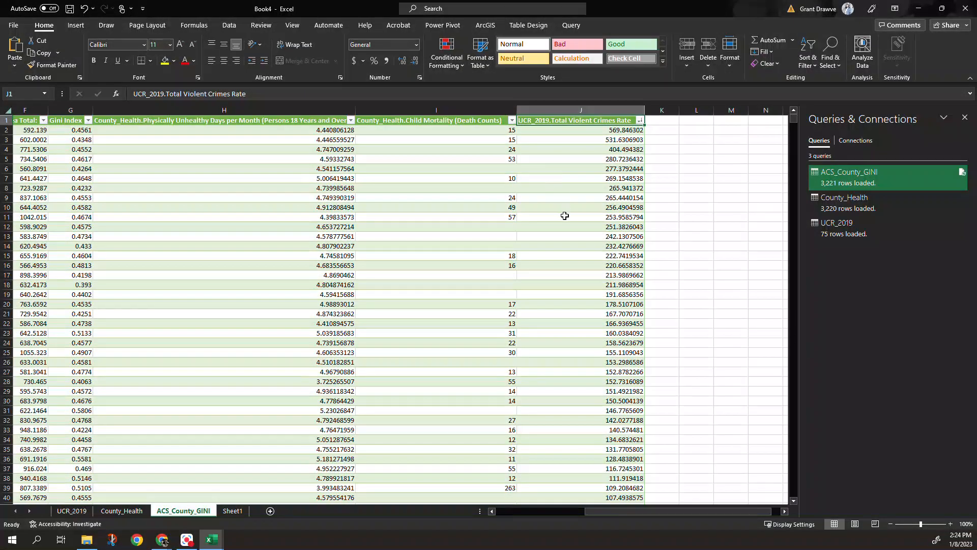
pyautogui.scroll(-3)
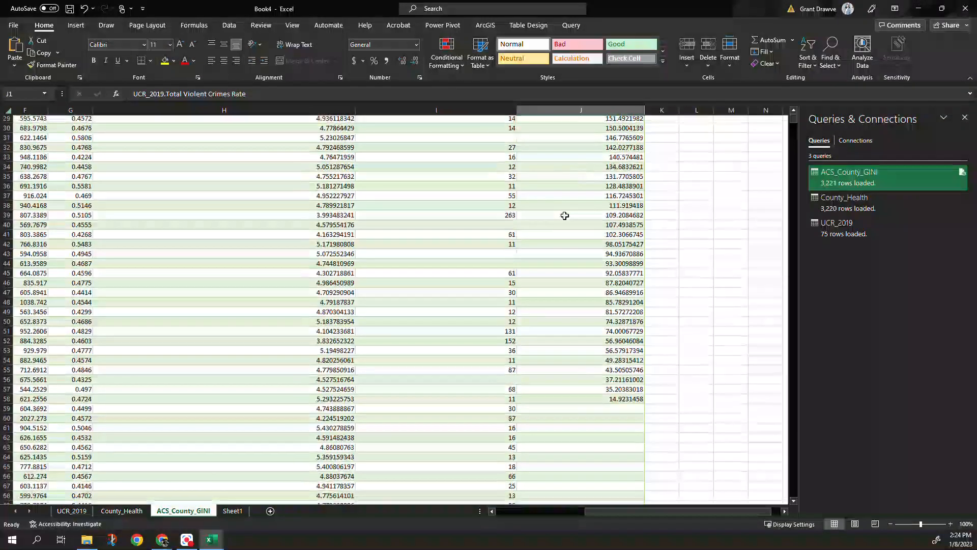
pyautogui.scroll(-3)
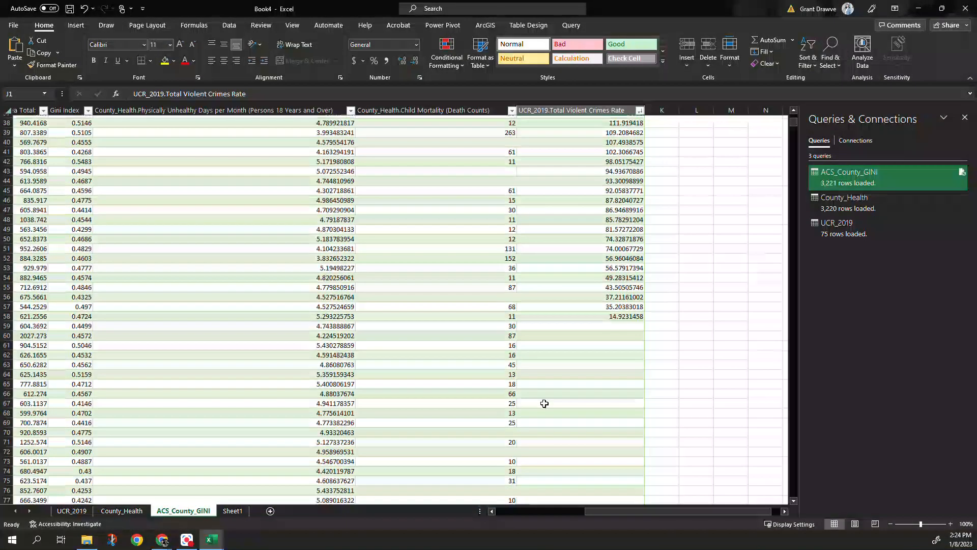
pyautogui.moveTo(528, 335)
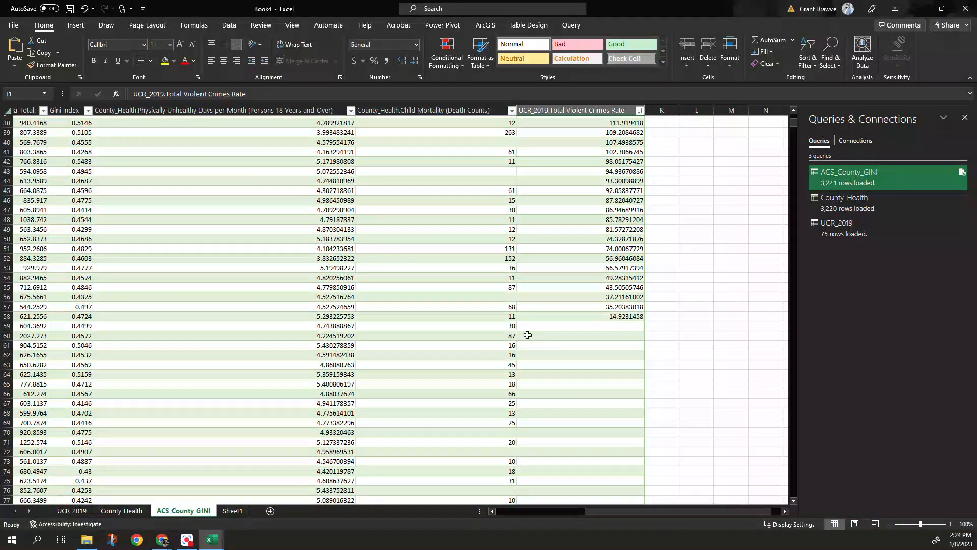
pyautogui.hscroll(-3)
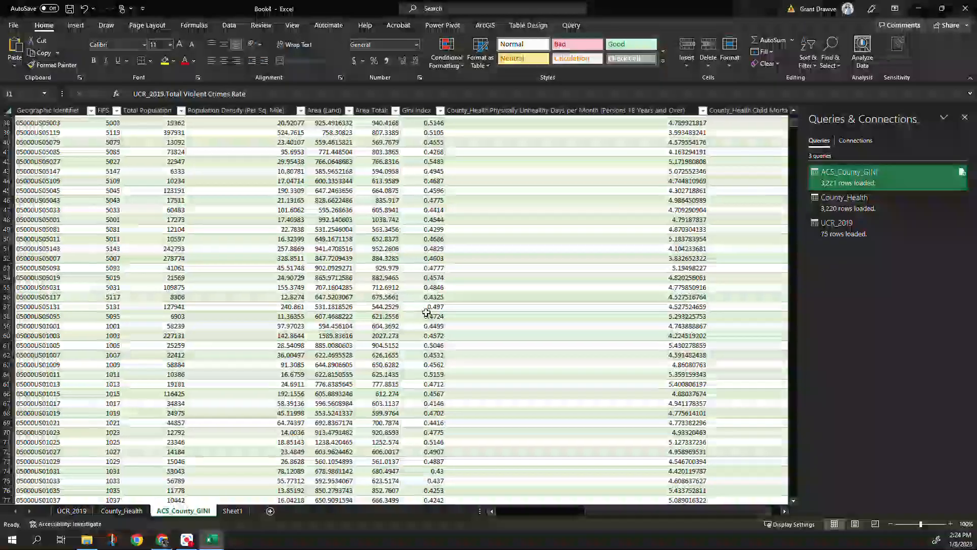
pyautogui.scroll(3)
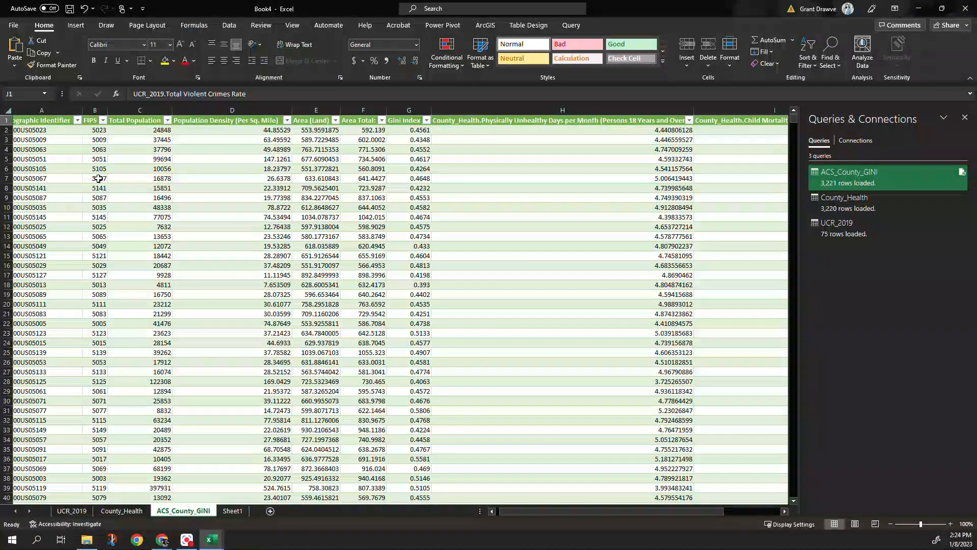
pyautogui.hscroll(3)
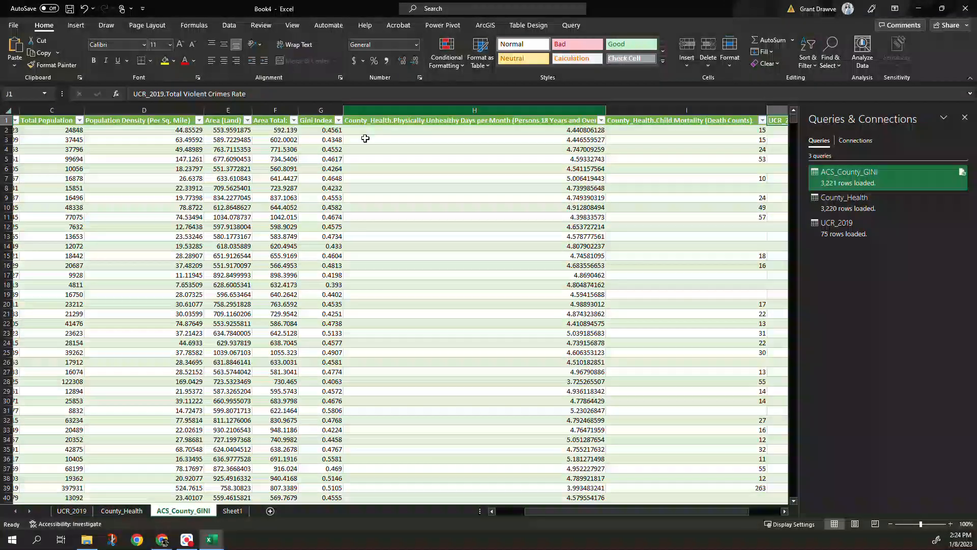
pyautogui.hscroll(3)
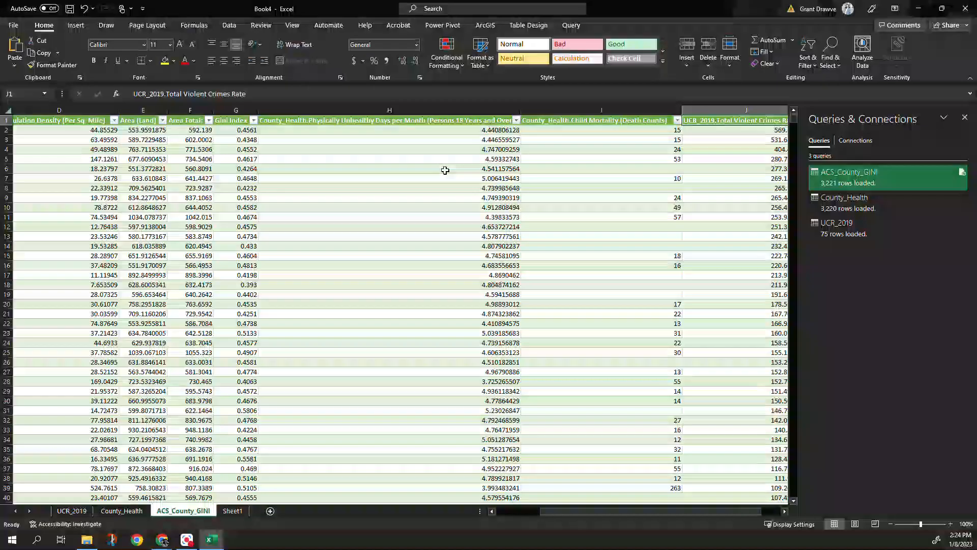
pyautogui.moveTo(610, 202)
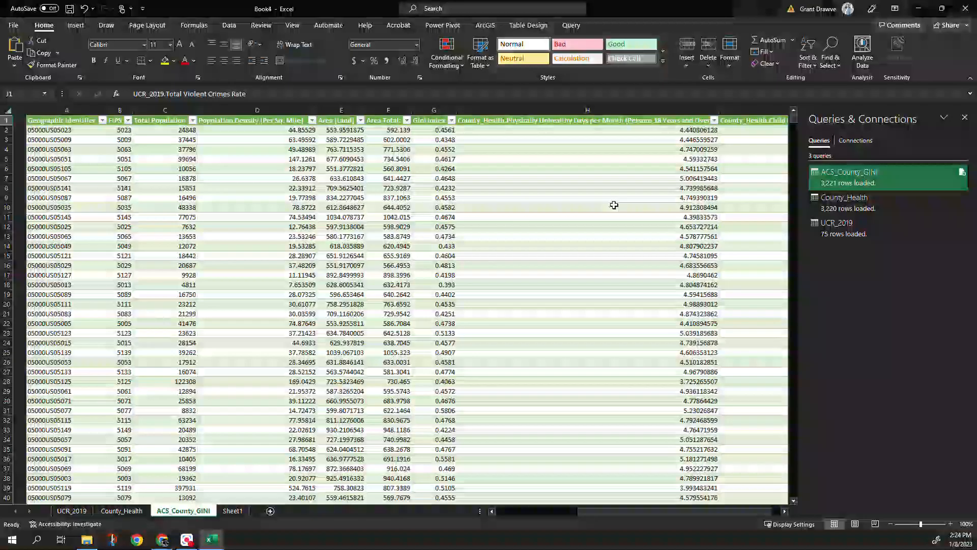
pyautogui.click(152, 197)
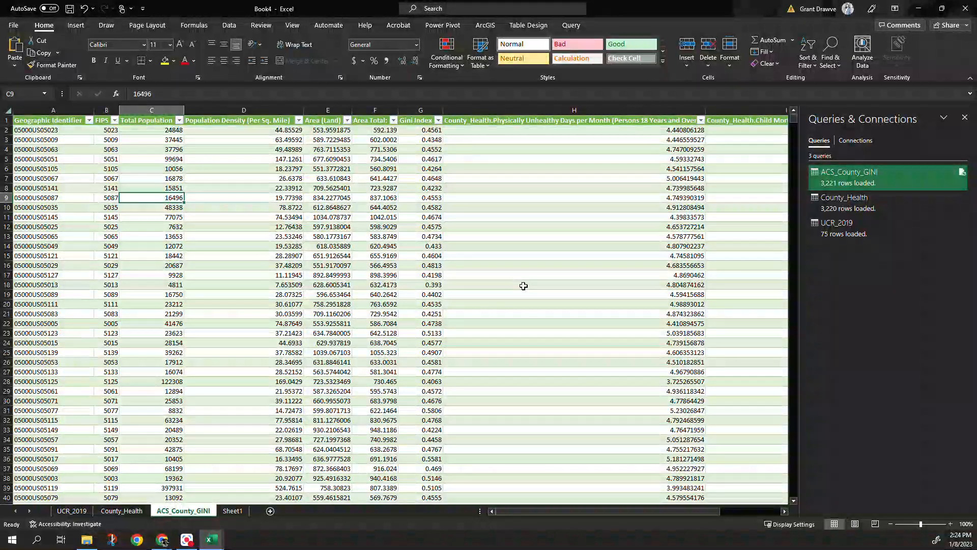
pyautogui.scroll(-3)
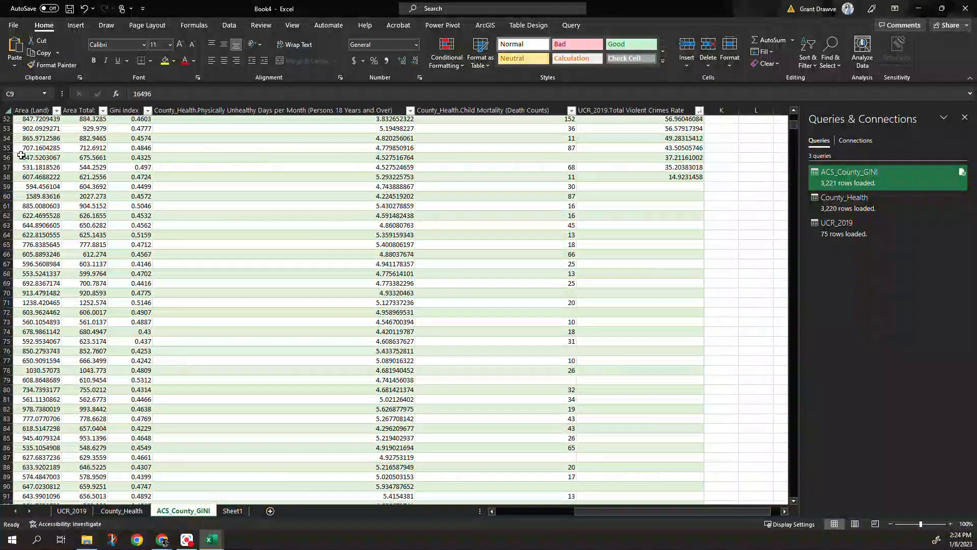
pyautogui.moveTo(184, 203)
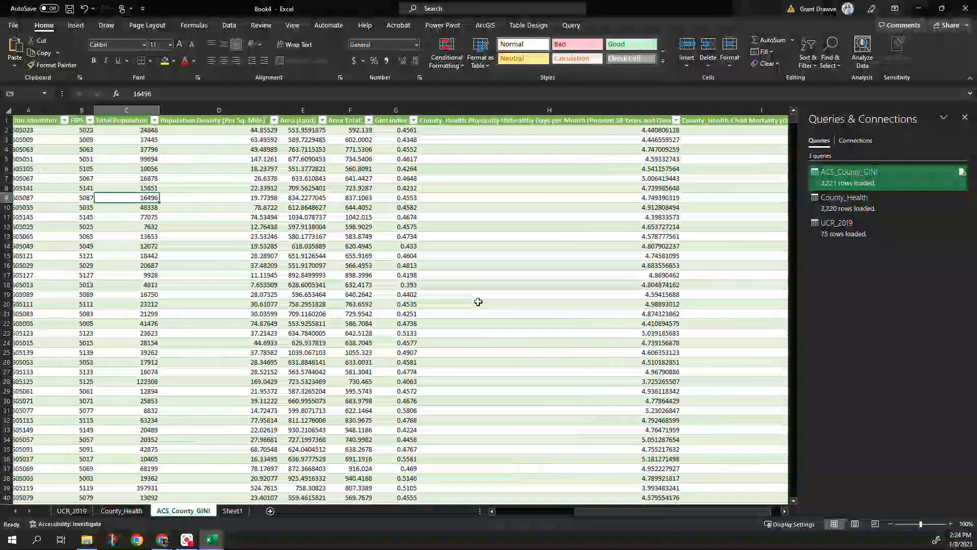
pyautogui.click(106, 130)
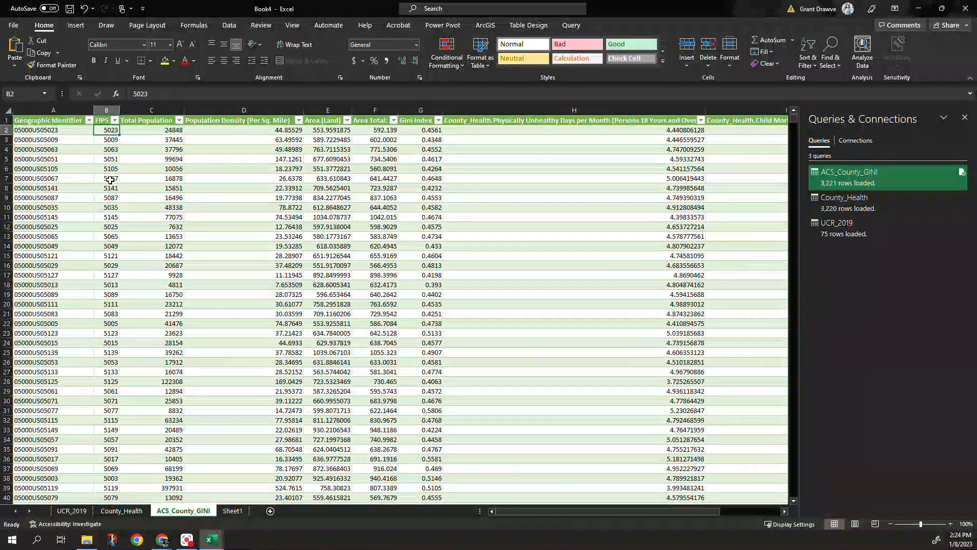
pyautogui.click(106, 226)
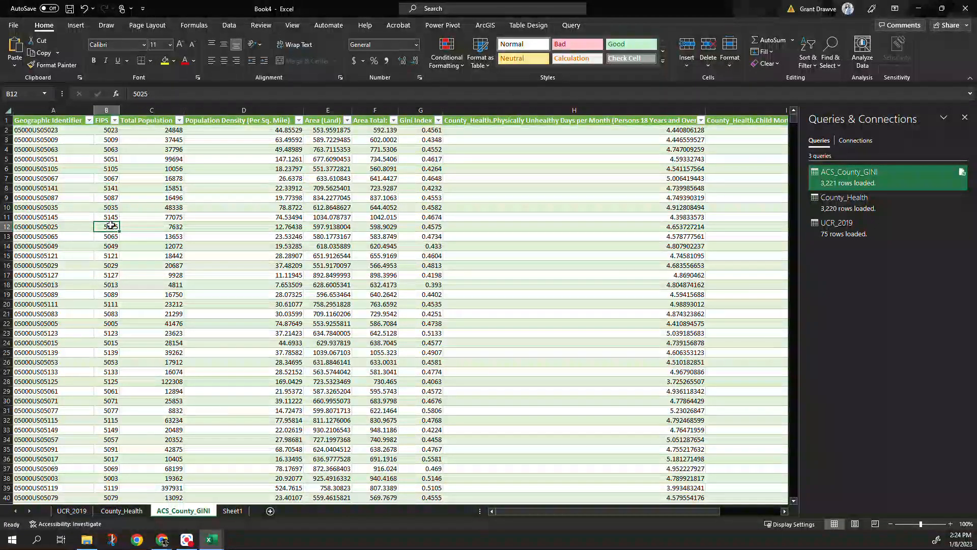